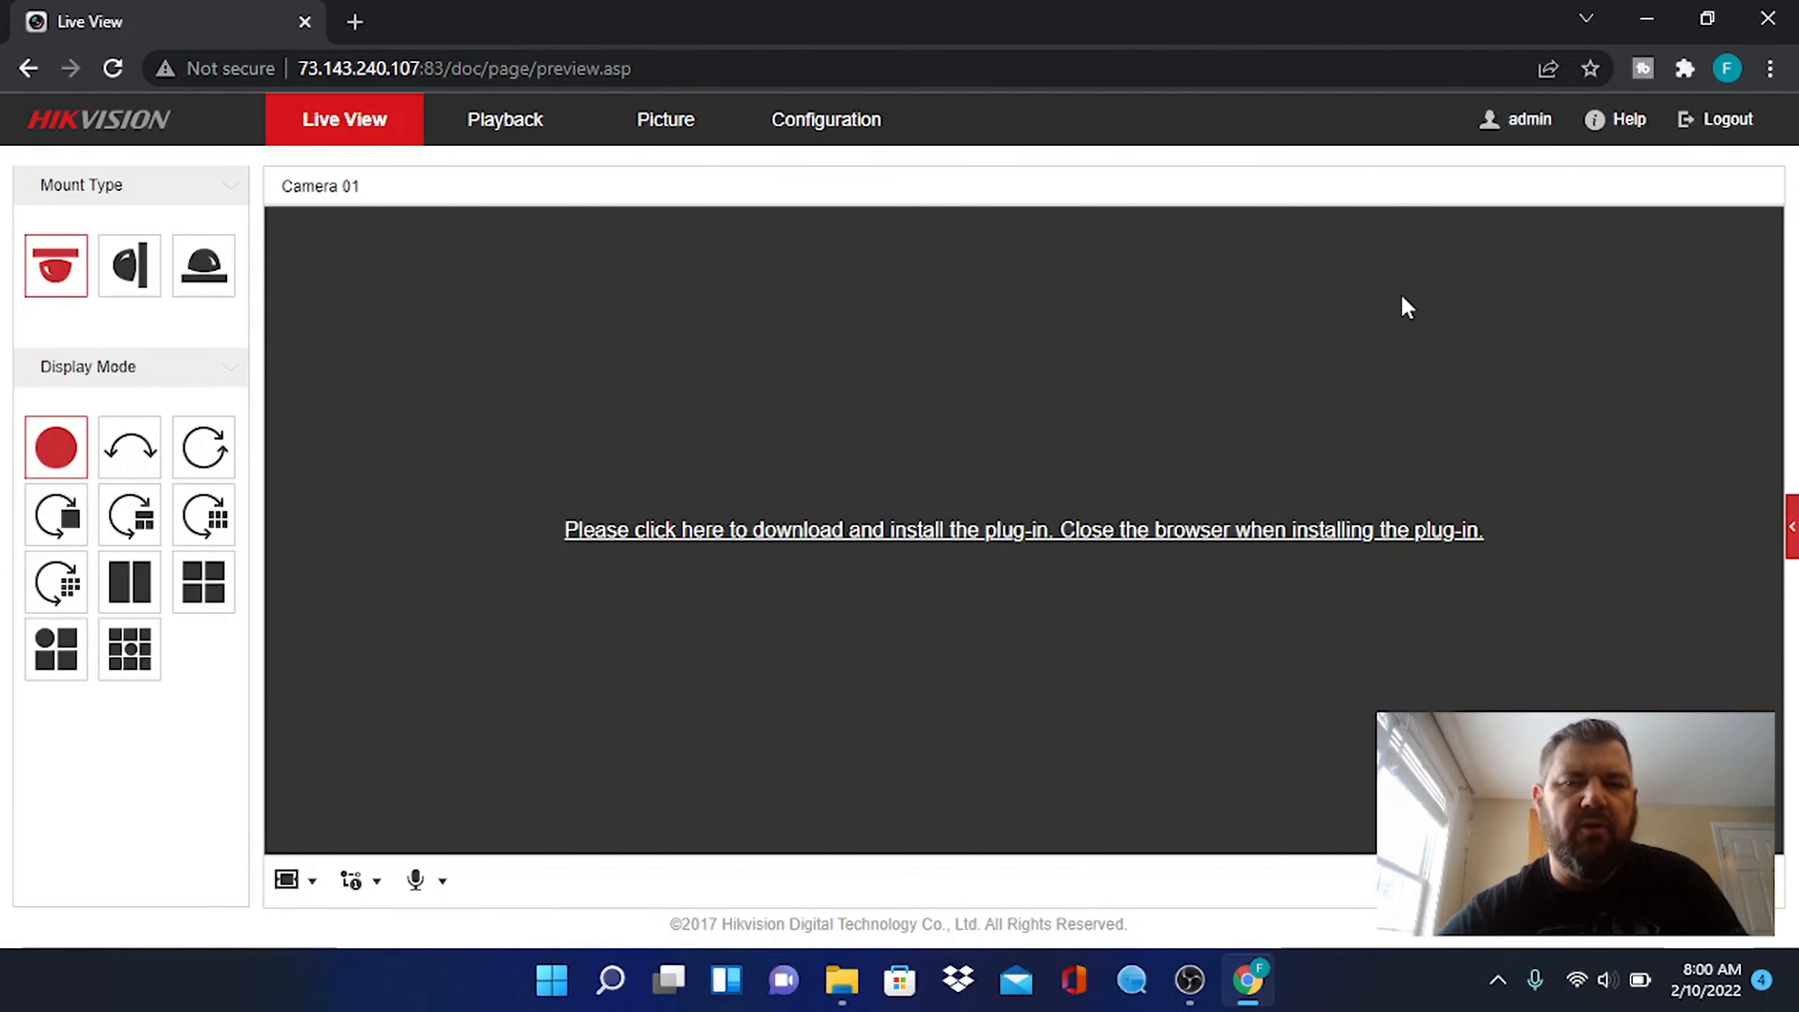
mouse_move(1197, 367)
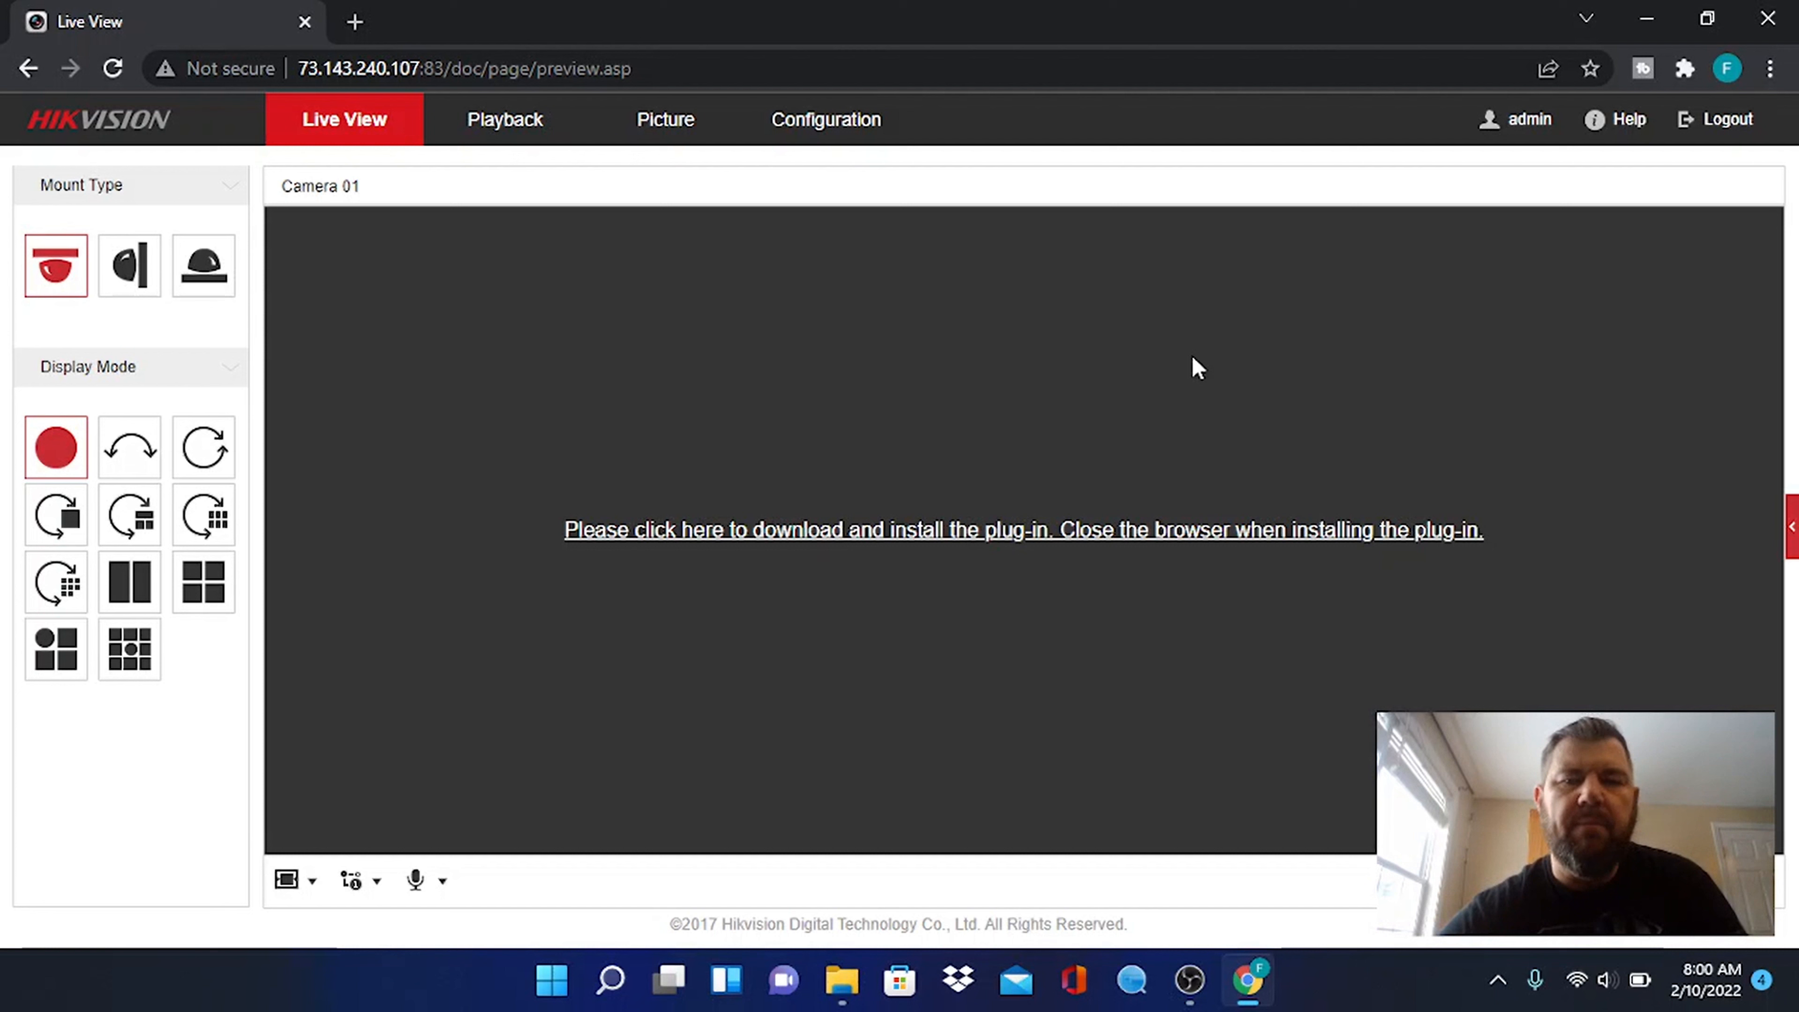
mouse_move(1380, 322)
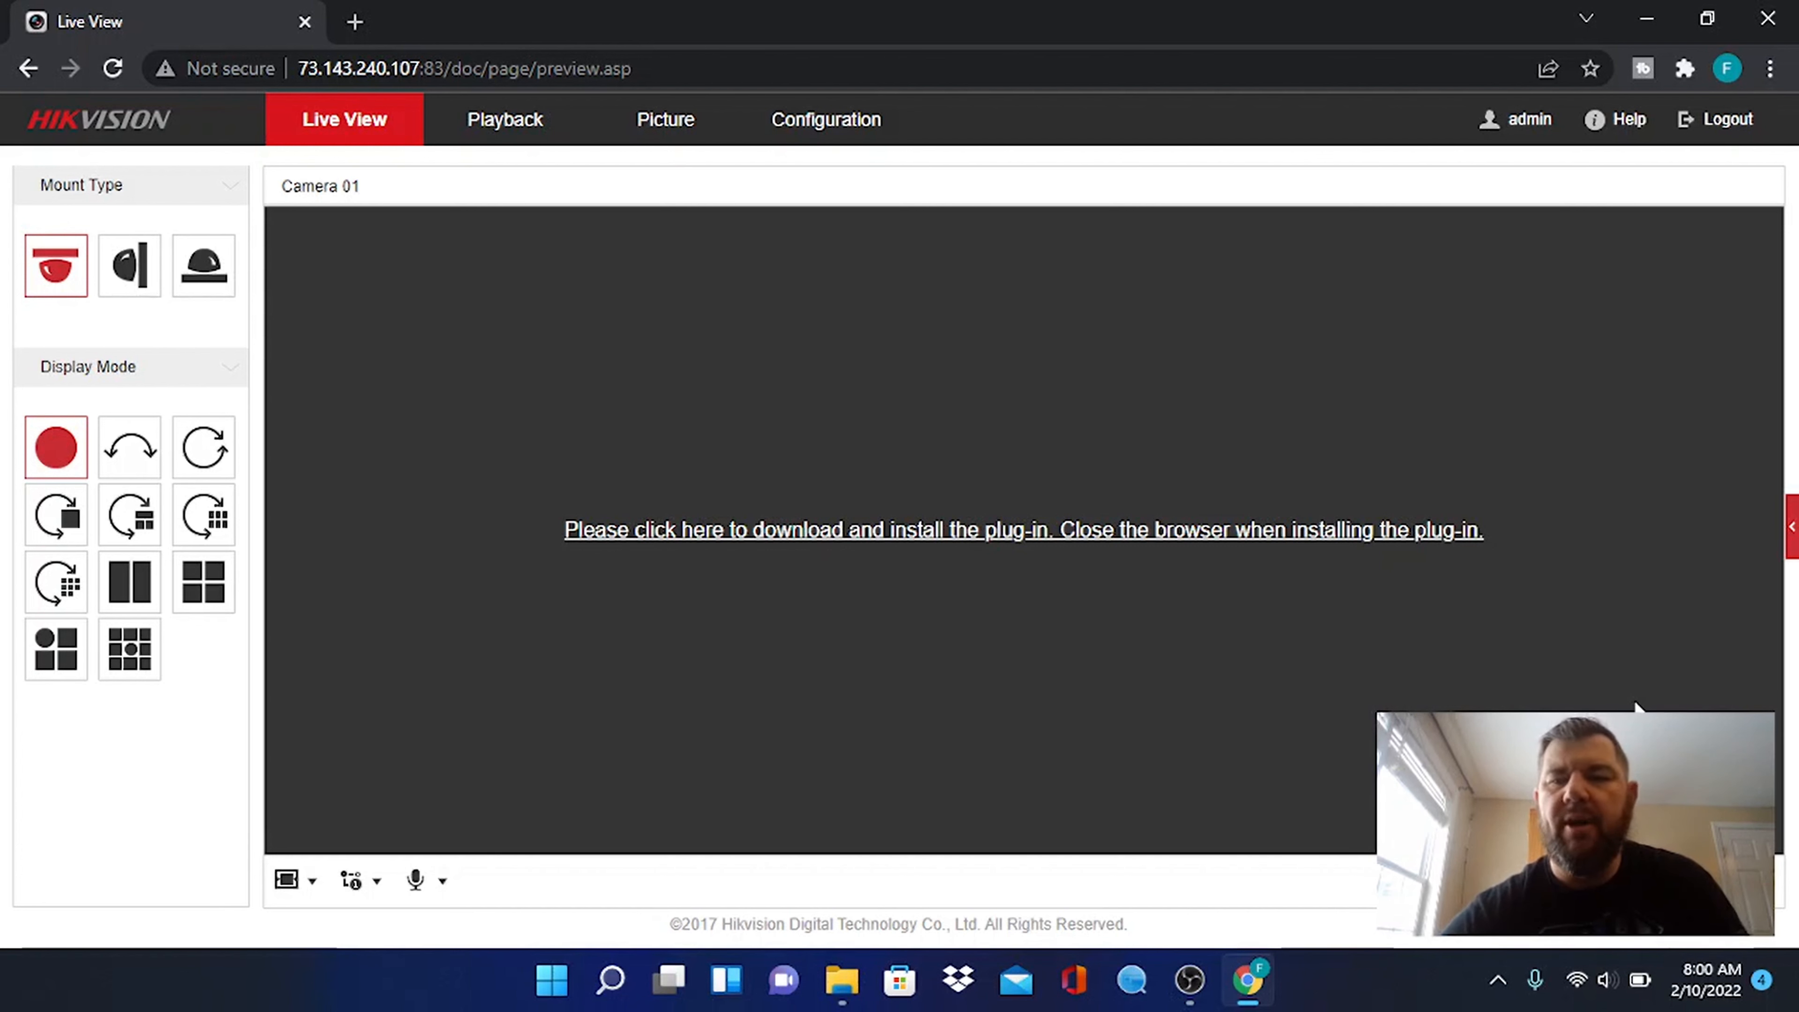
mouse_move(1618, 705)
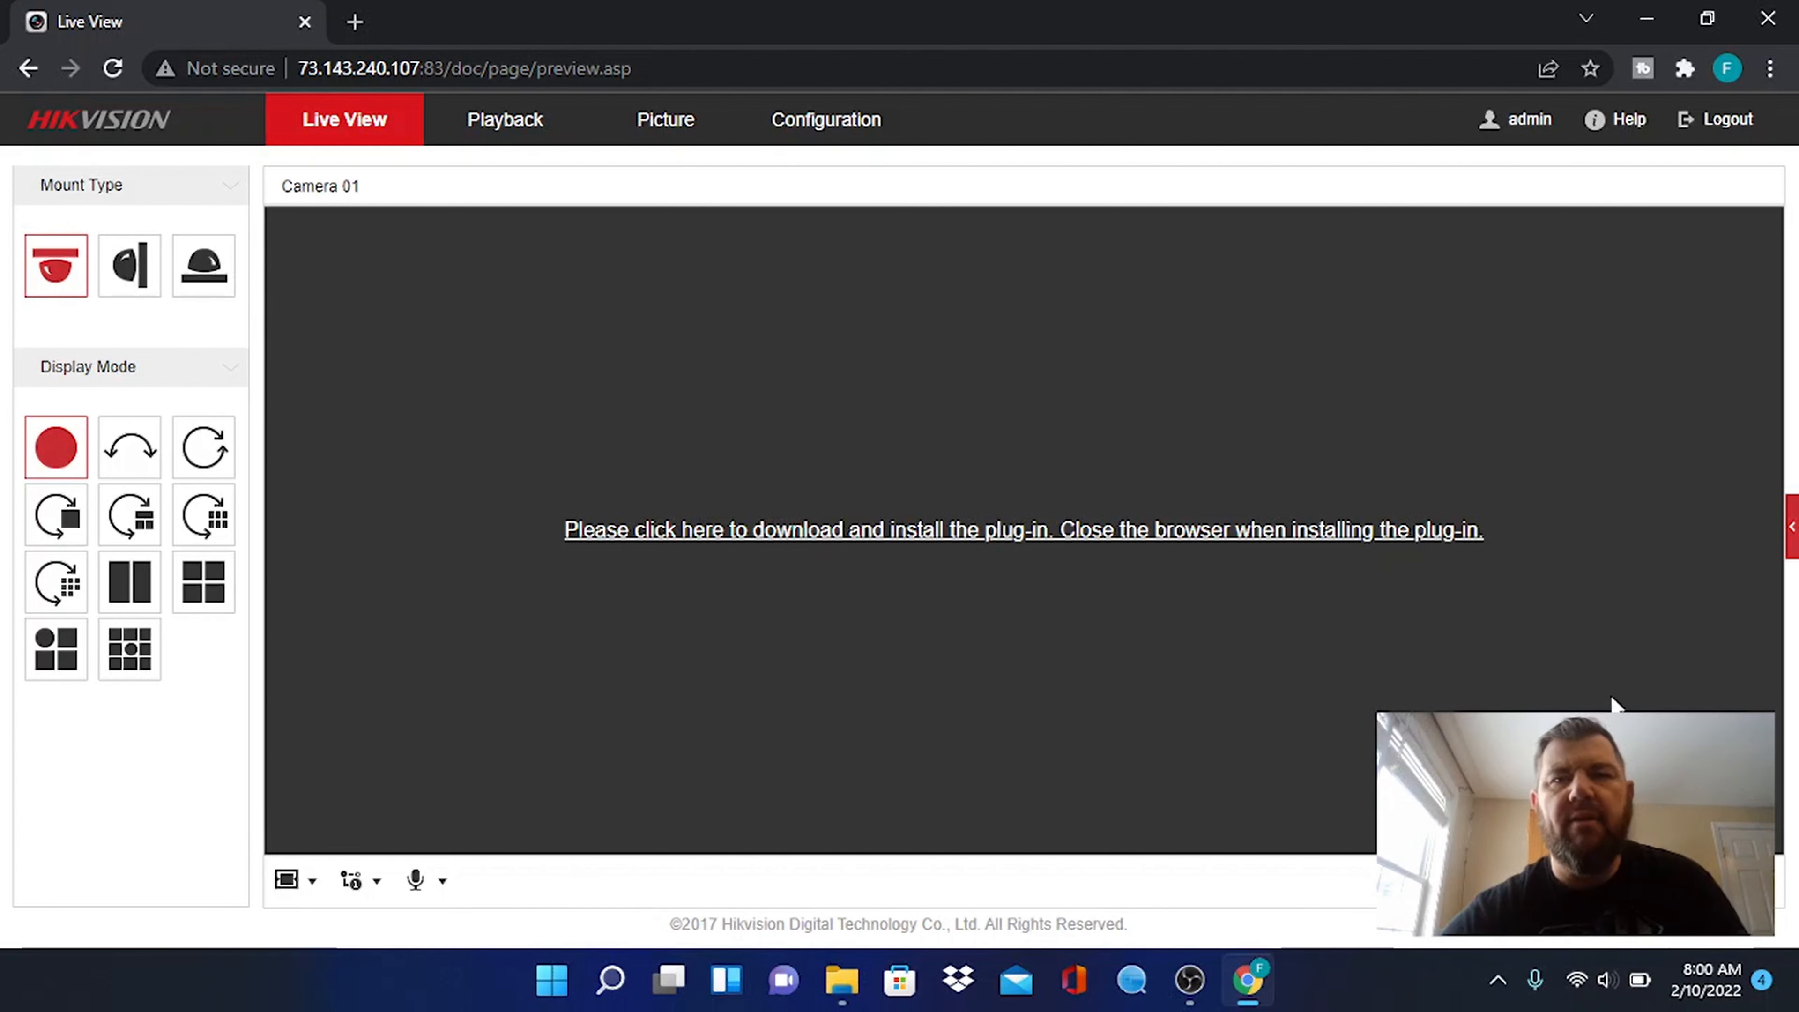
mouse_move(1594, 697)
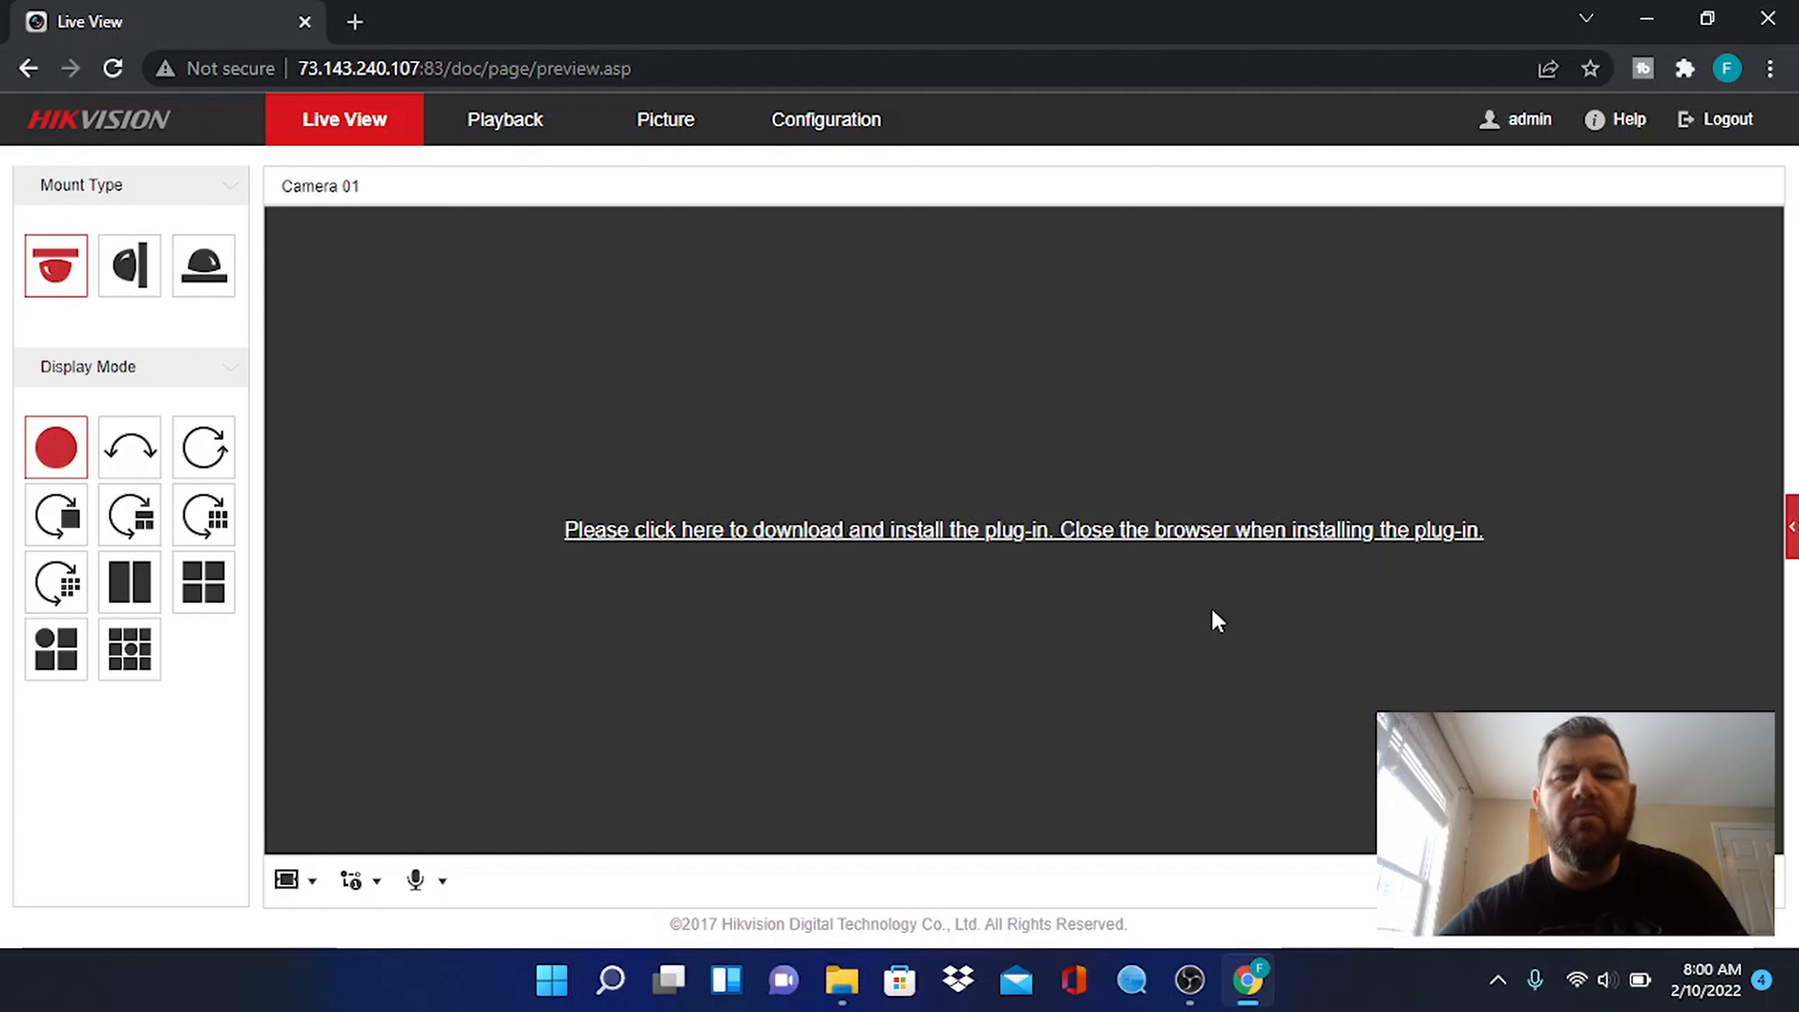
mouse_move(1487, 309)
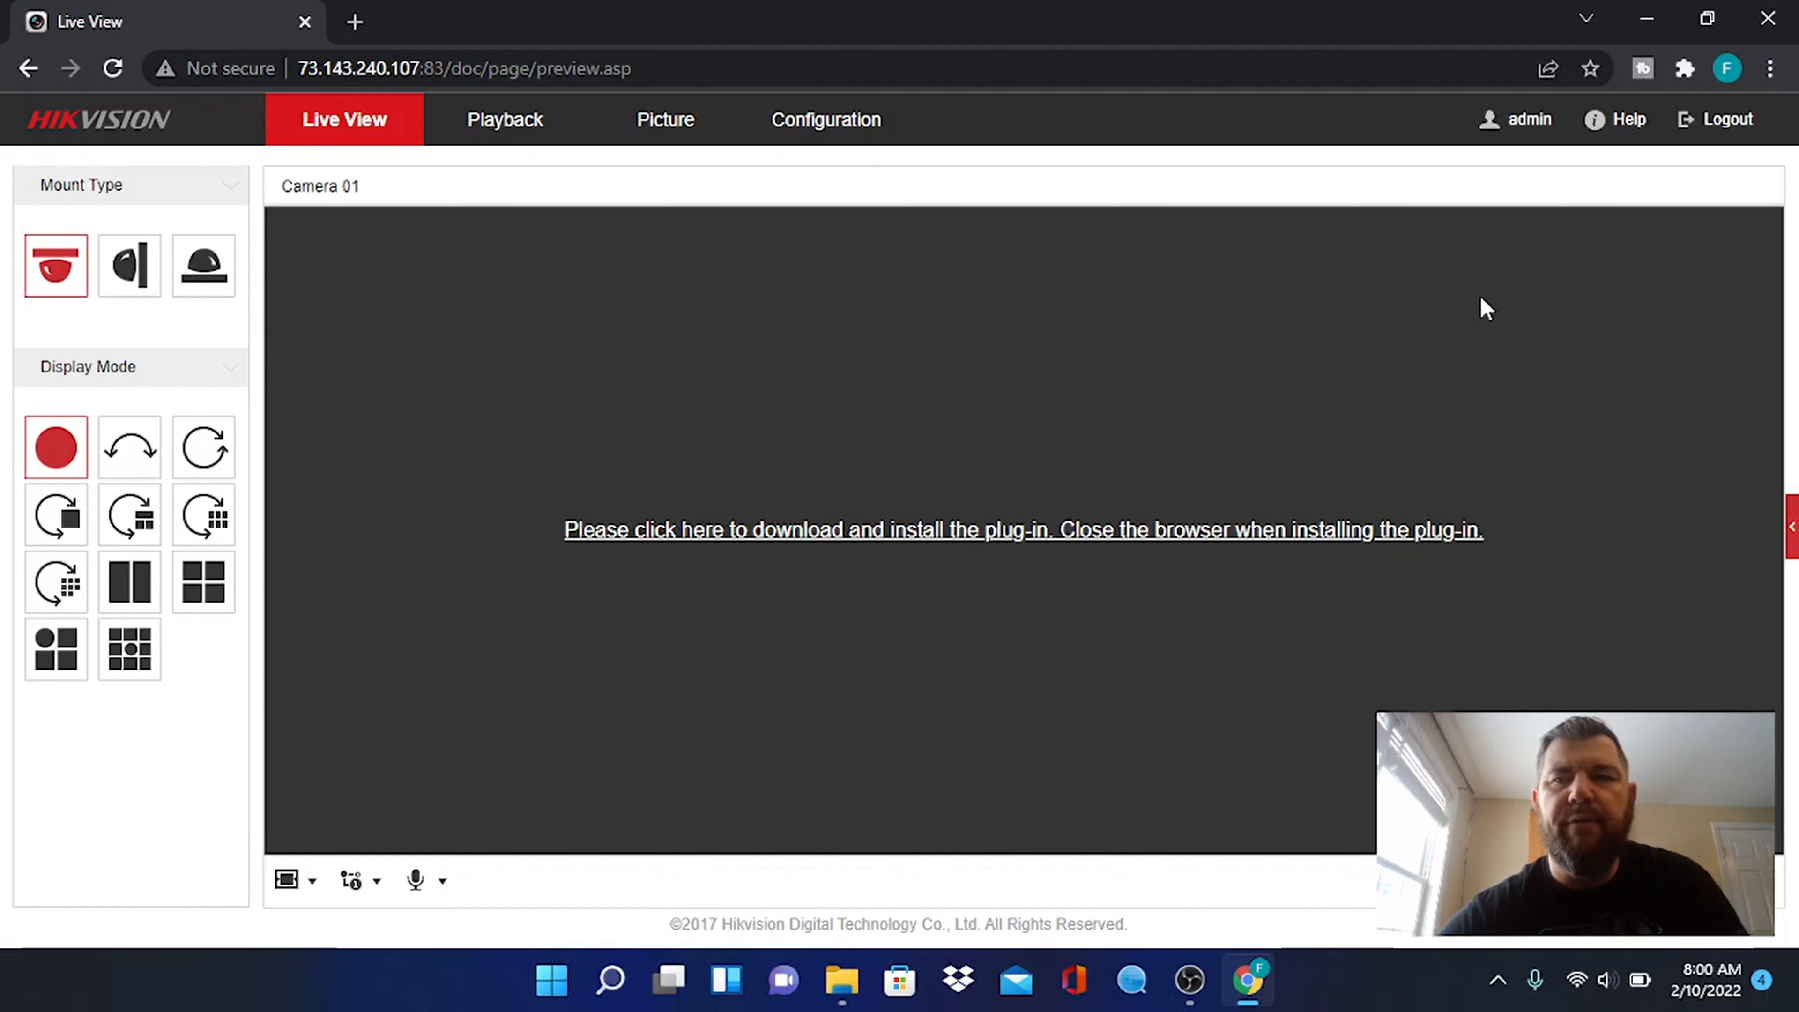
mouse_move(403, 608)
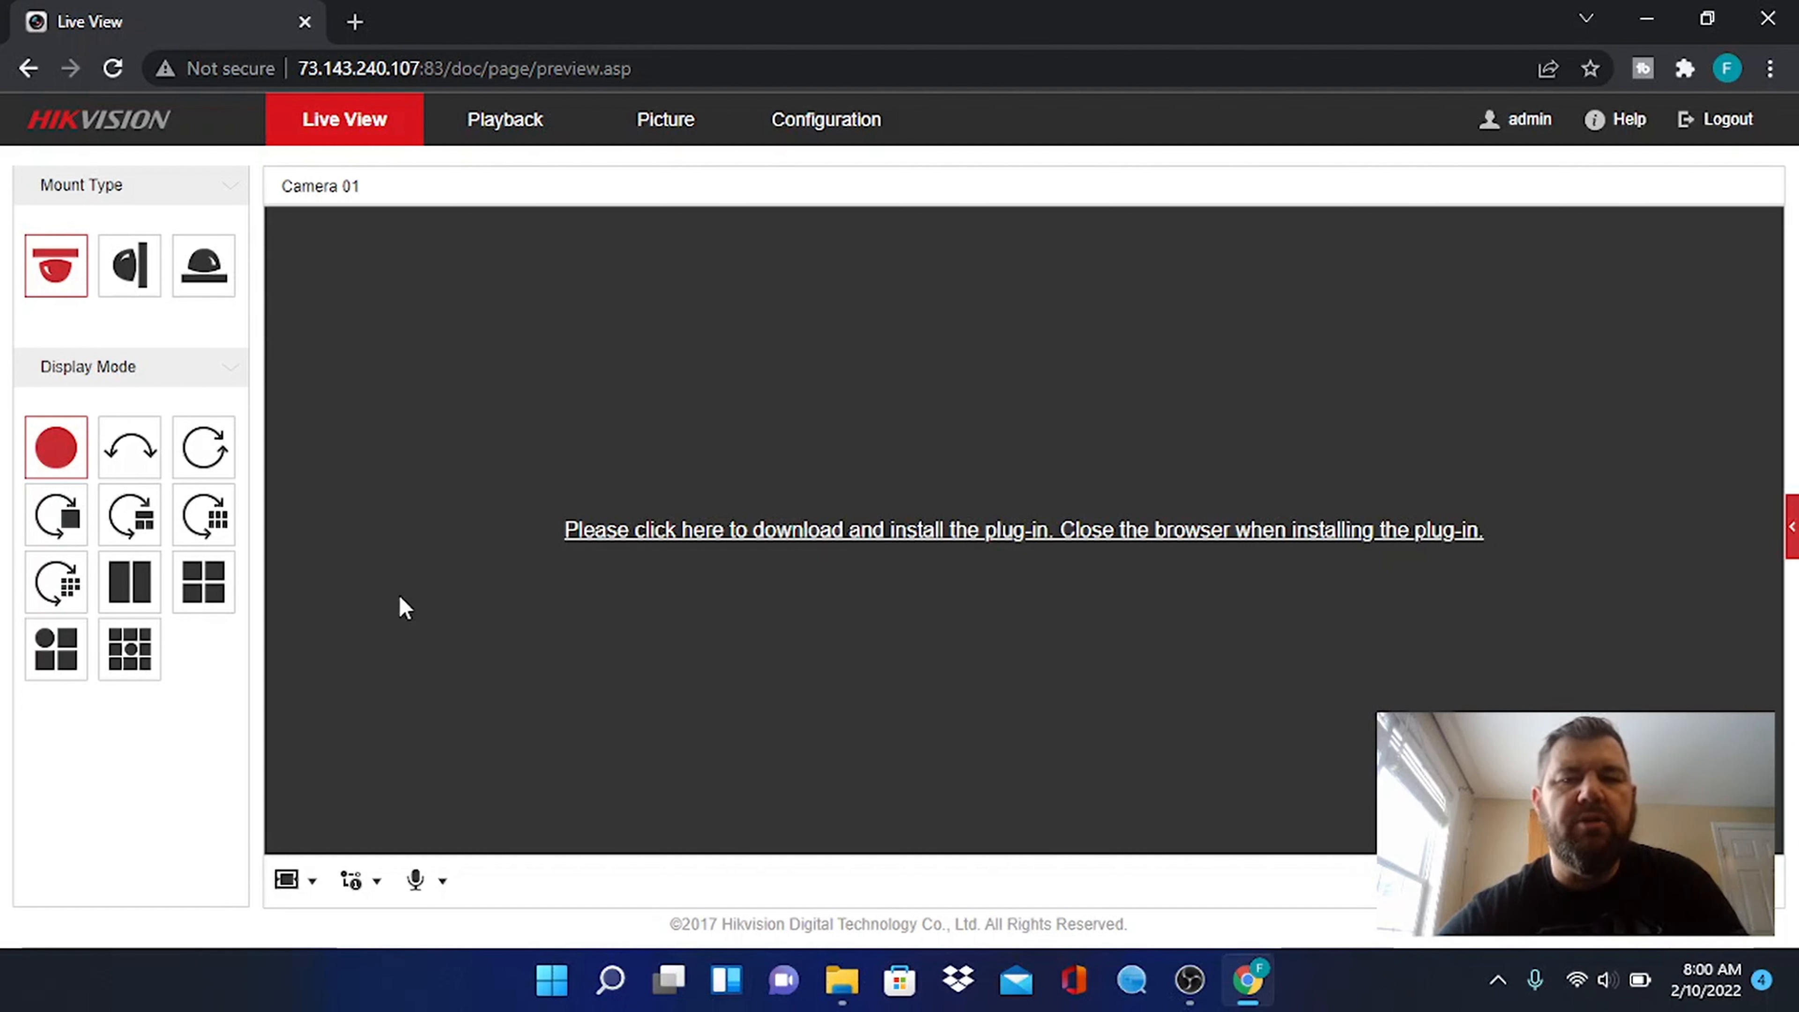
mouse_move(805, 527)
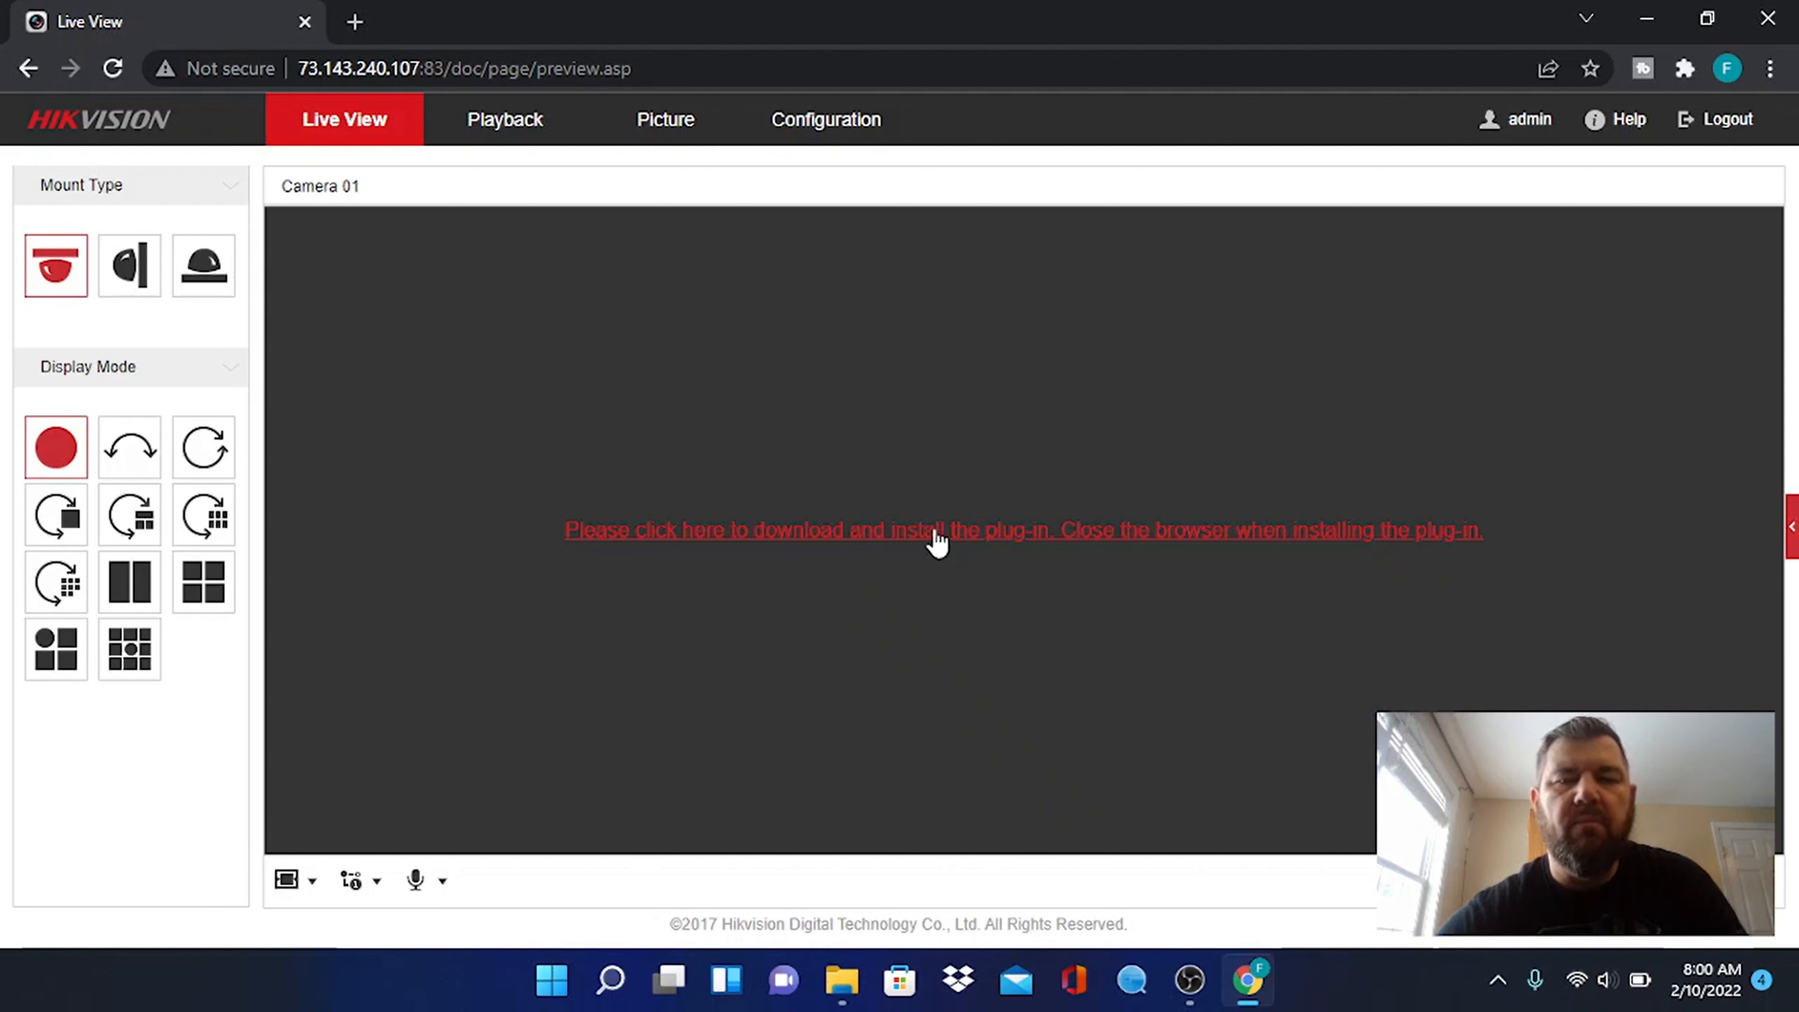
Download the WebComponents plug-in installer from the Hikvision page and close the browser
left_click(1021, 528)
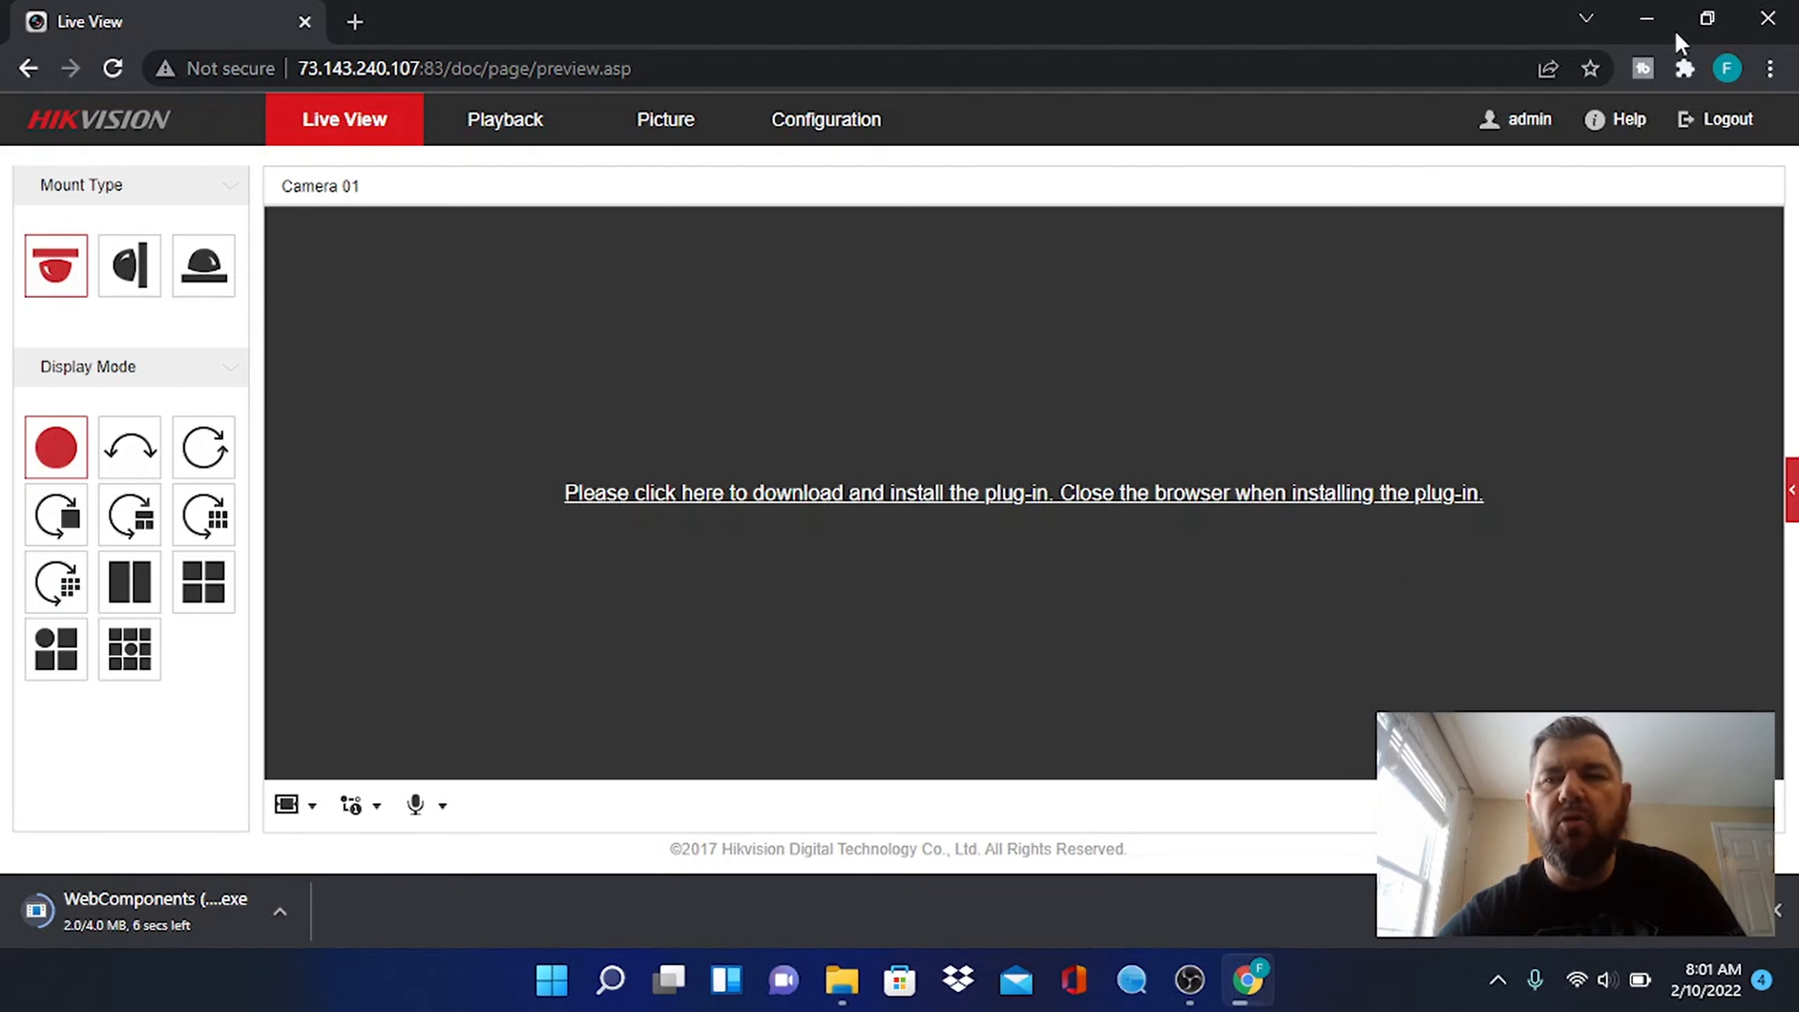
mouse_move(511, 730)
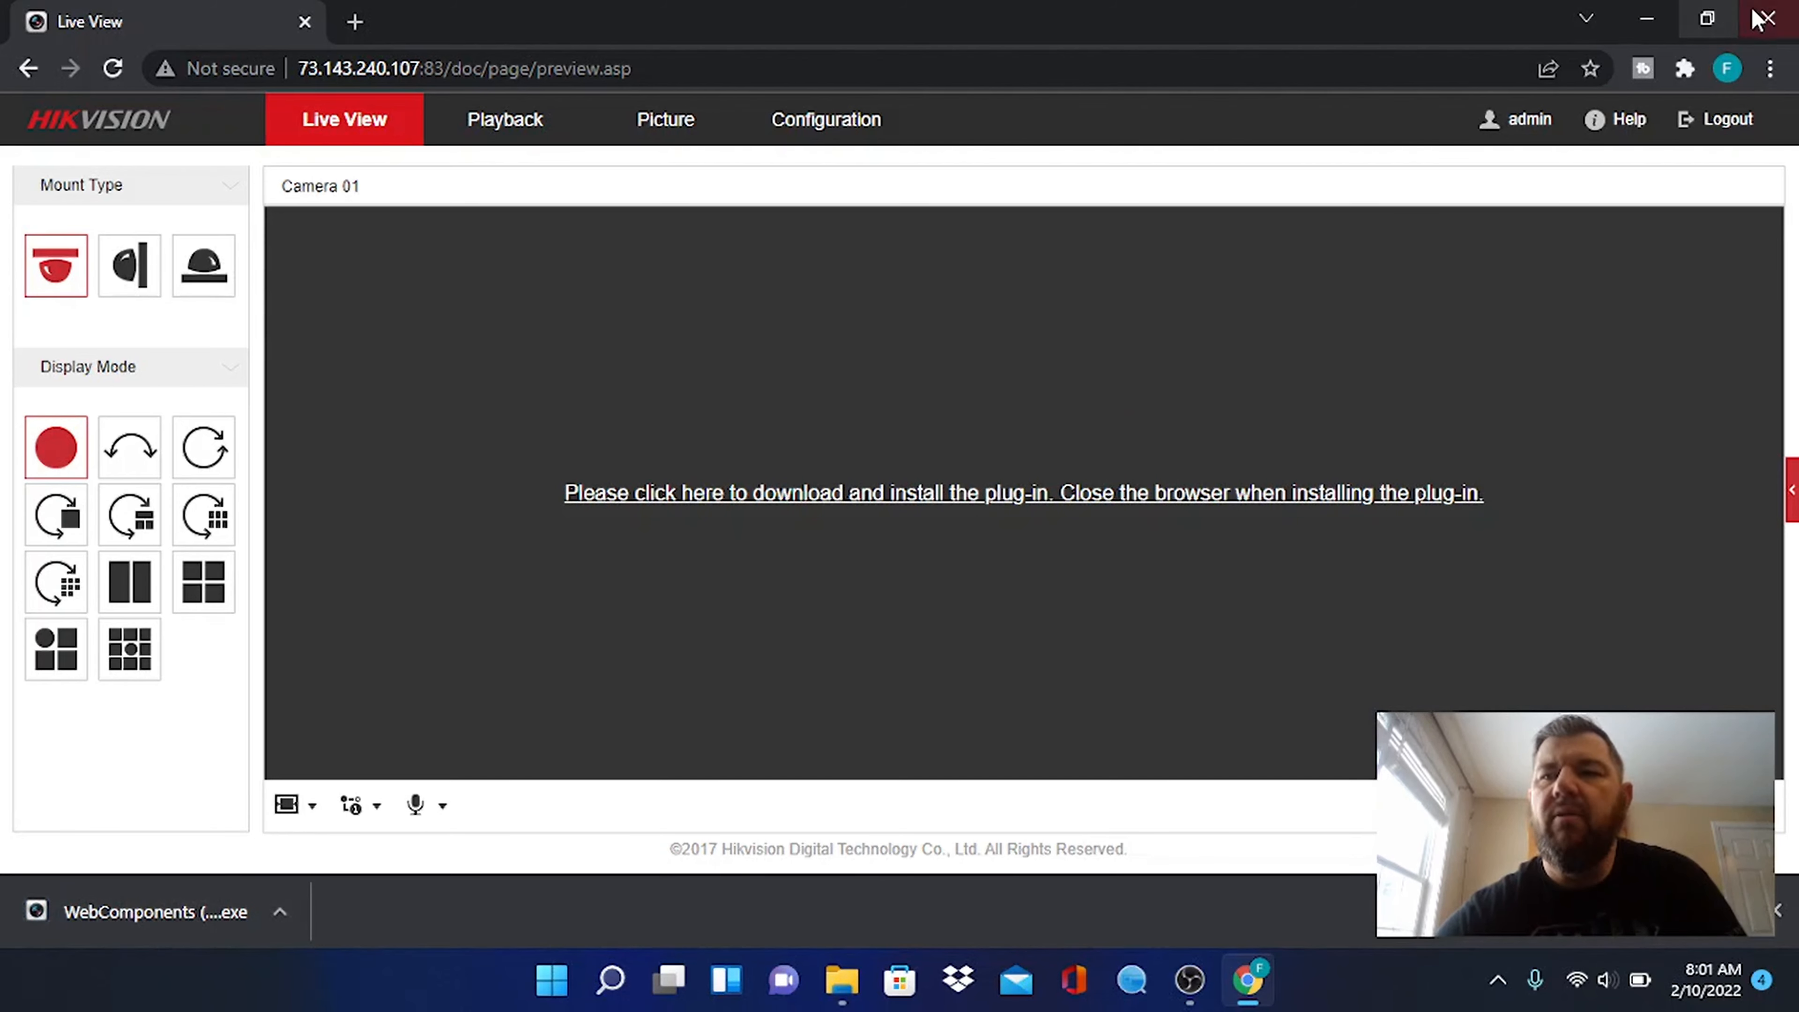
left_click(1767, 21)
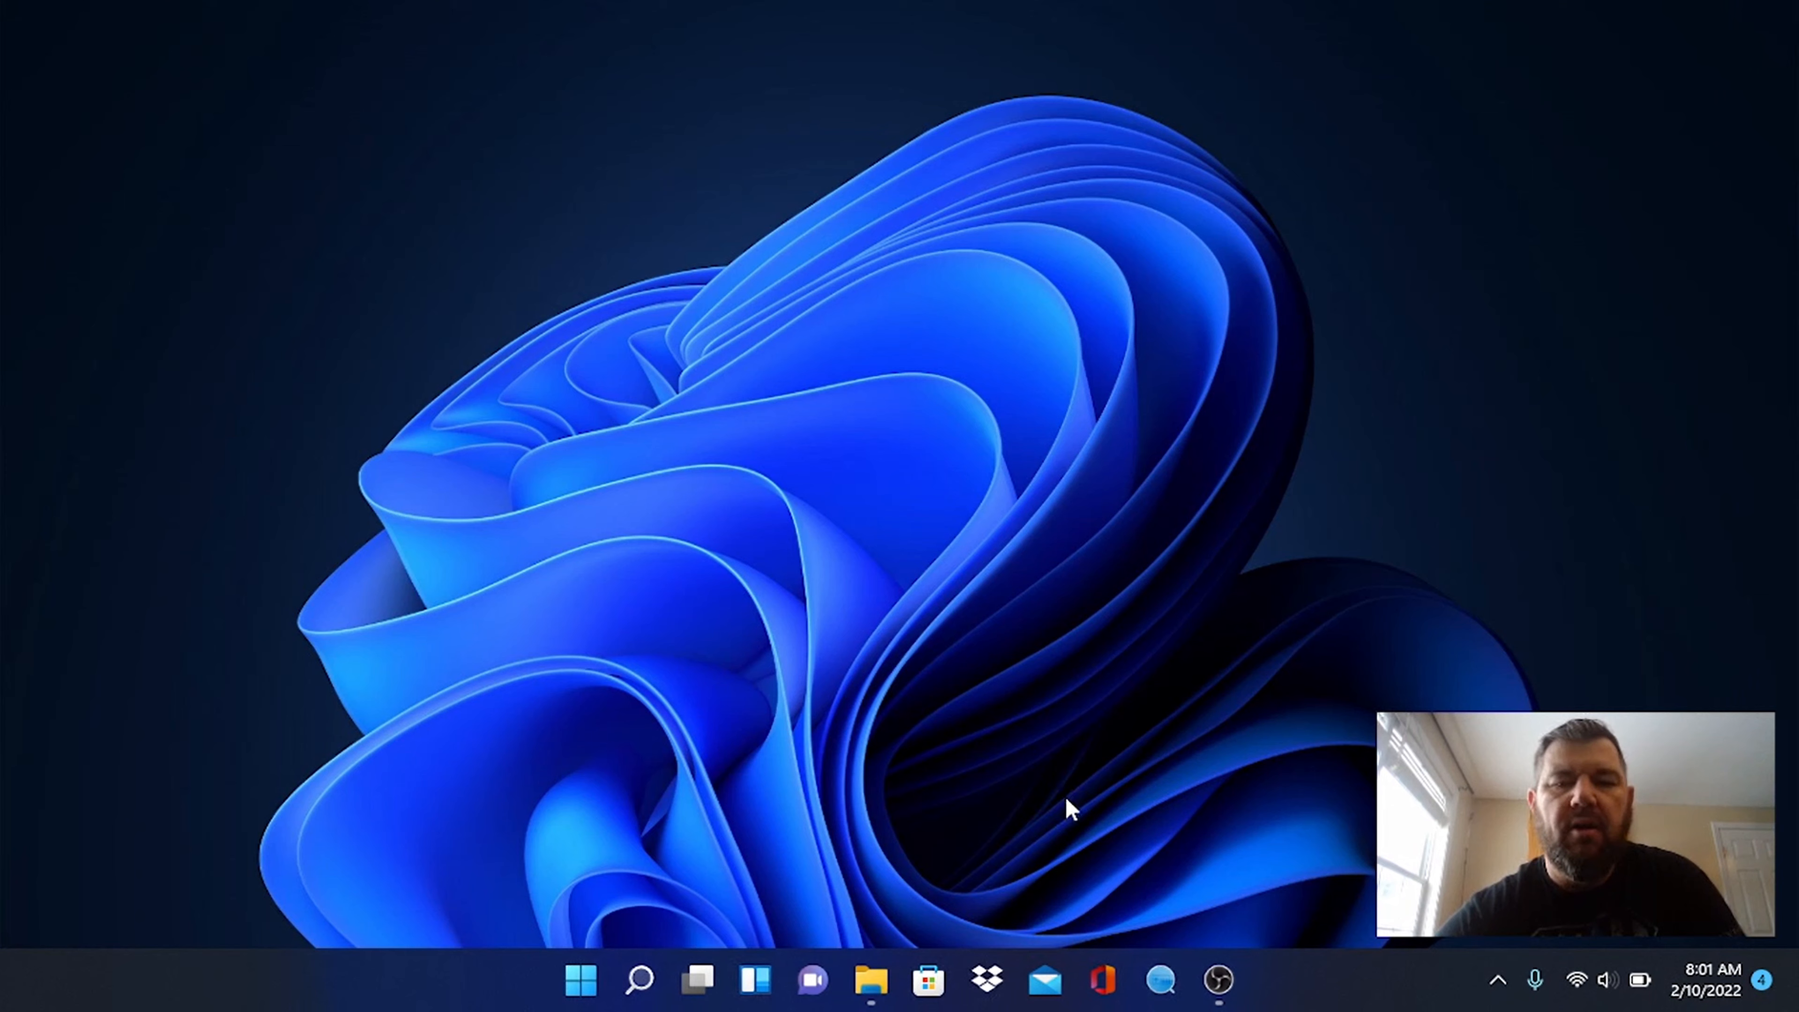
Browse File Explorer to the main Downloads folder sorted newest first
left_click(869, 980)
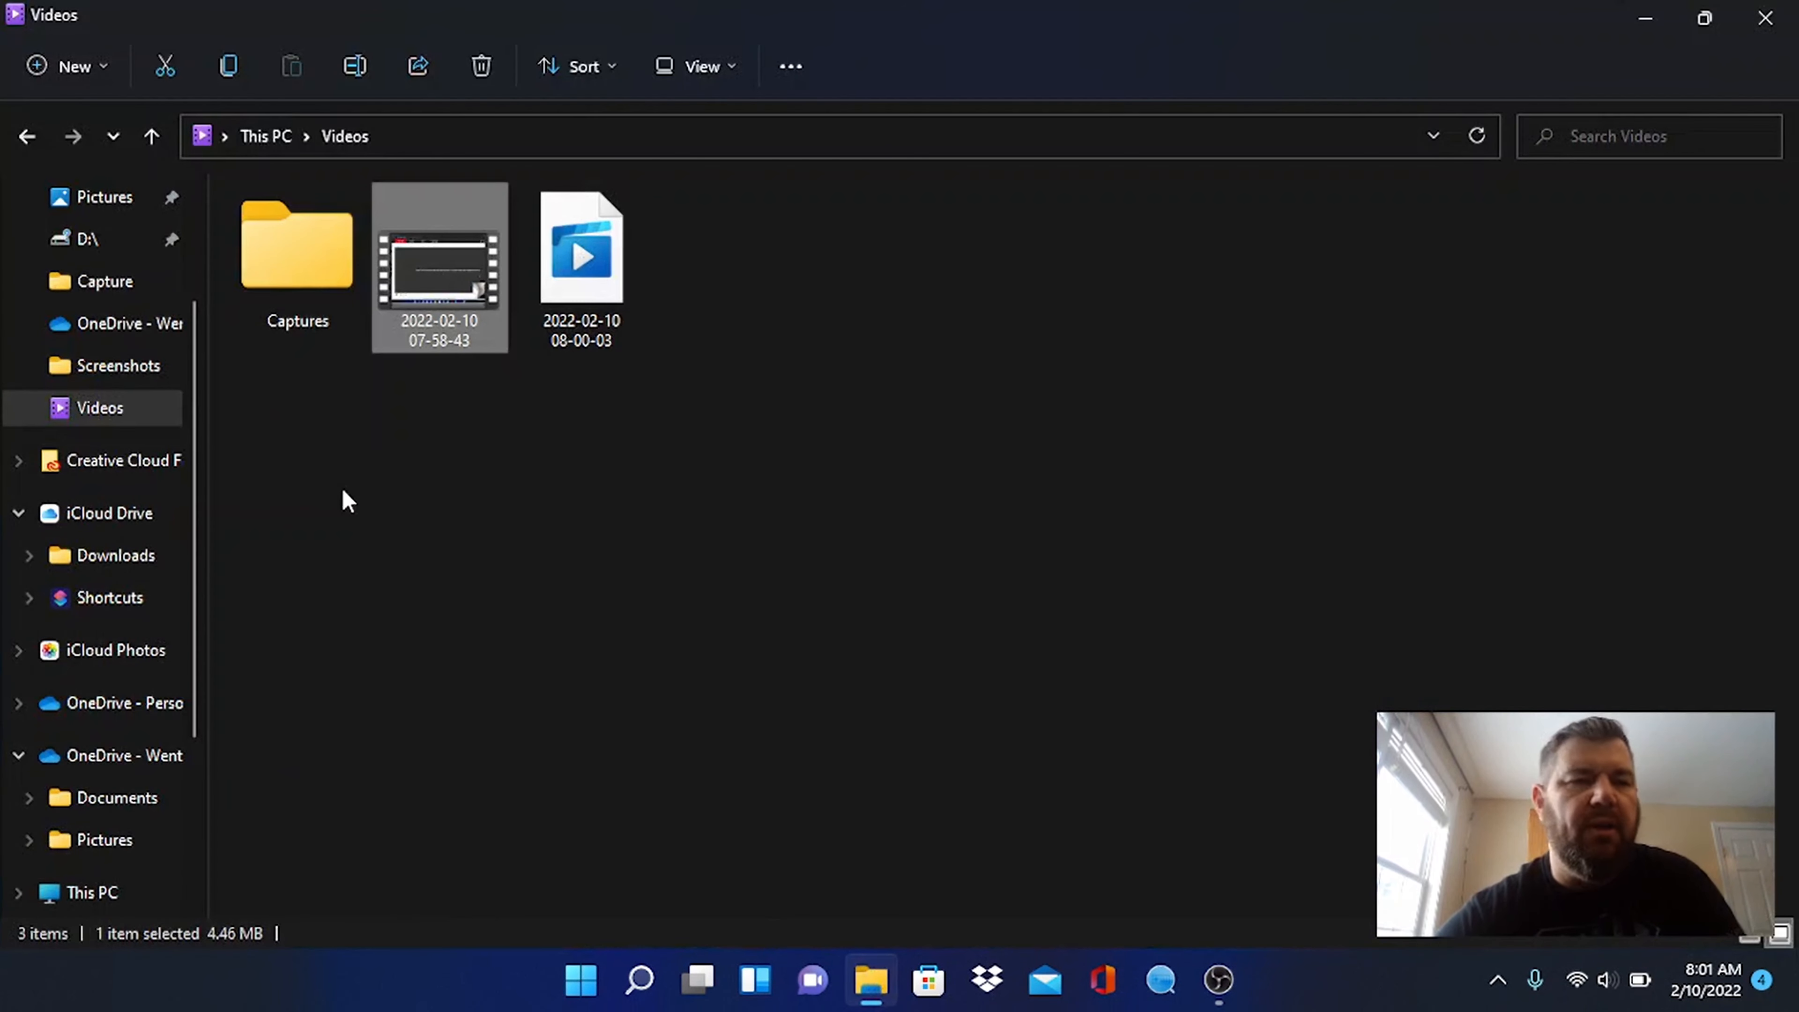
mouse_move(112, 555)
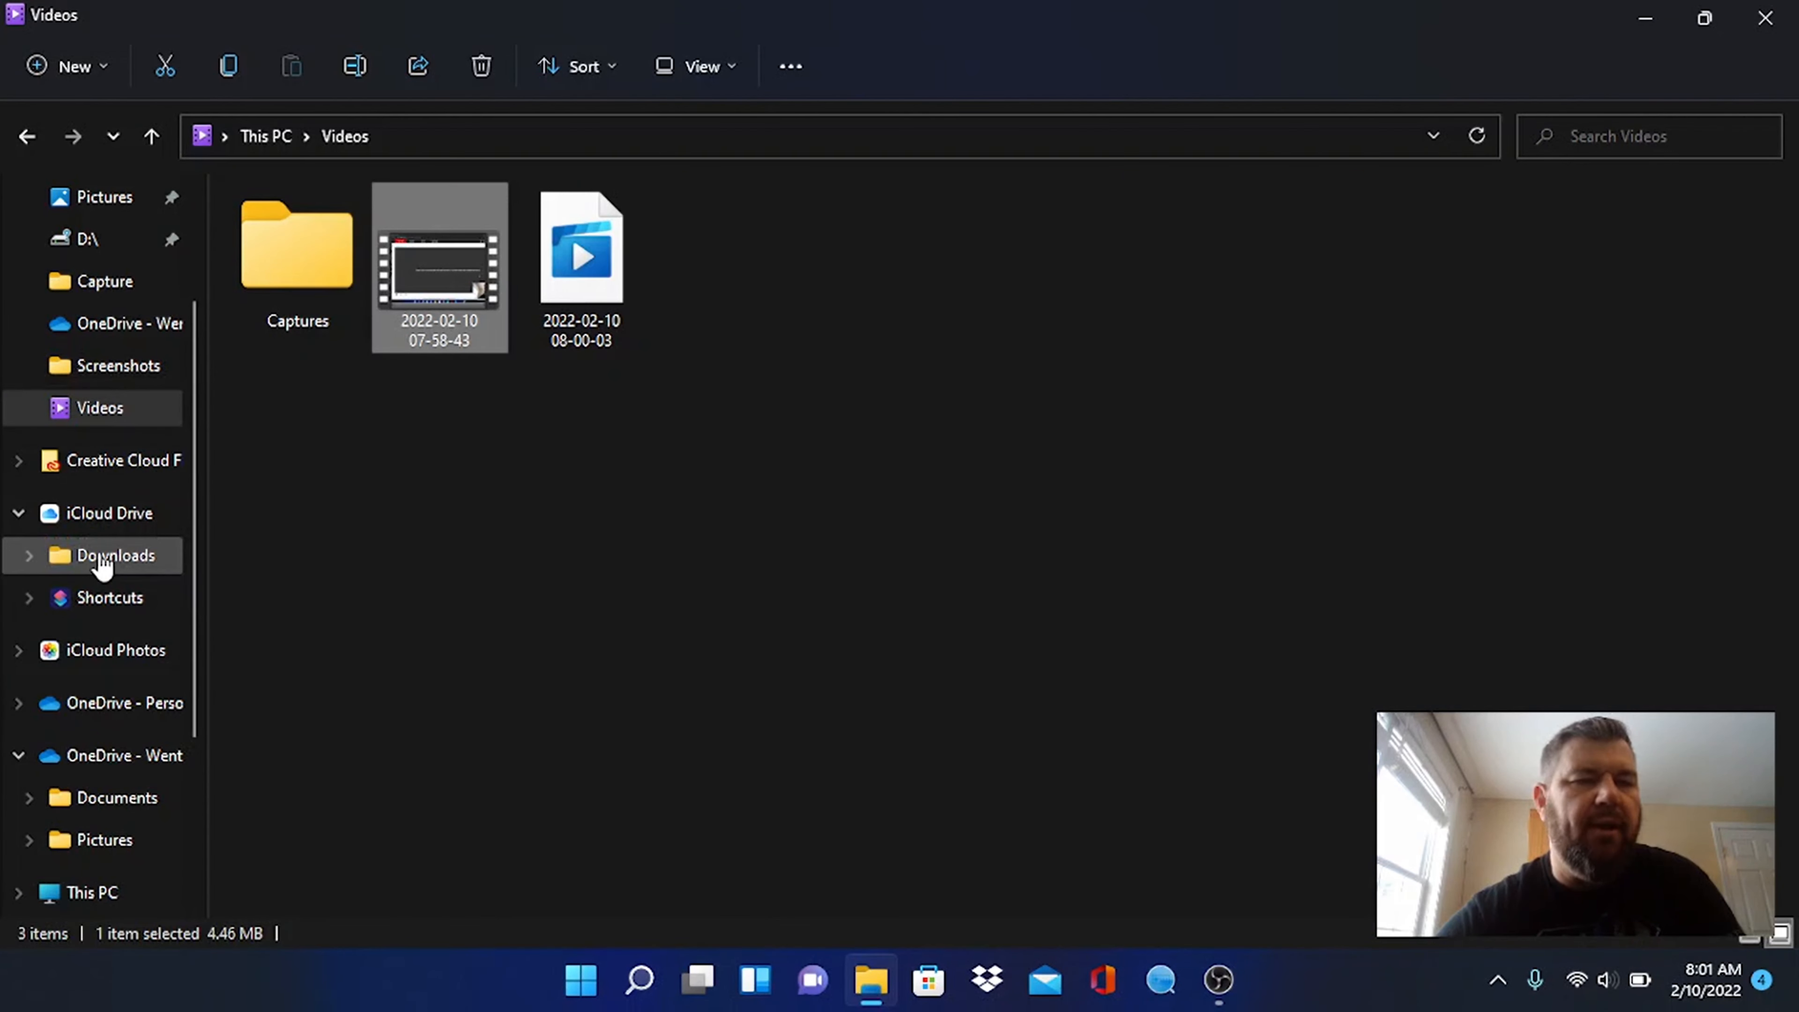
left_click(112, 556)
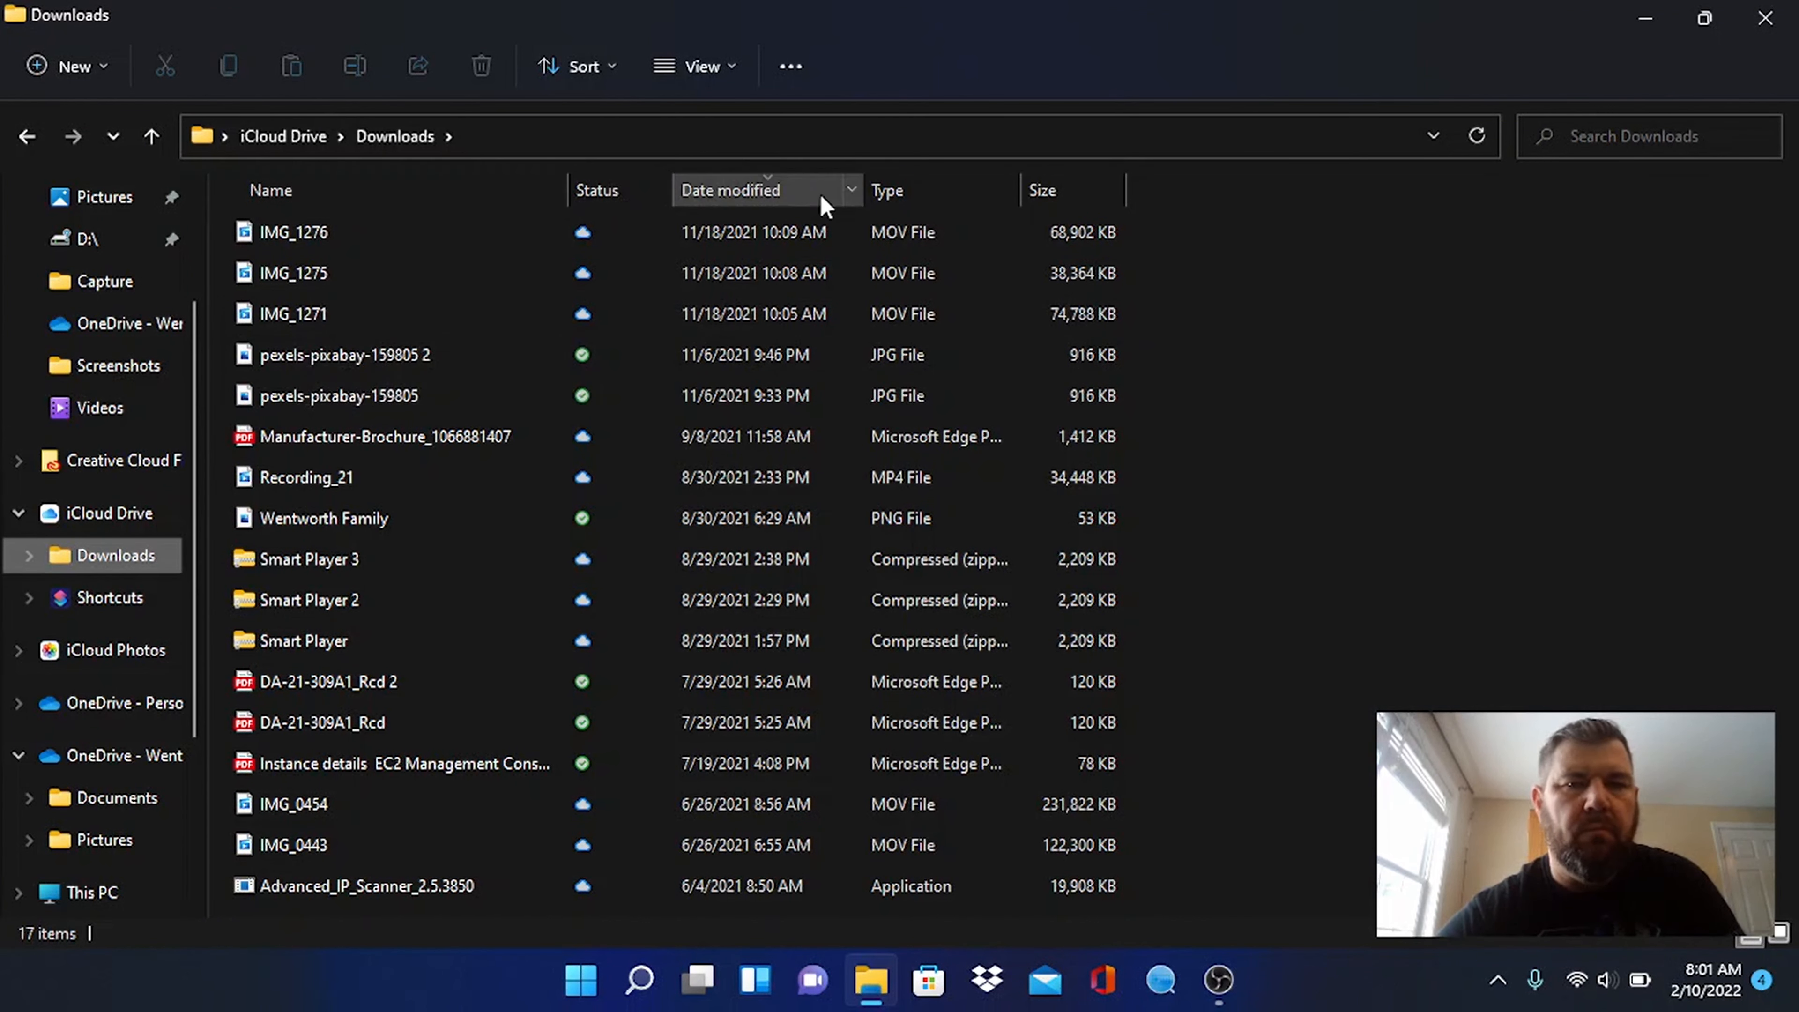
left_click(731, 190)
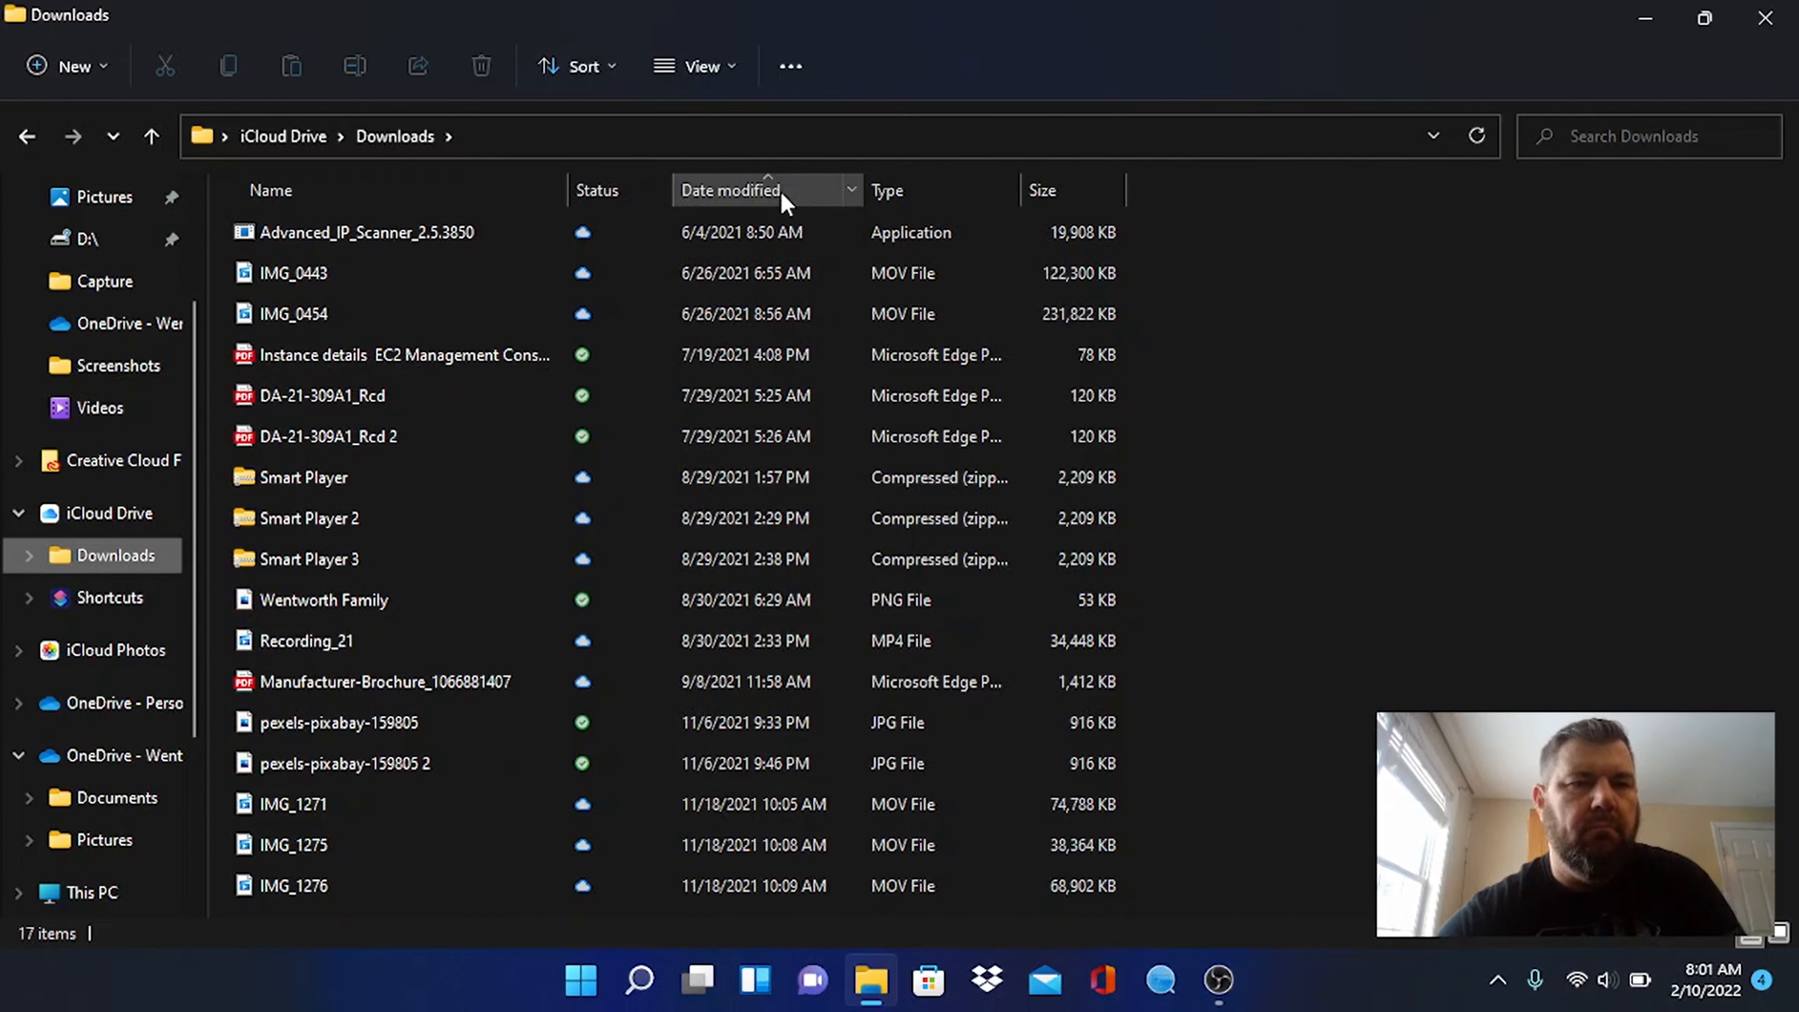
left_click(731, 189)
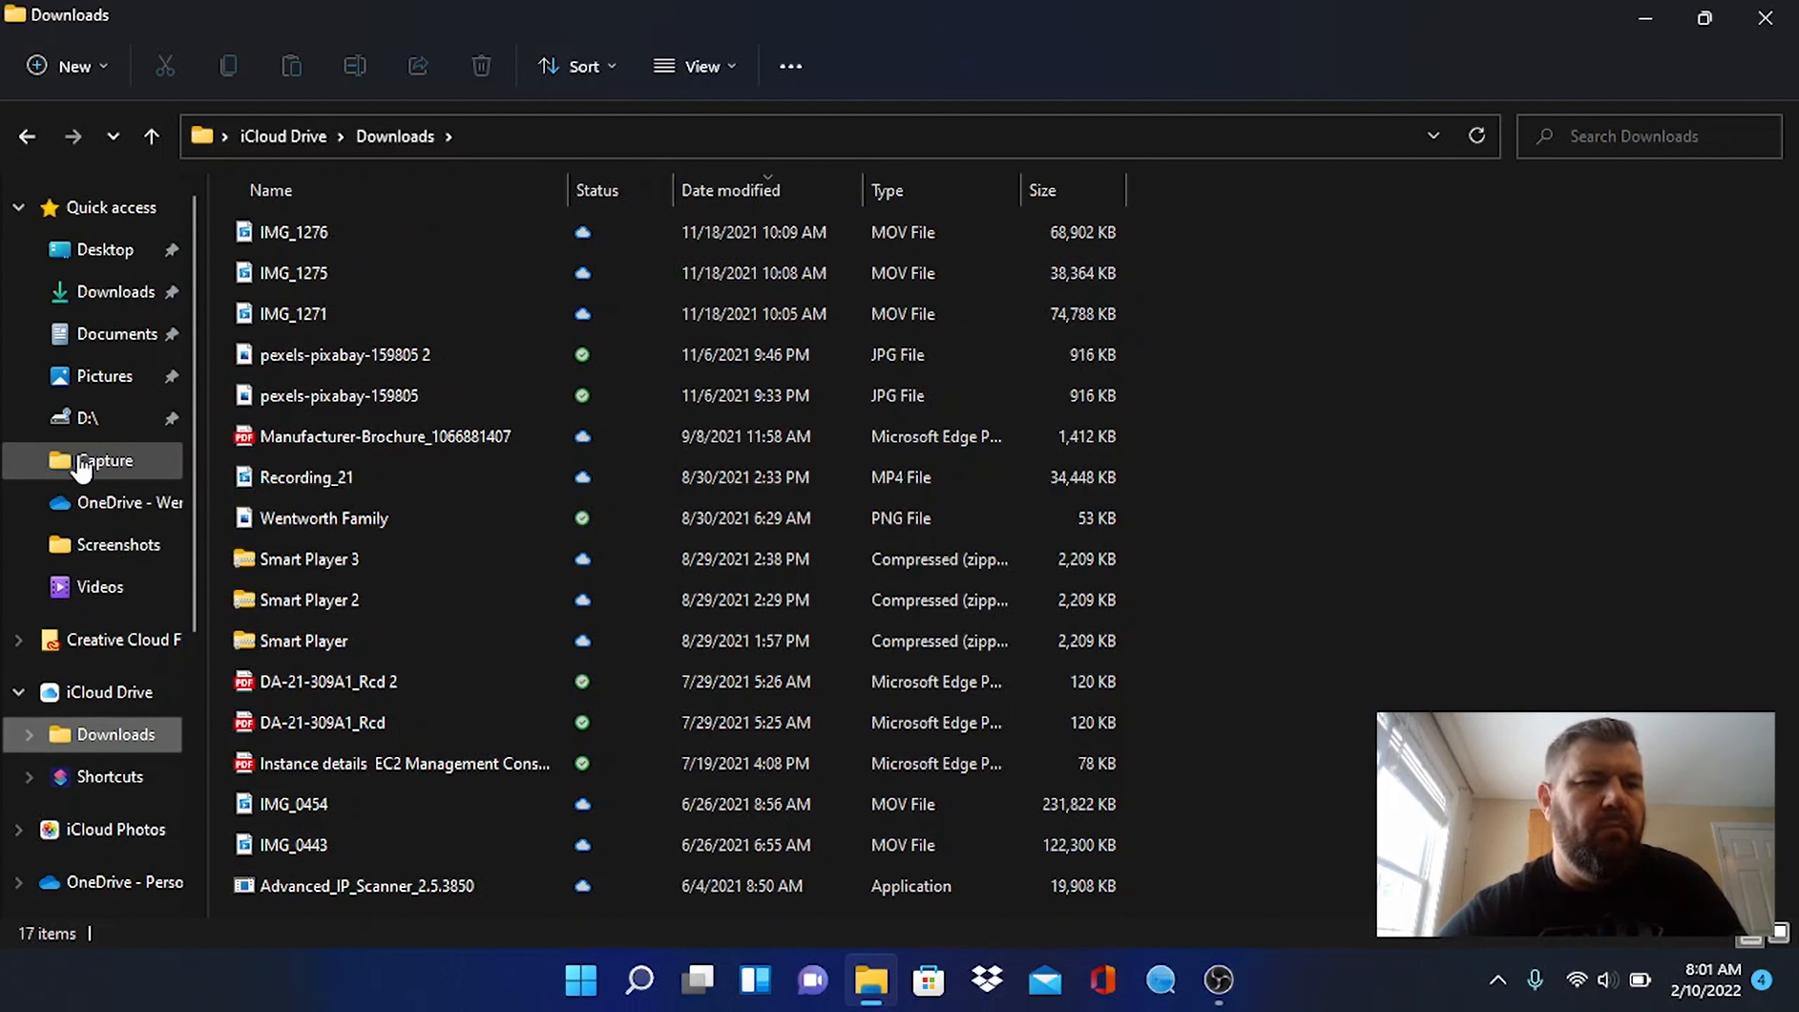
left_click(116, 291)
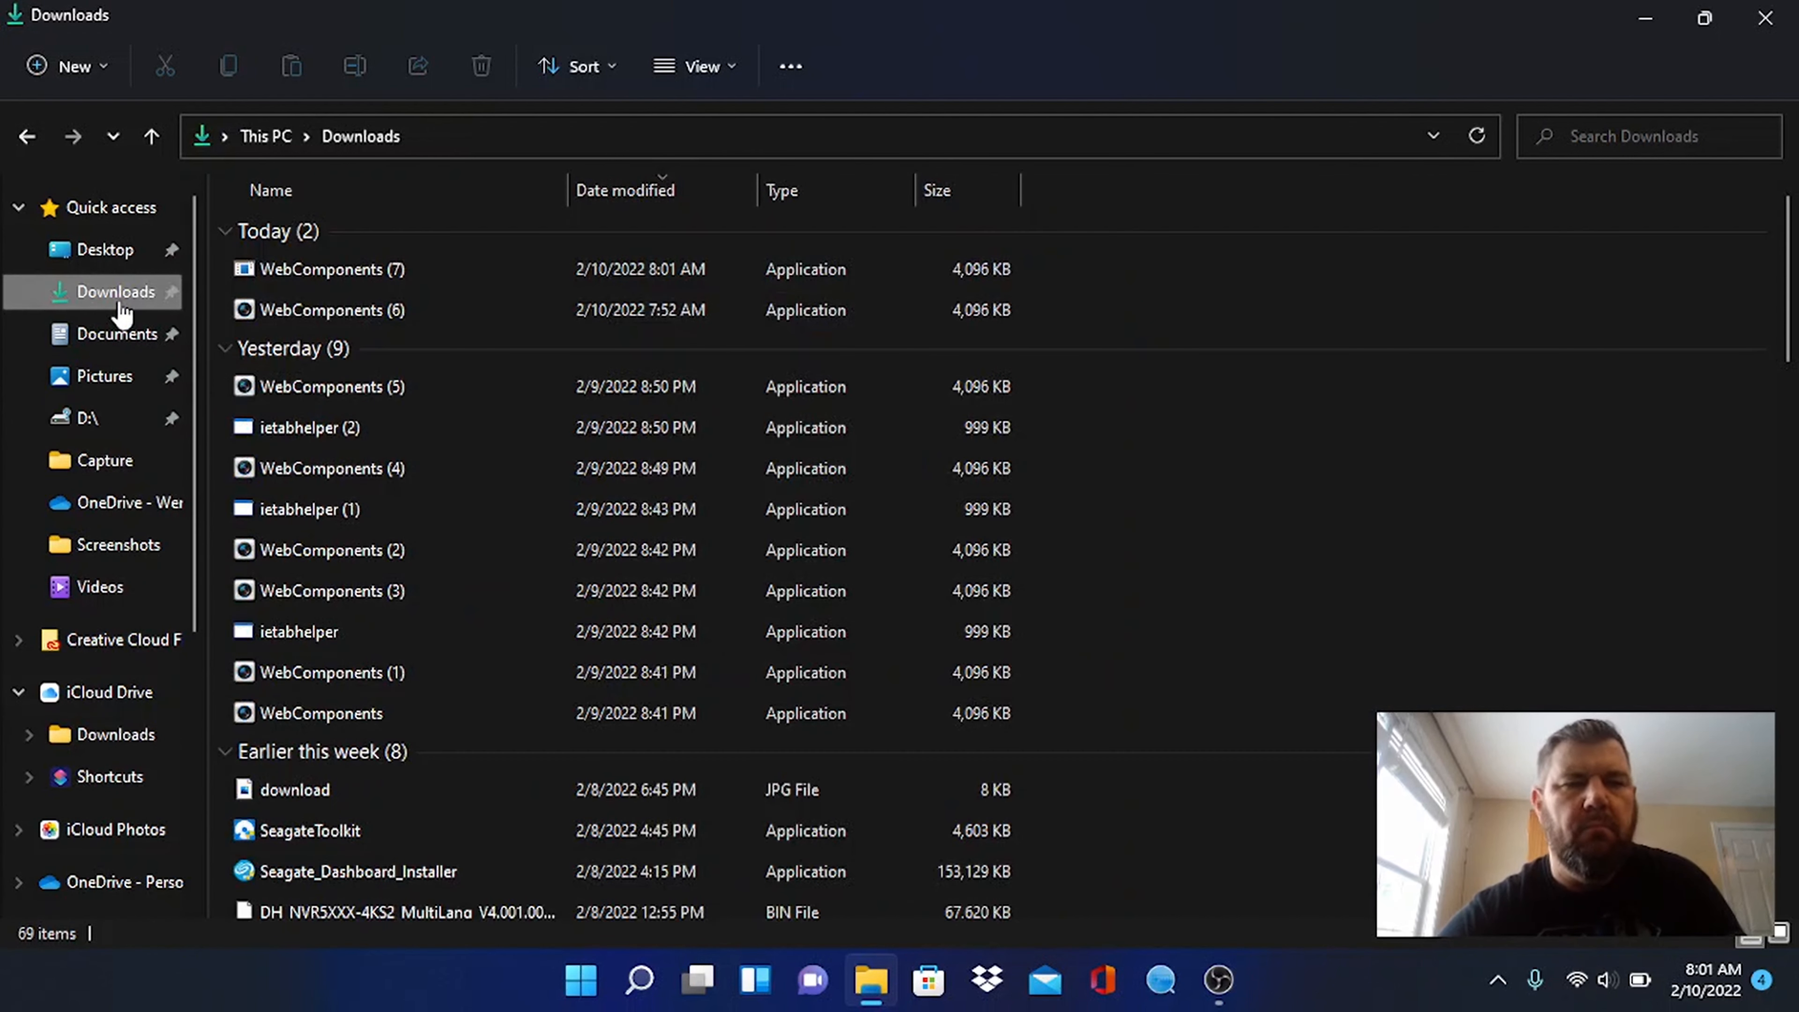
Run the WebComponents (7) installer and finish its setup
left_click(332, 269)
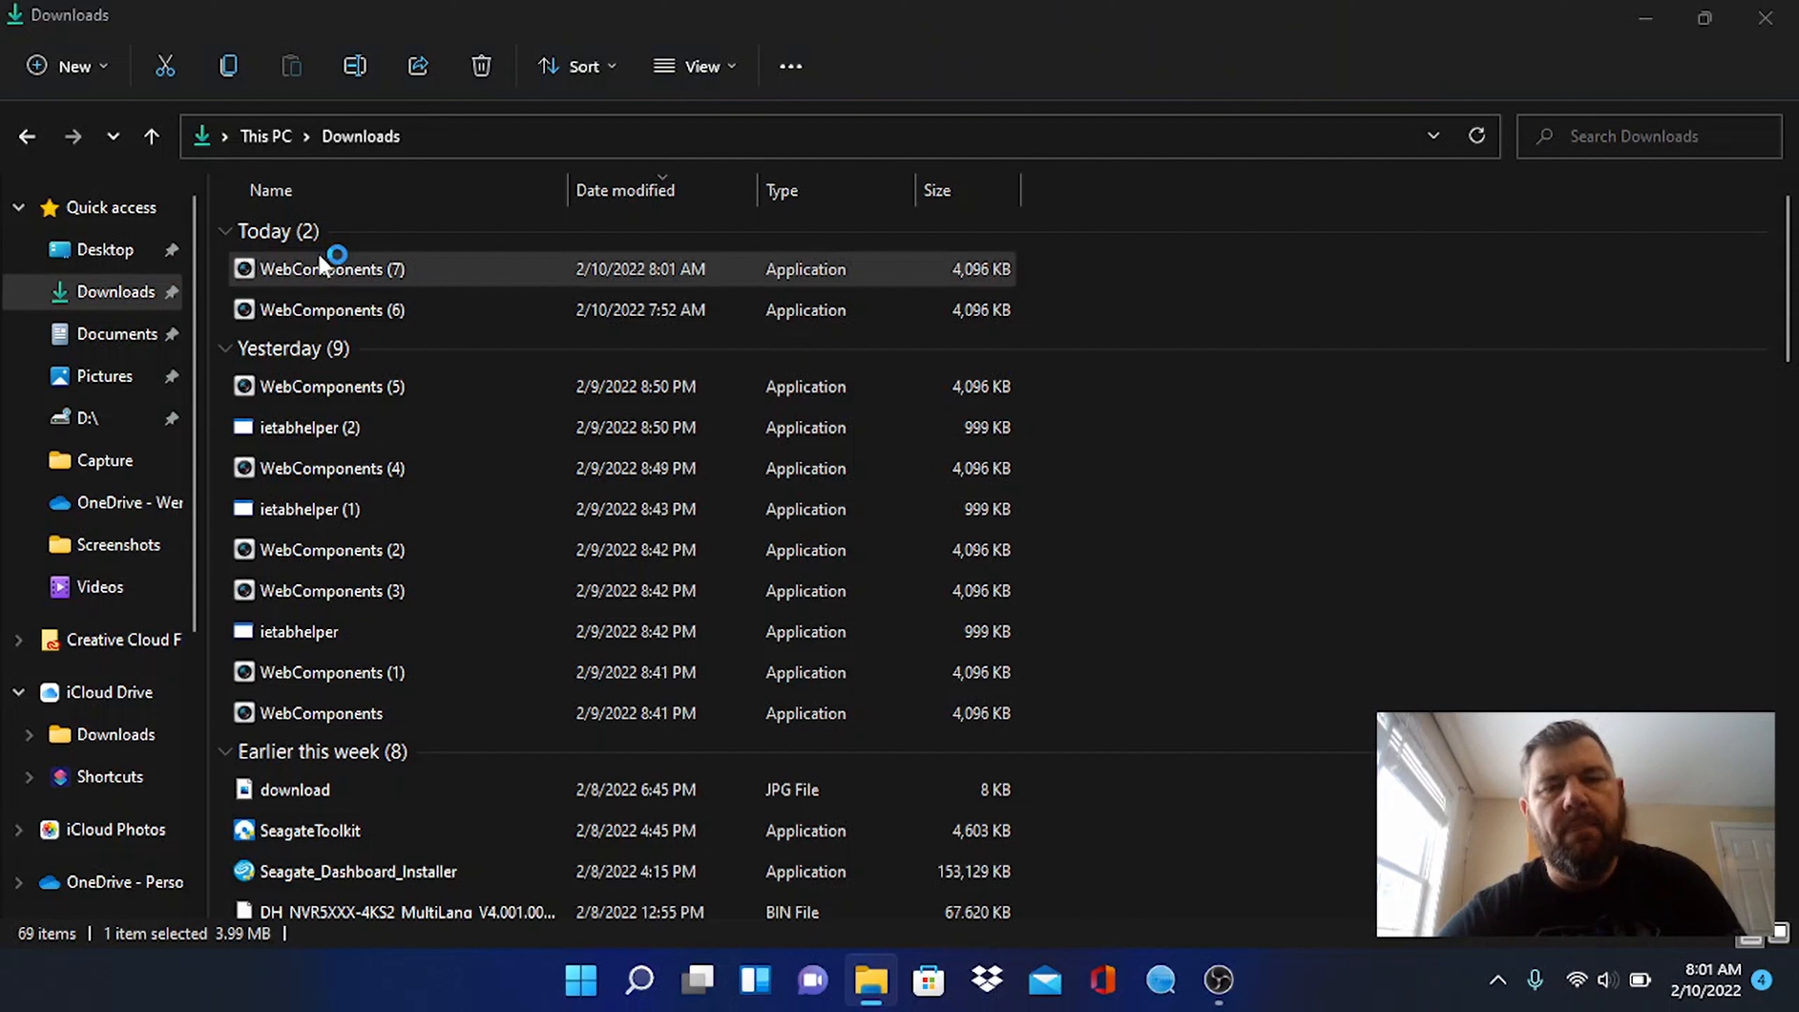
double_click(325, 269)
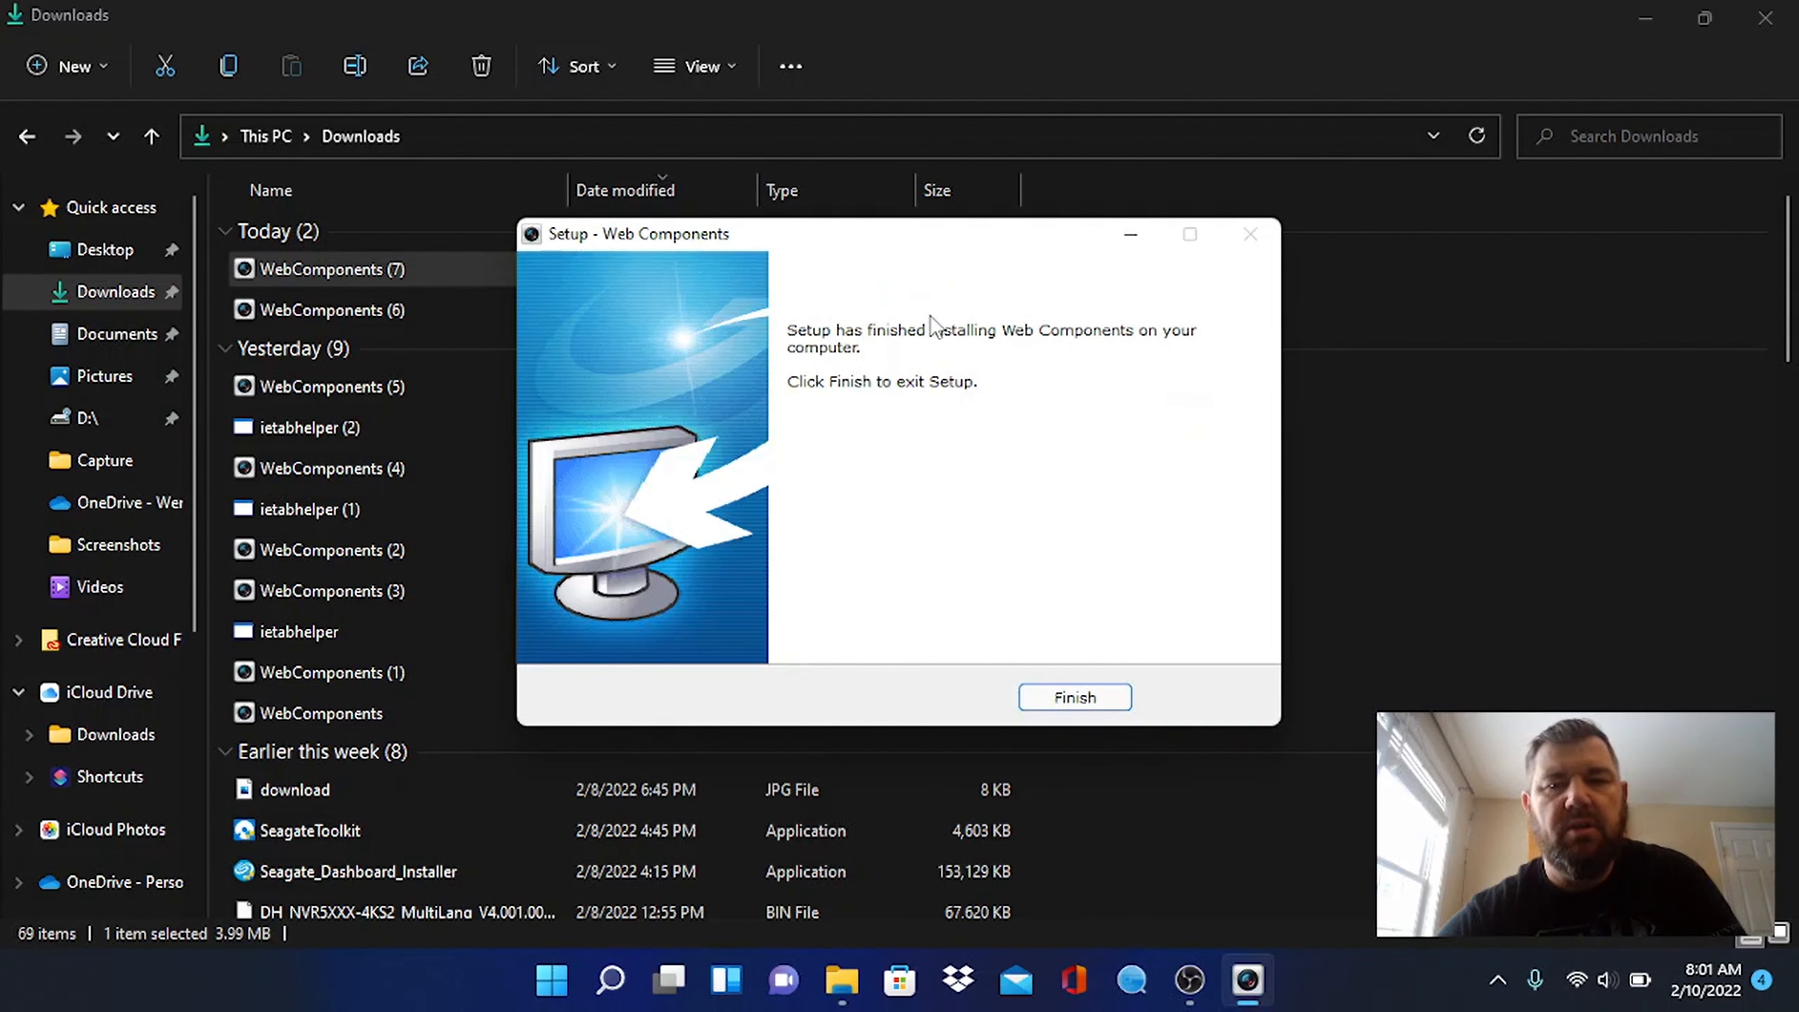
left_click(1074, 697)
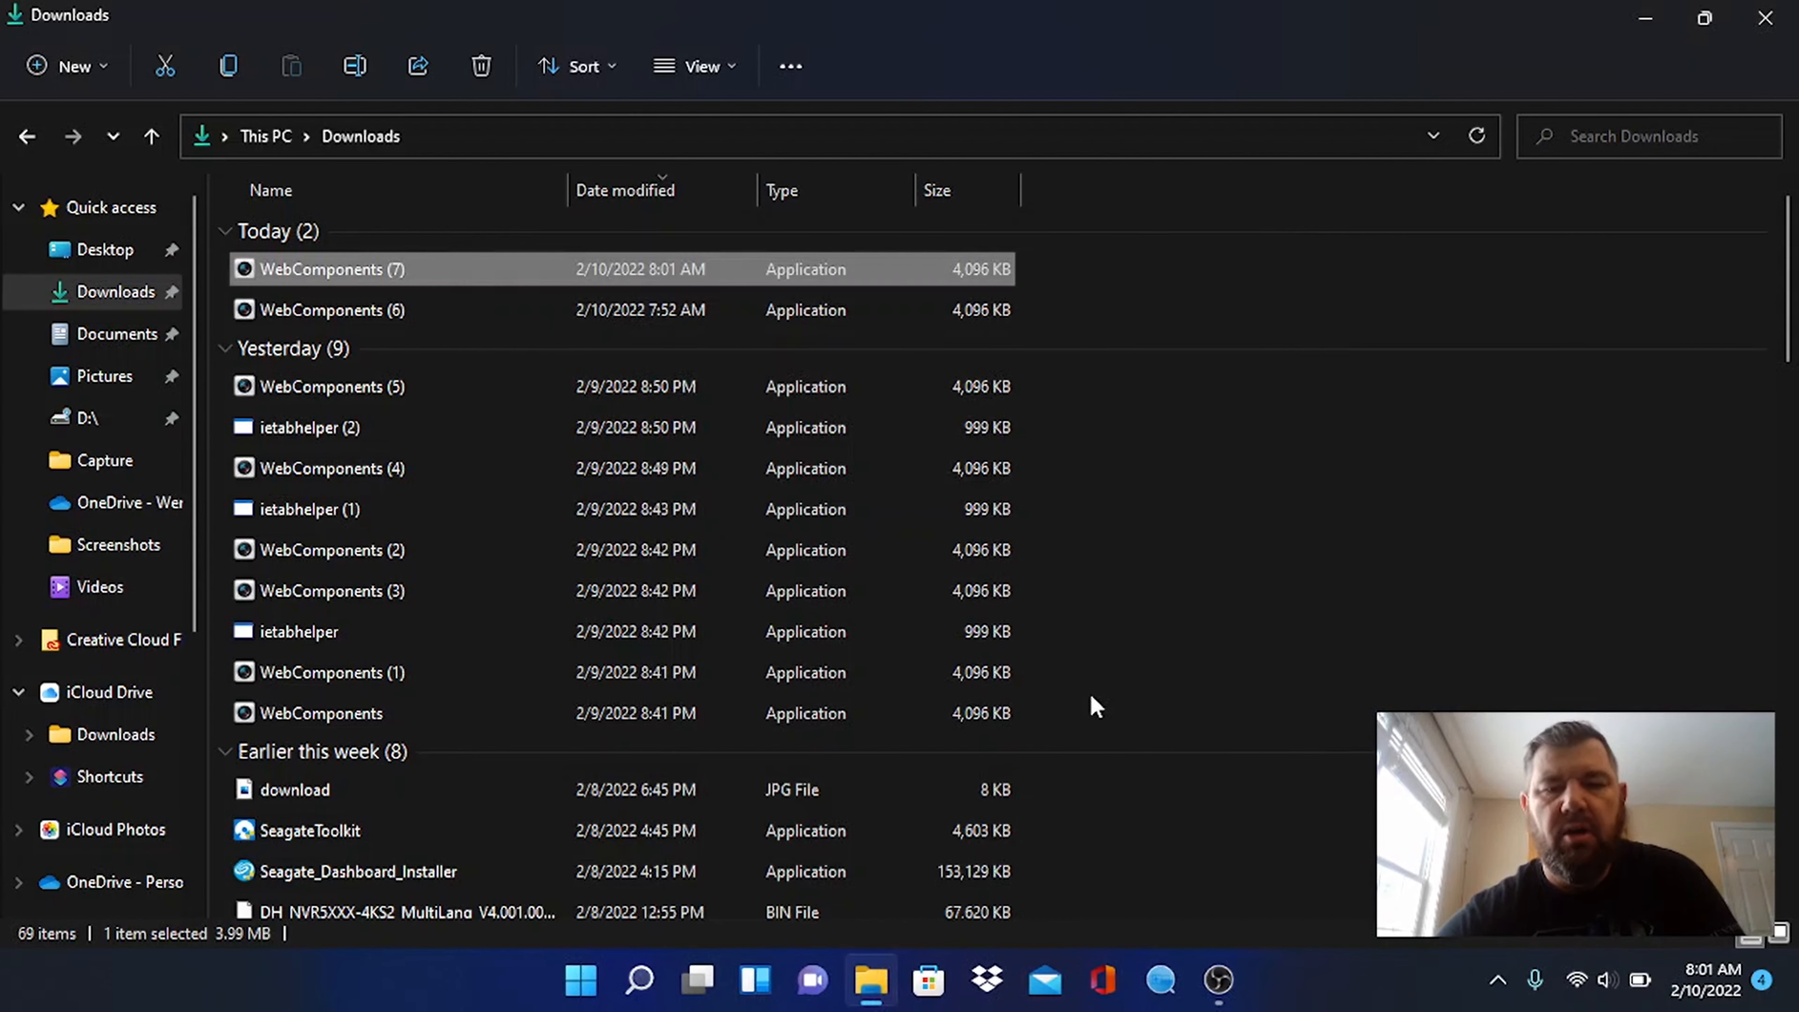
Launch Google Chrome from taskbar search ('chr') and show its three-dot menu
left_click(639, 980)
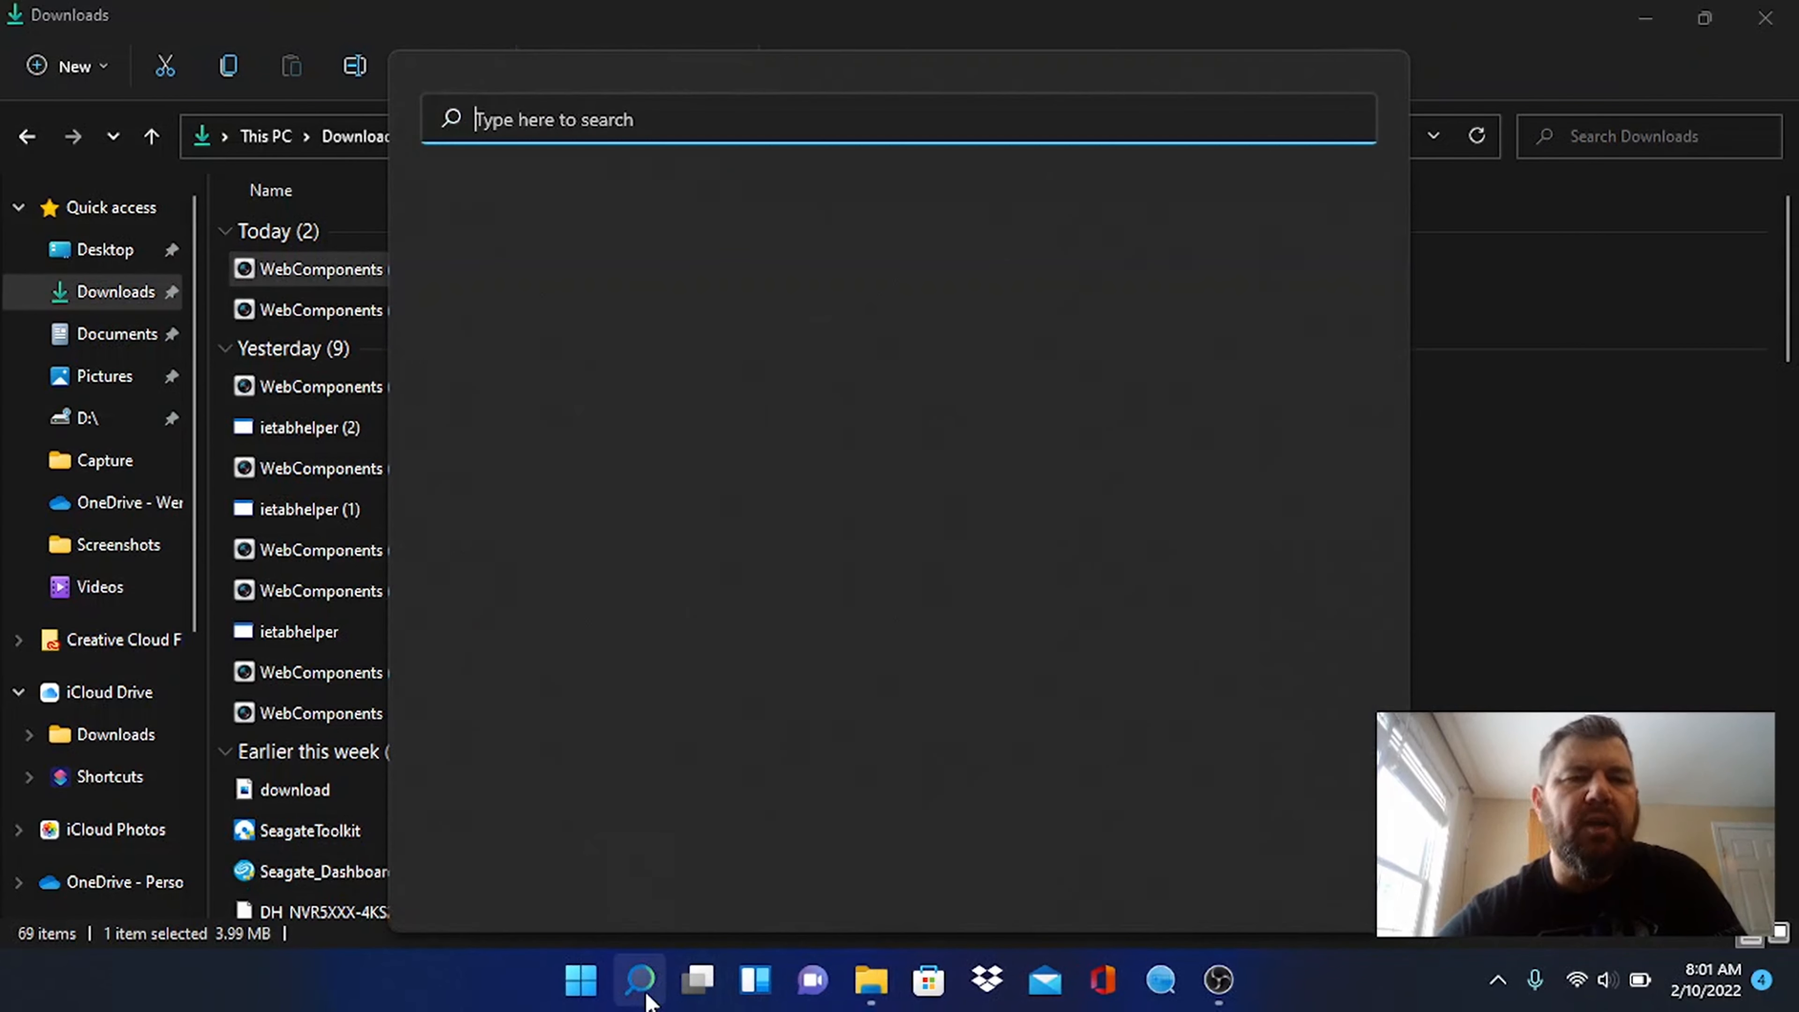
type("chr")
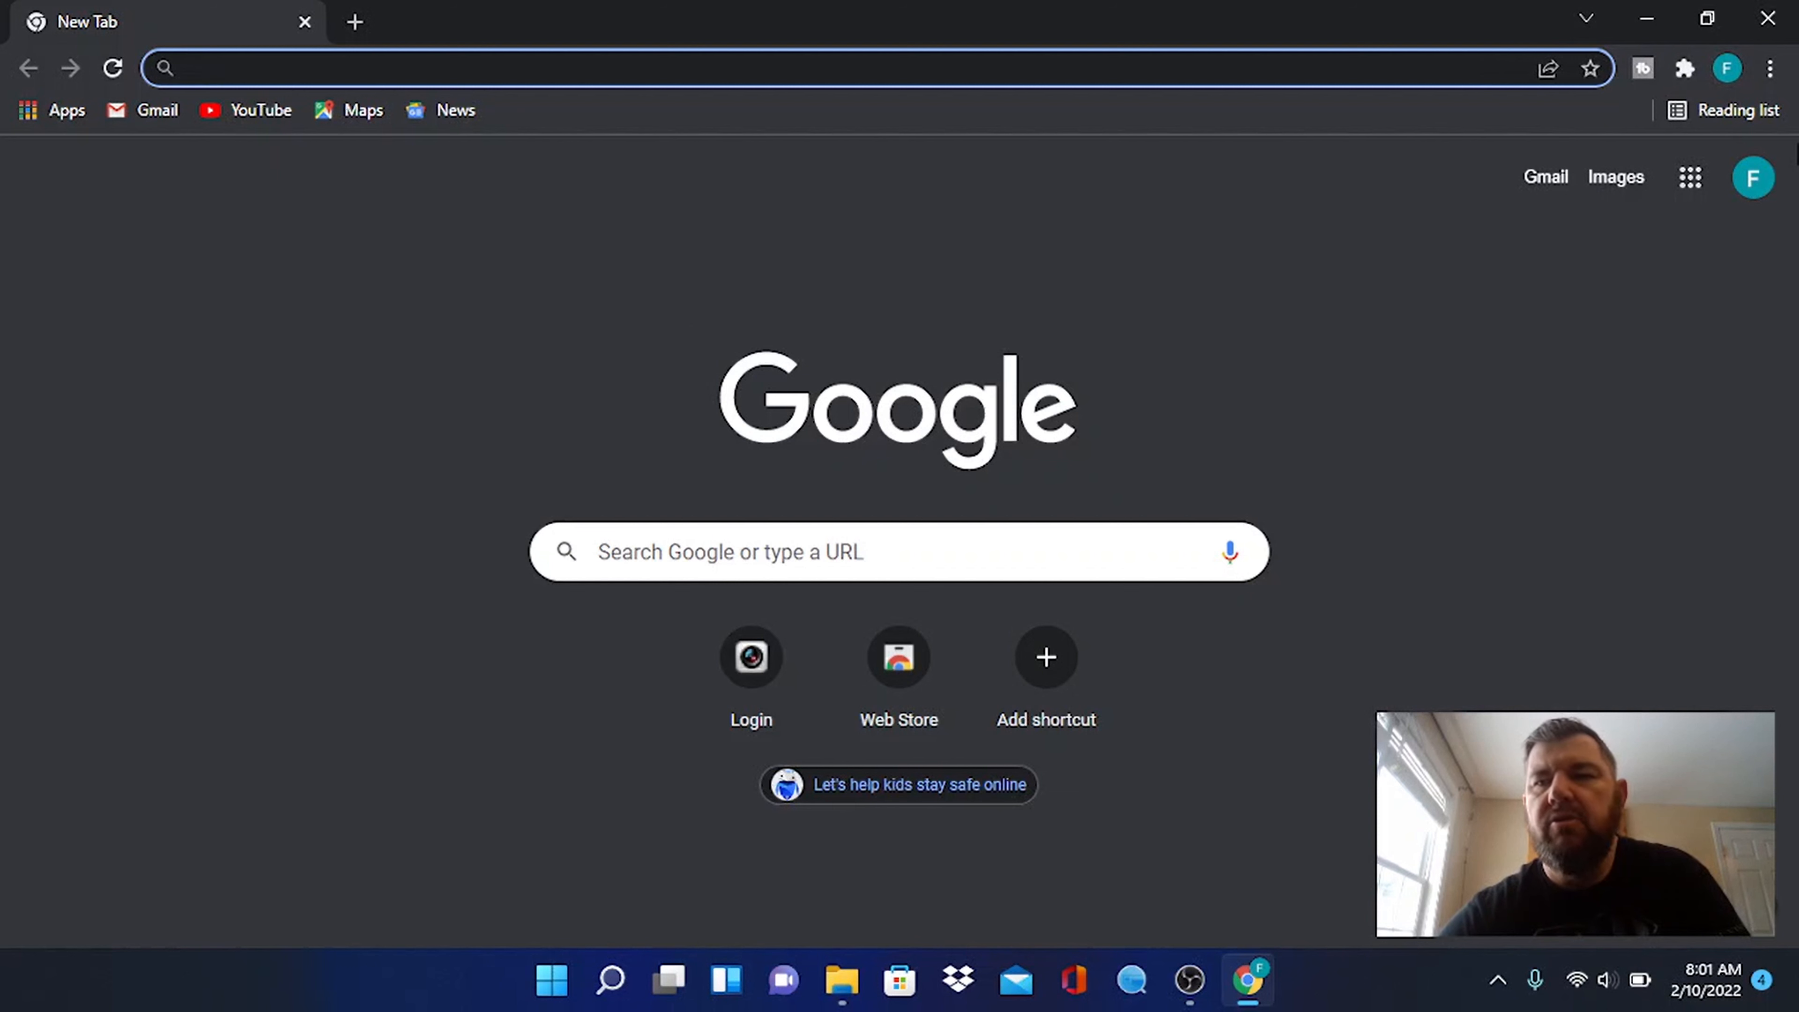
mouse_move(1772, 71)
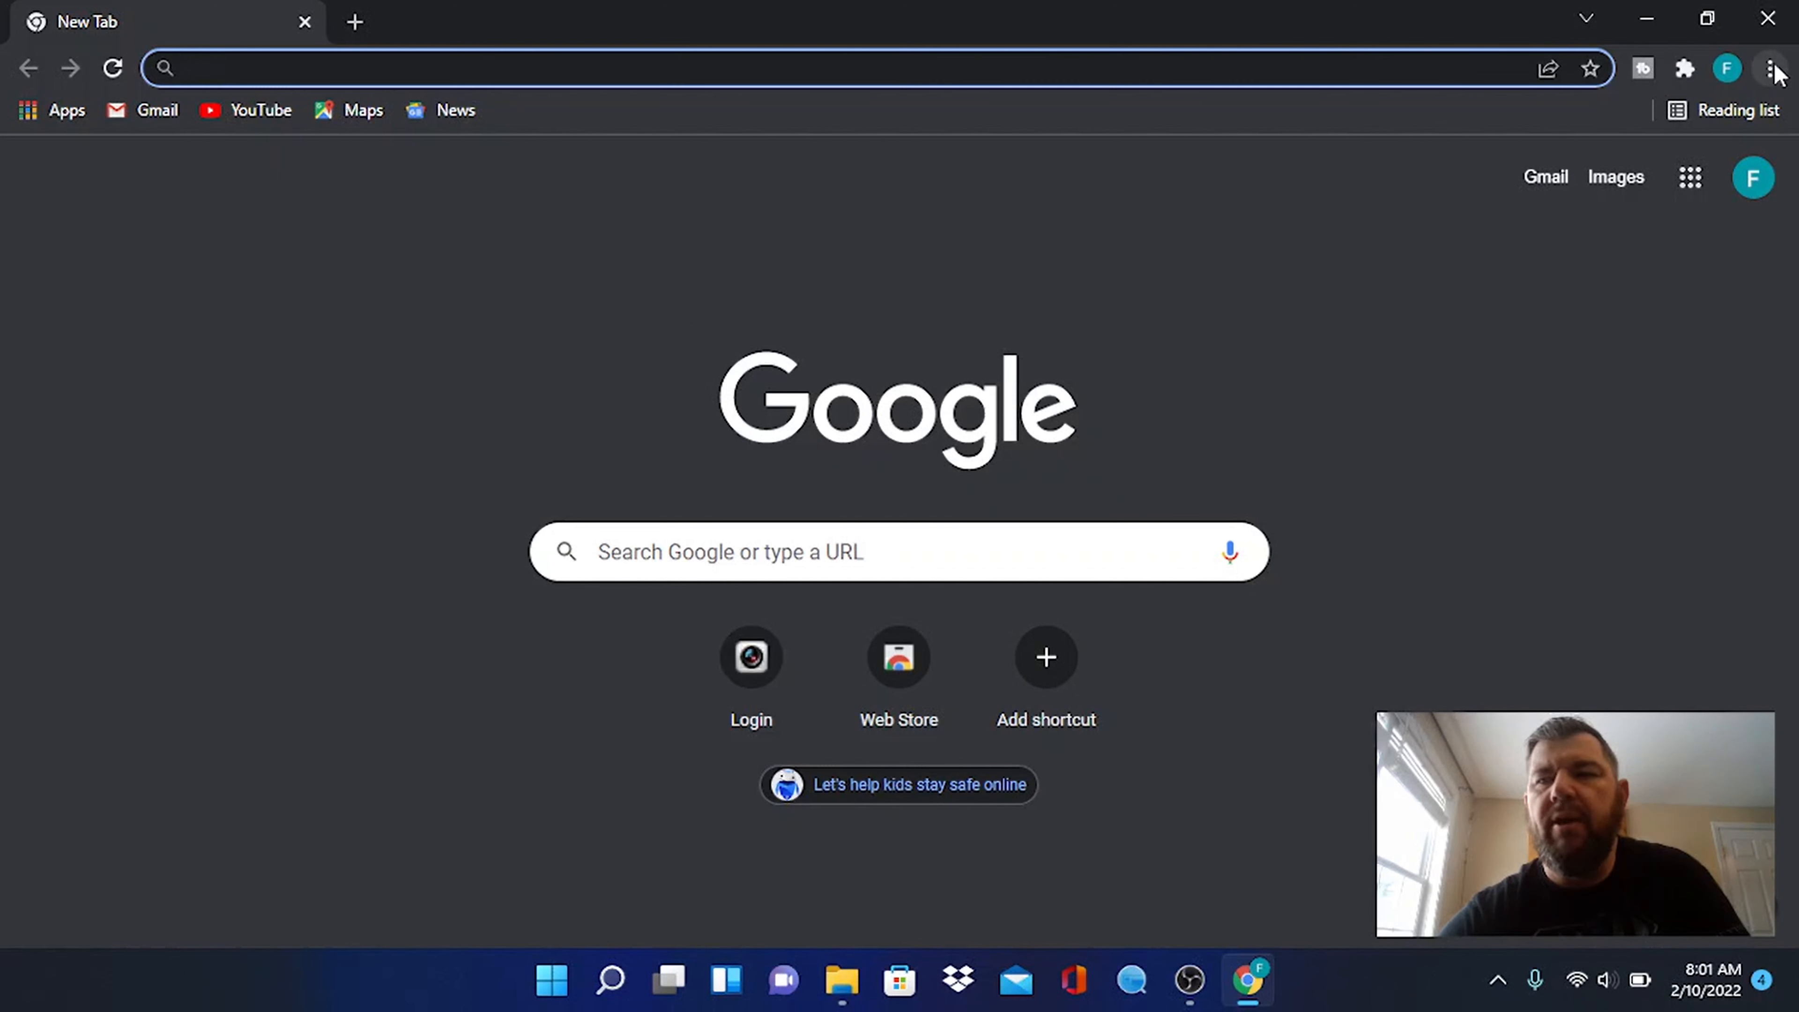
left_click(1769, 68)
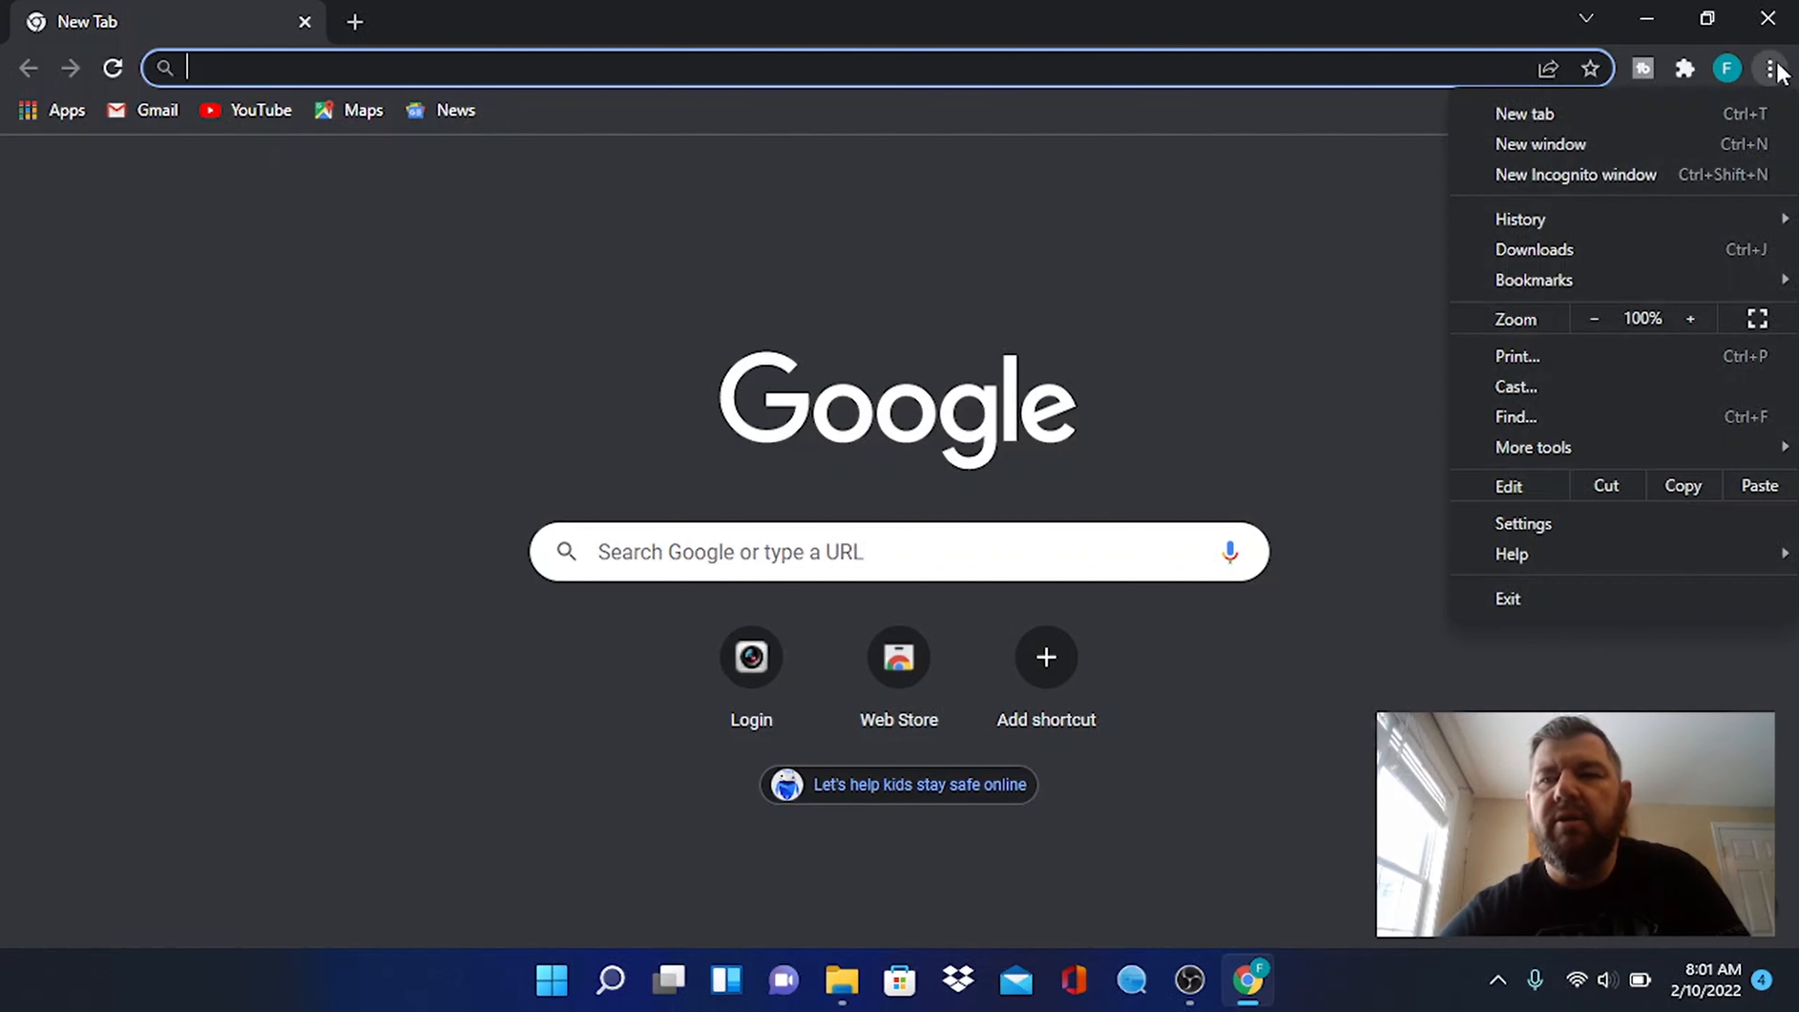
mouse_move(1523, 523)
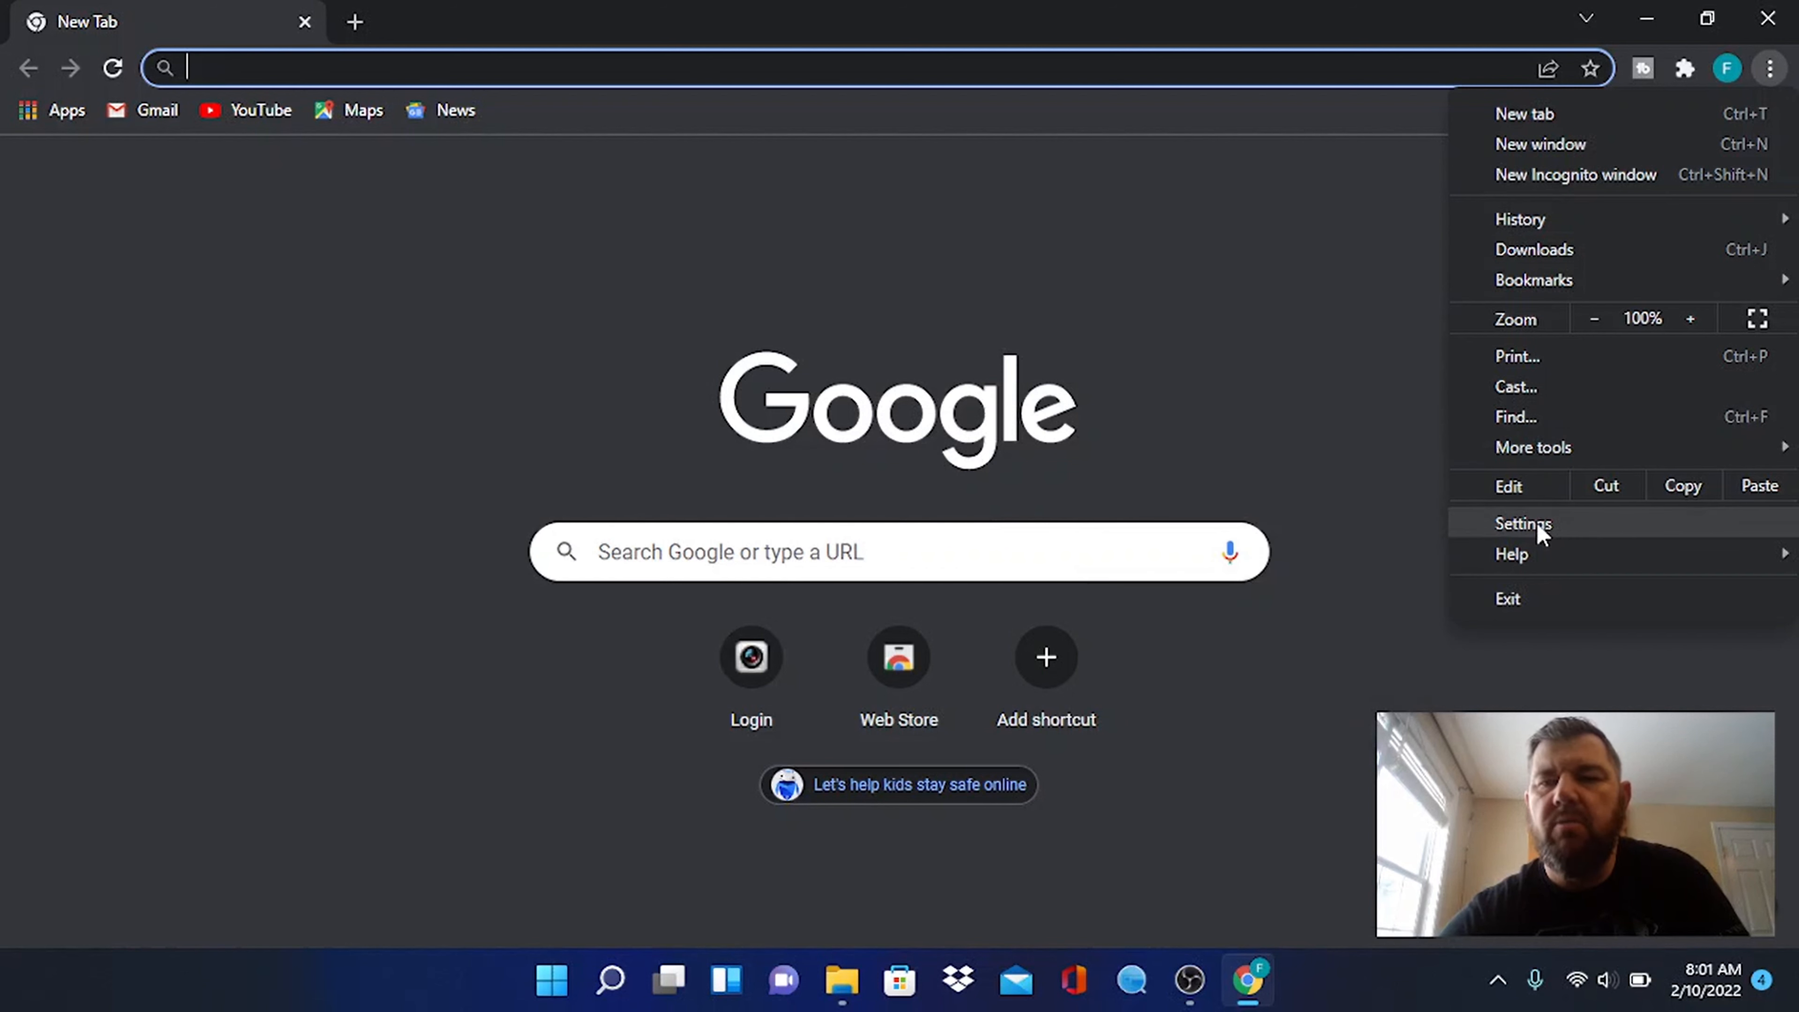
Clear Chrome's history, cookies and cached files from Security and Privacy settings
left_click(1523, 523)
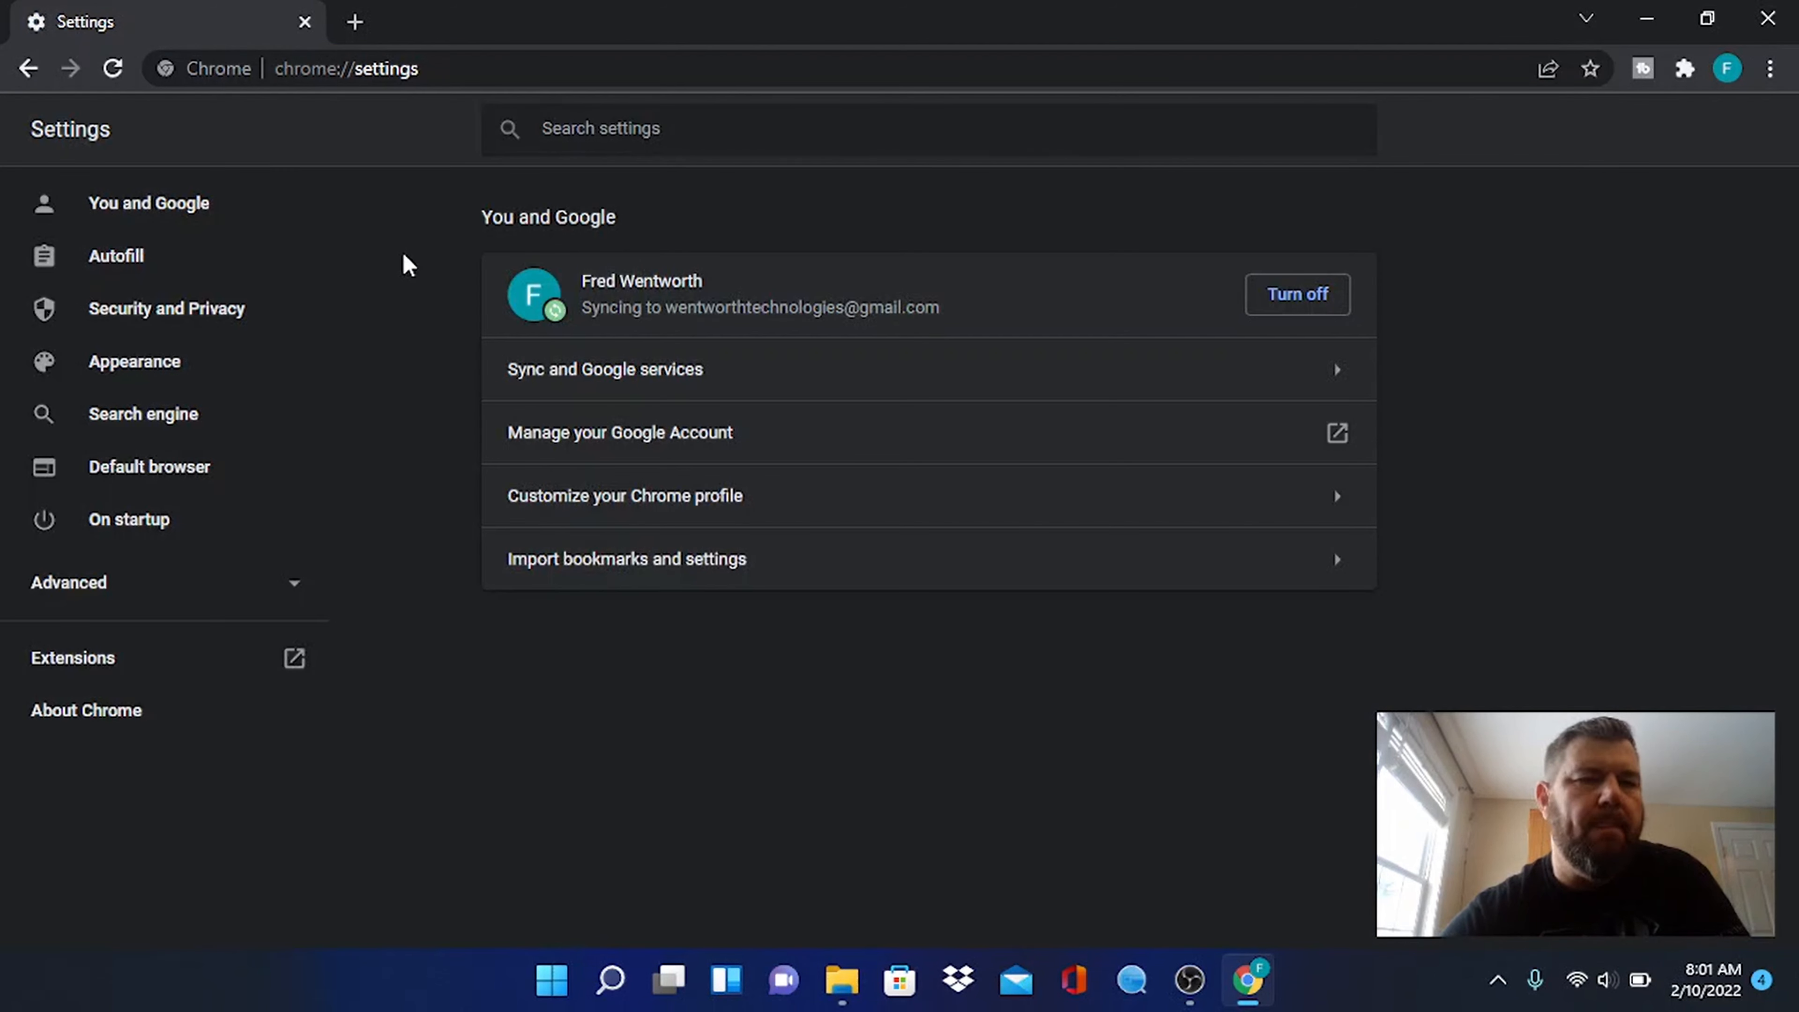
mouse_move(229, 321)
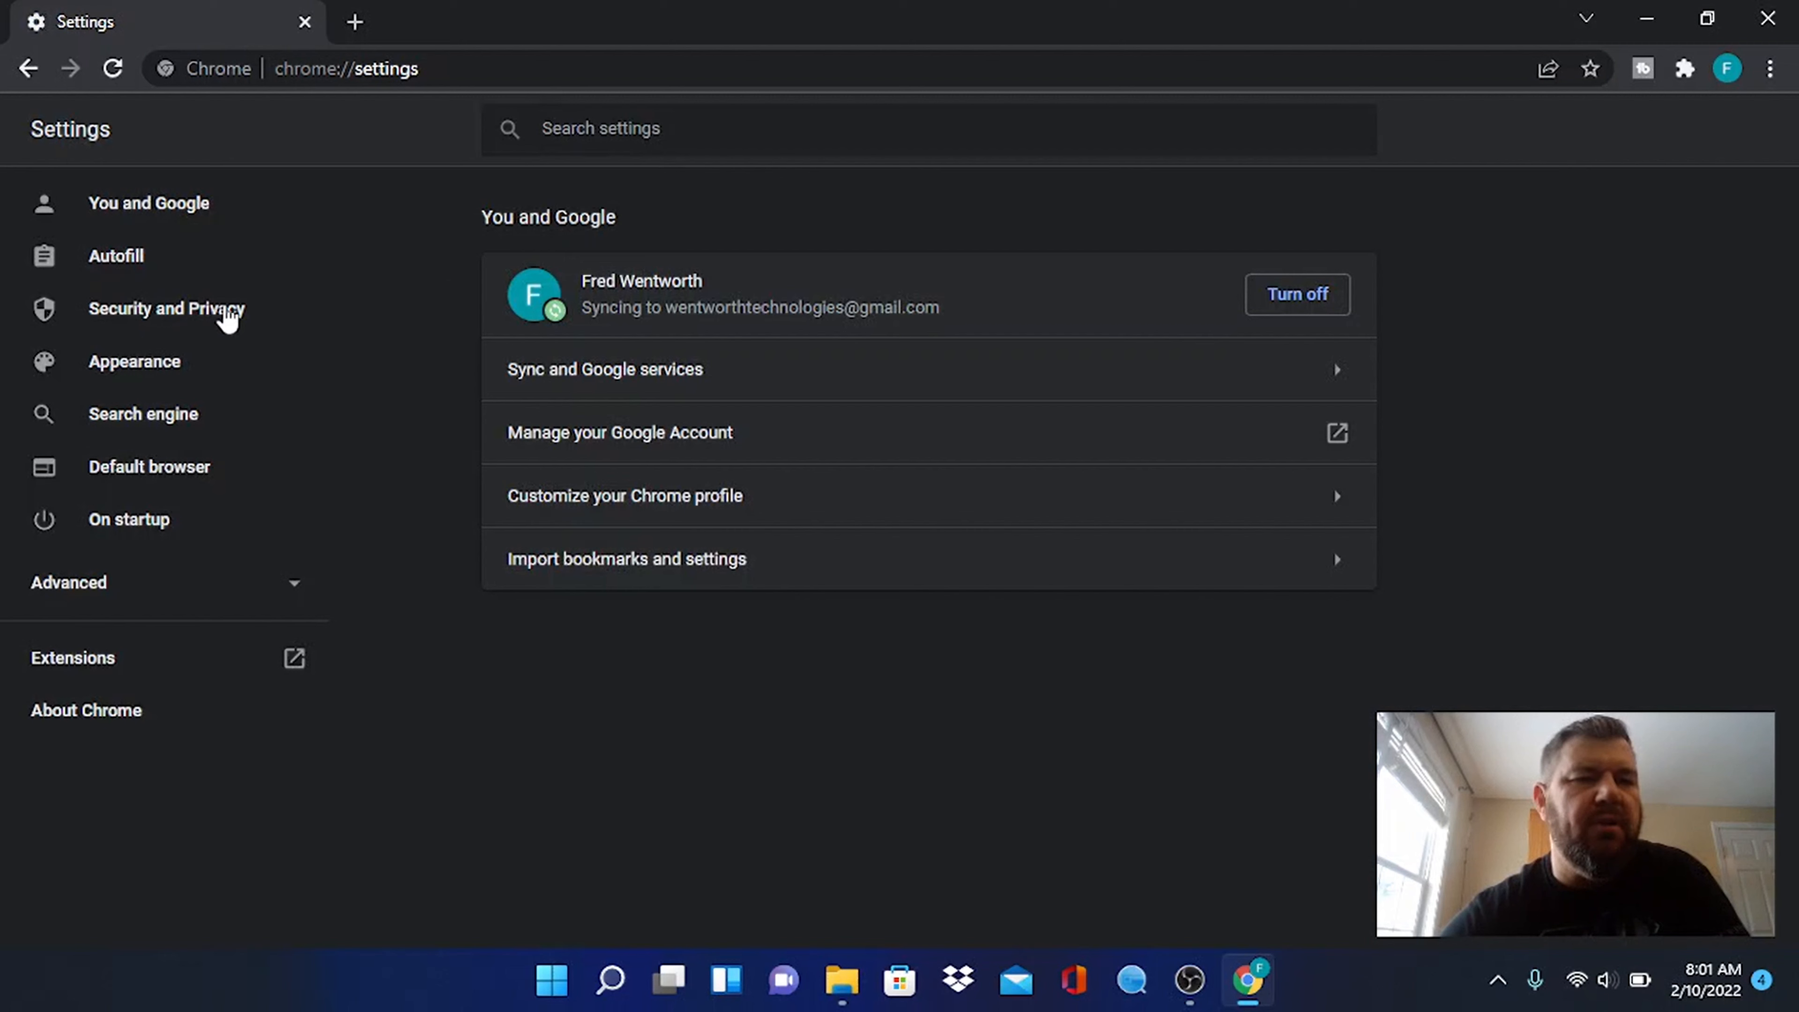
left_click(167, 307)
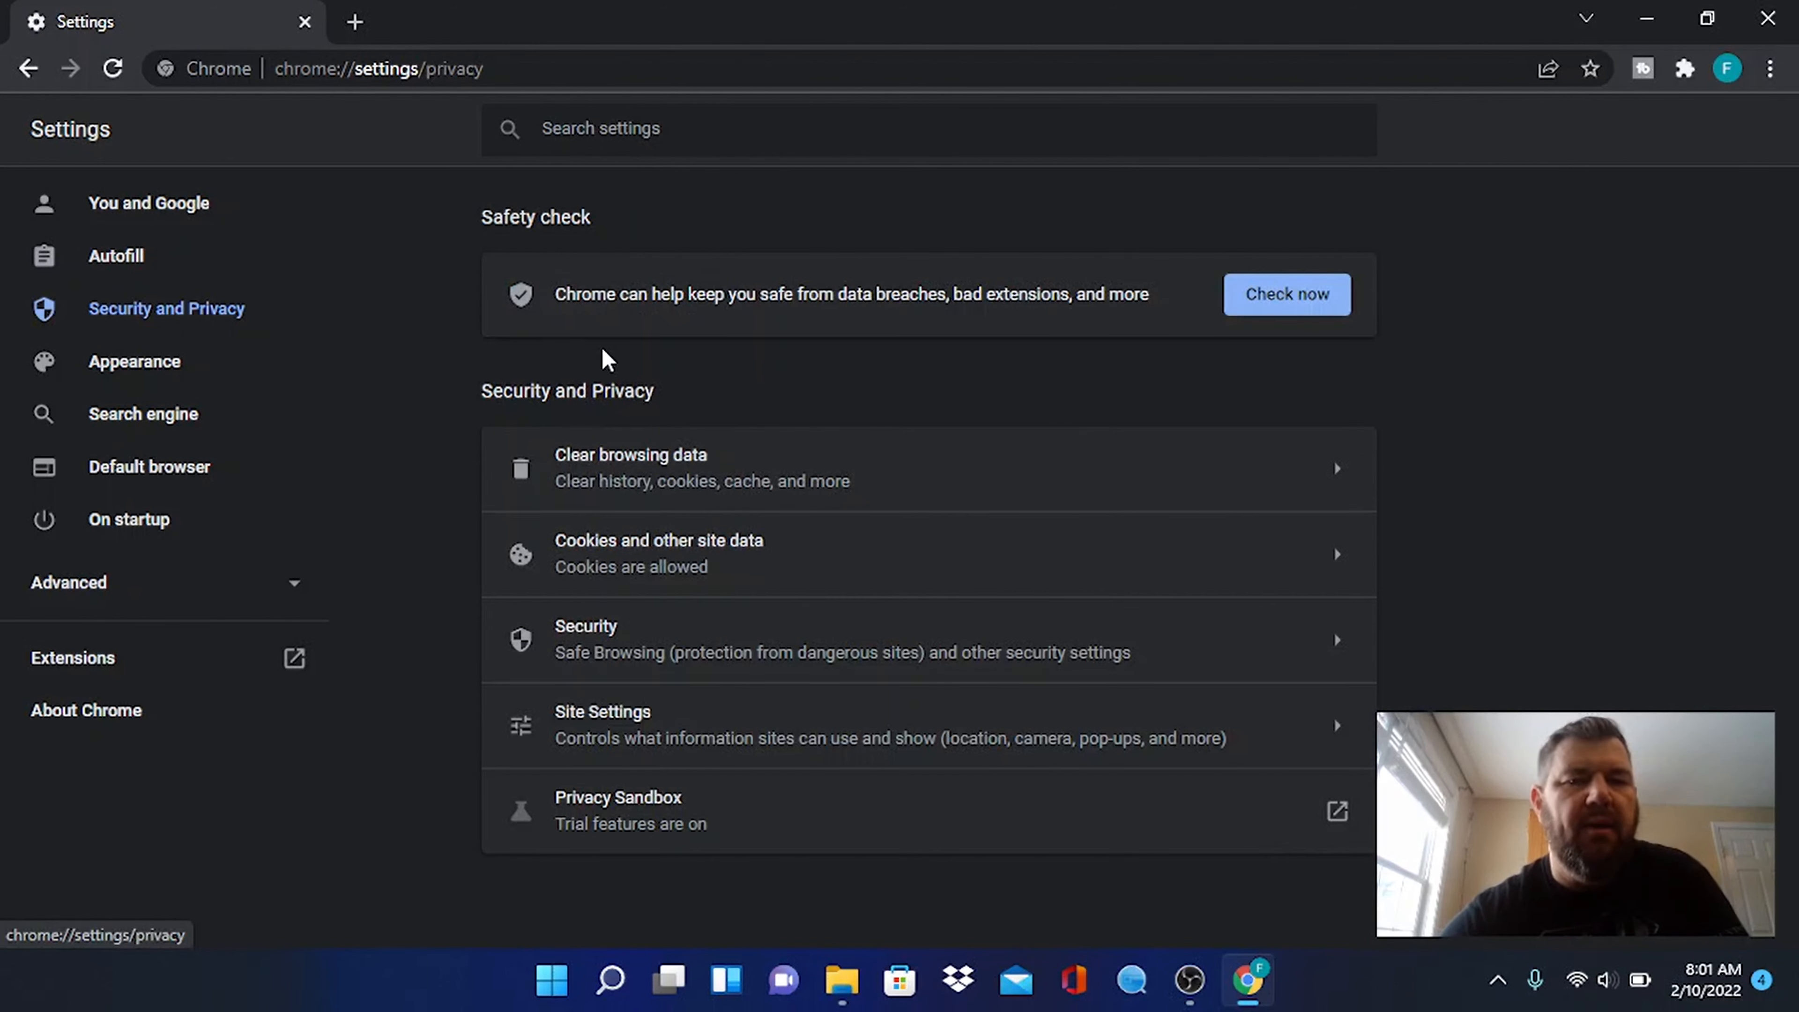
left_click(629, 467)
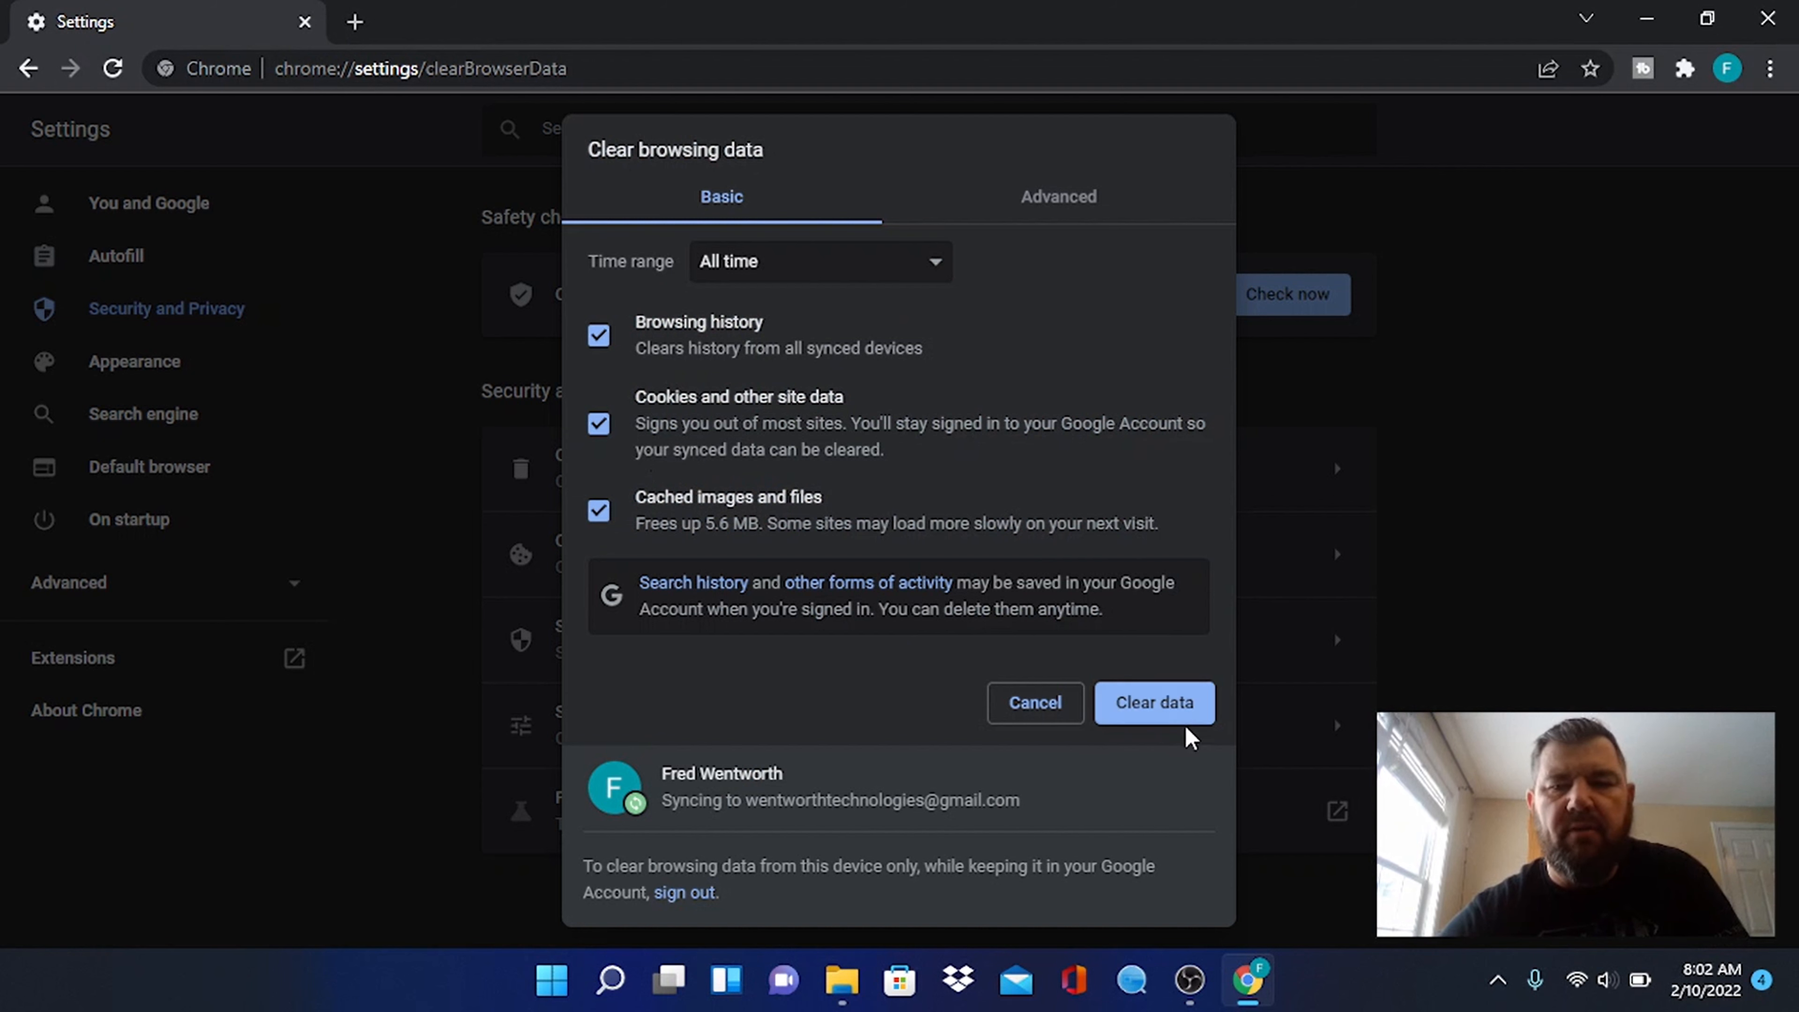
mouse_move(1154, 704)
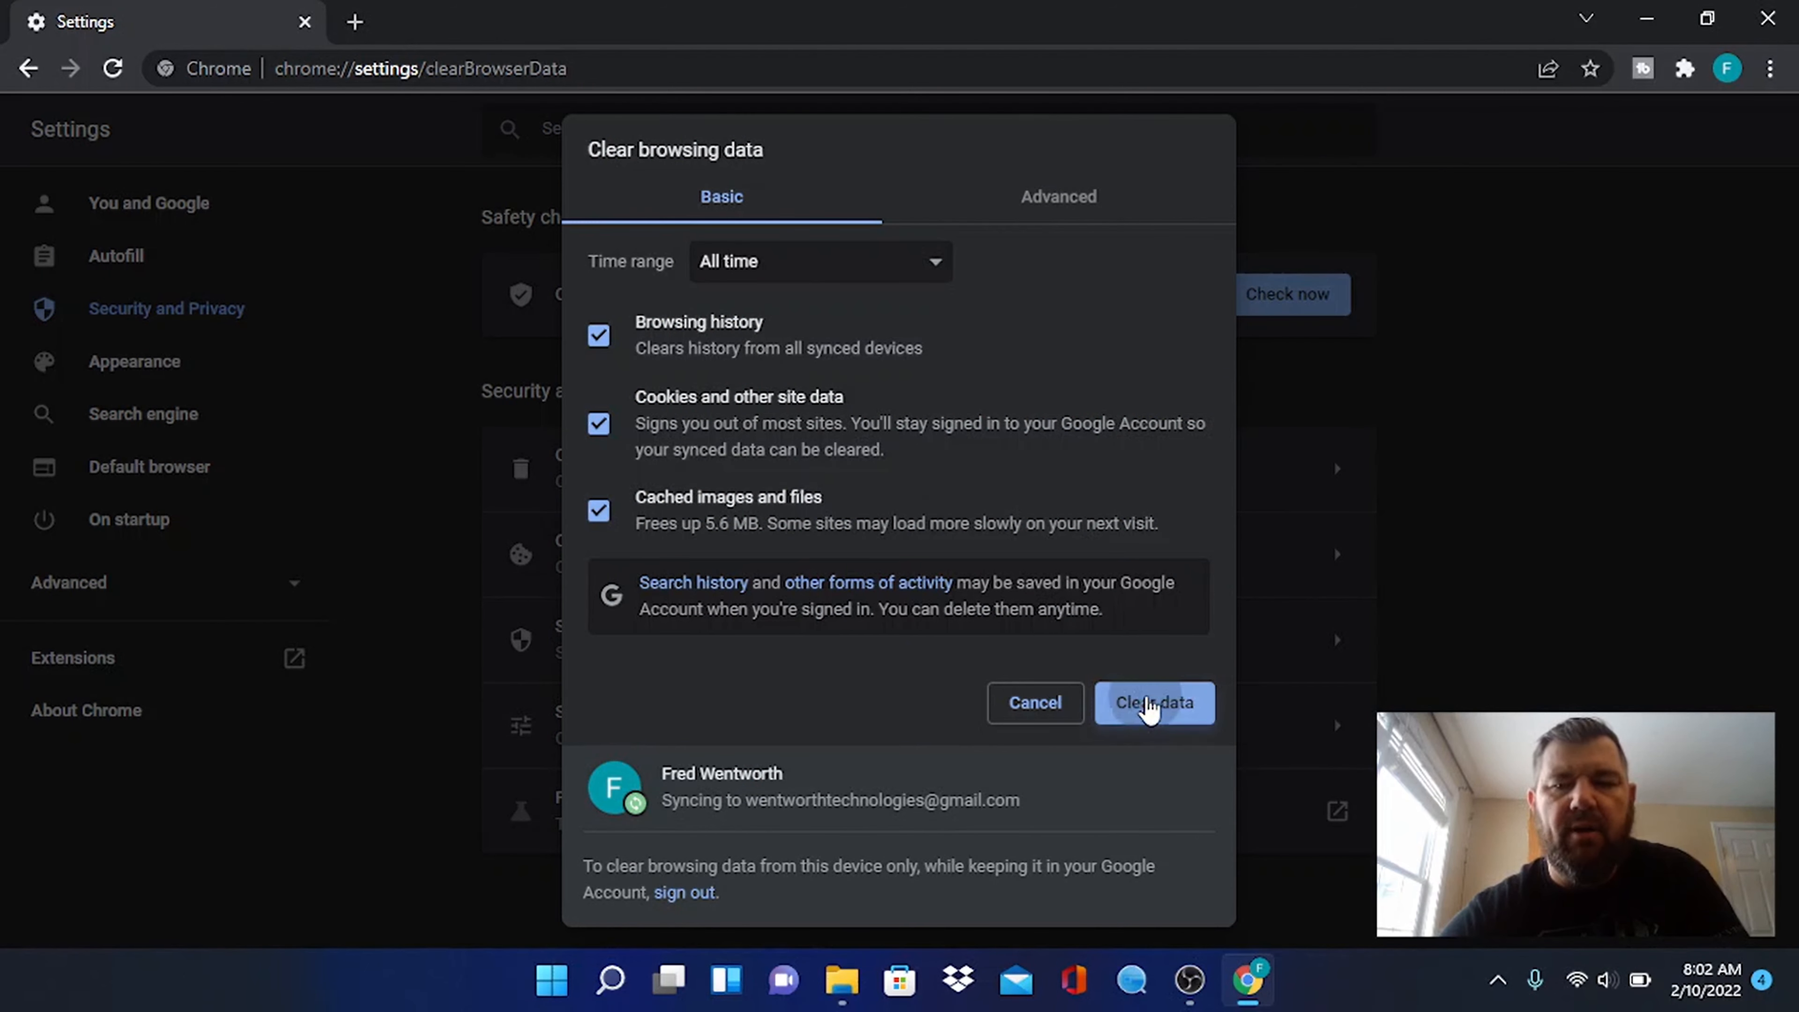
left_click(1153, 702)
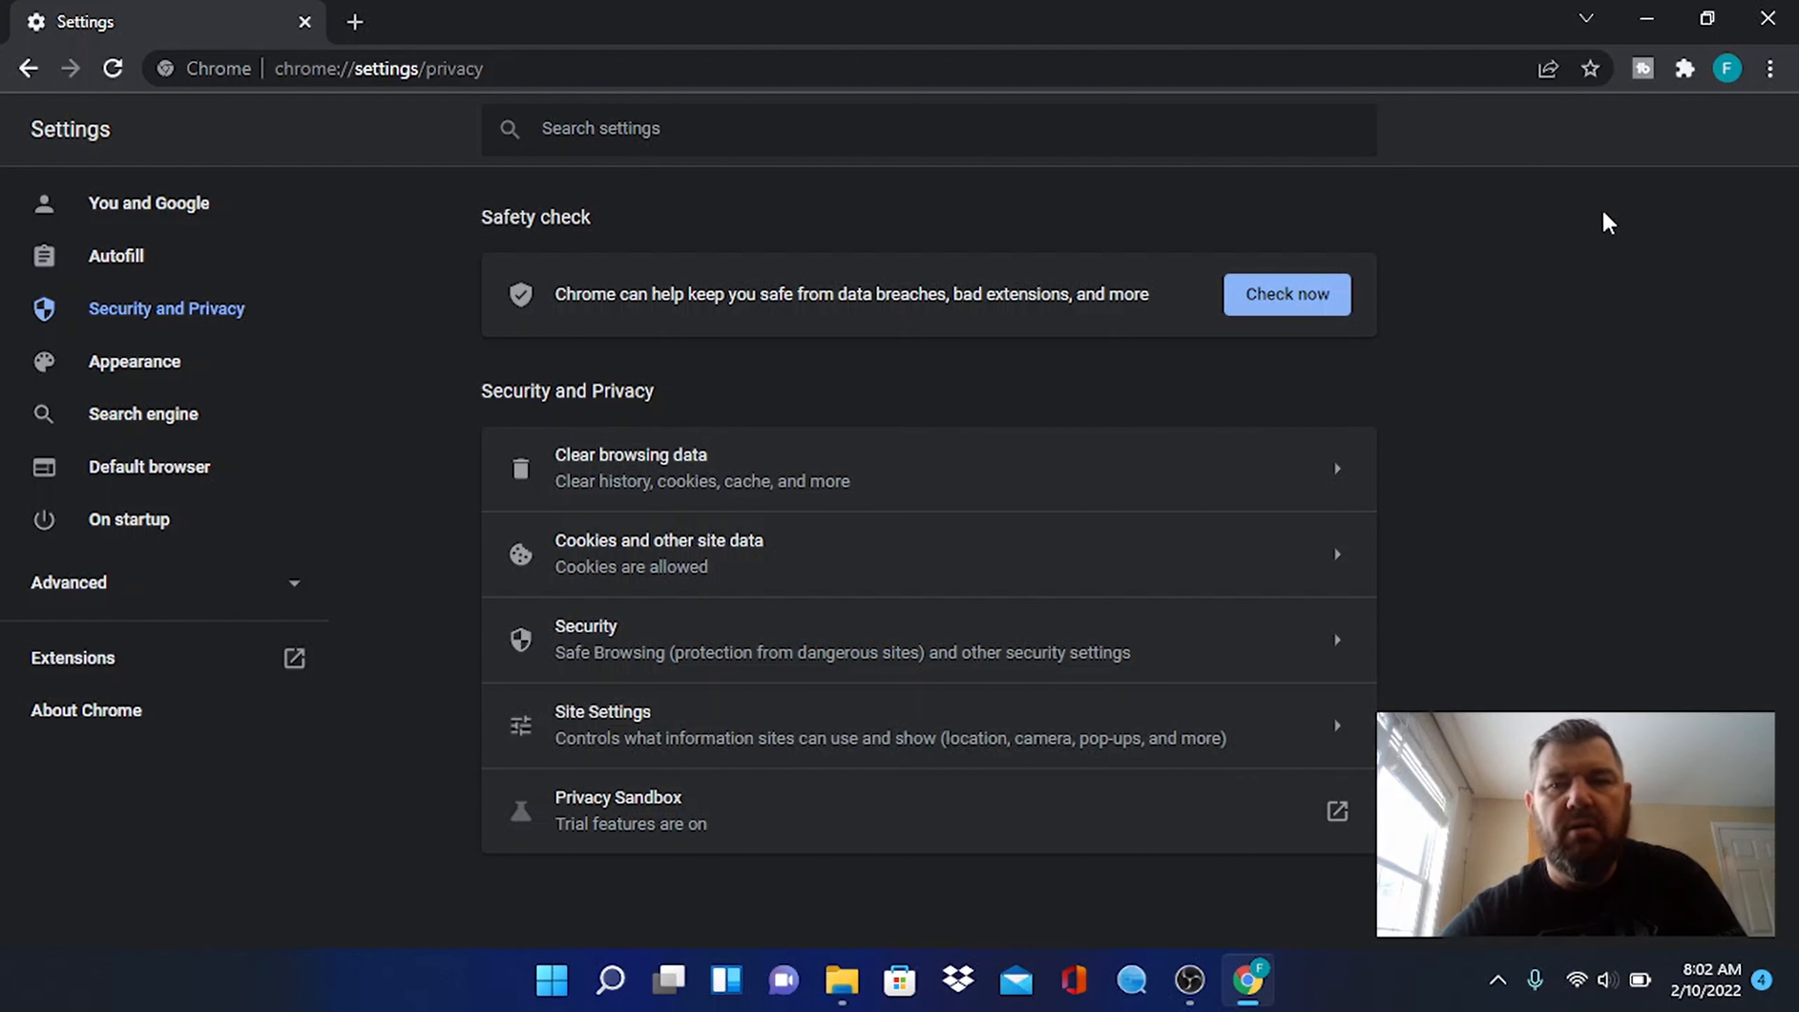
mouse_move(1057, 10)
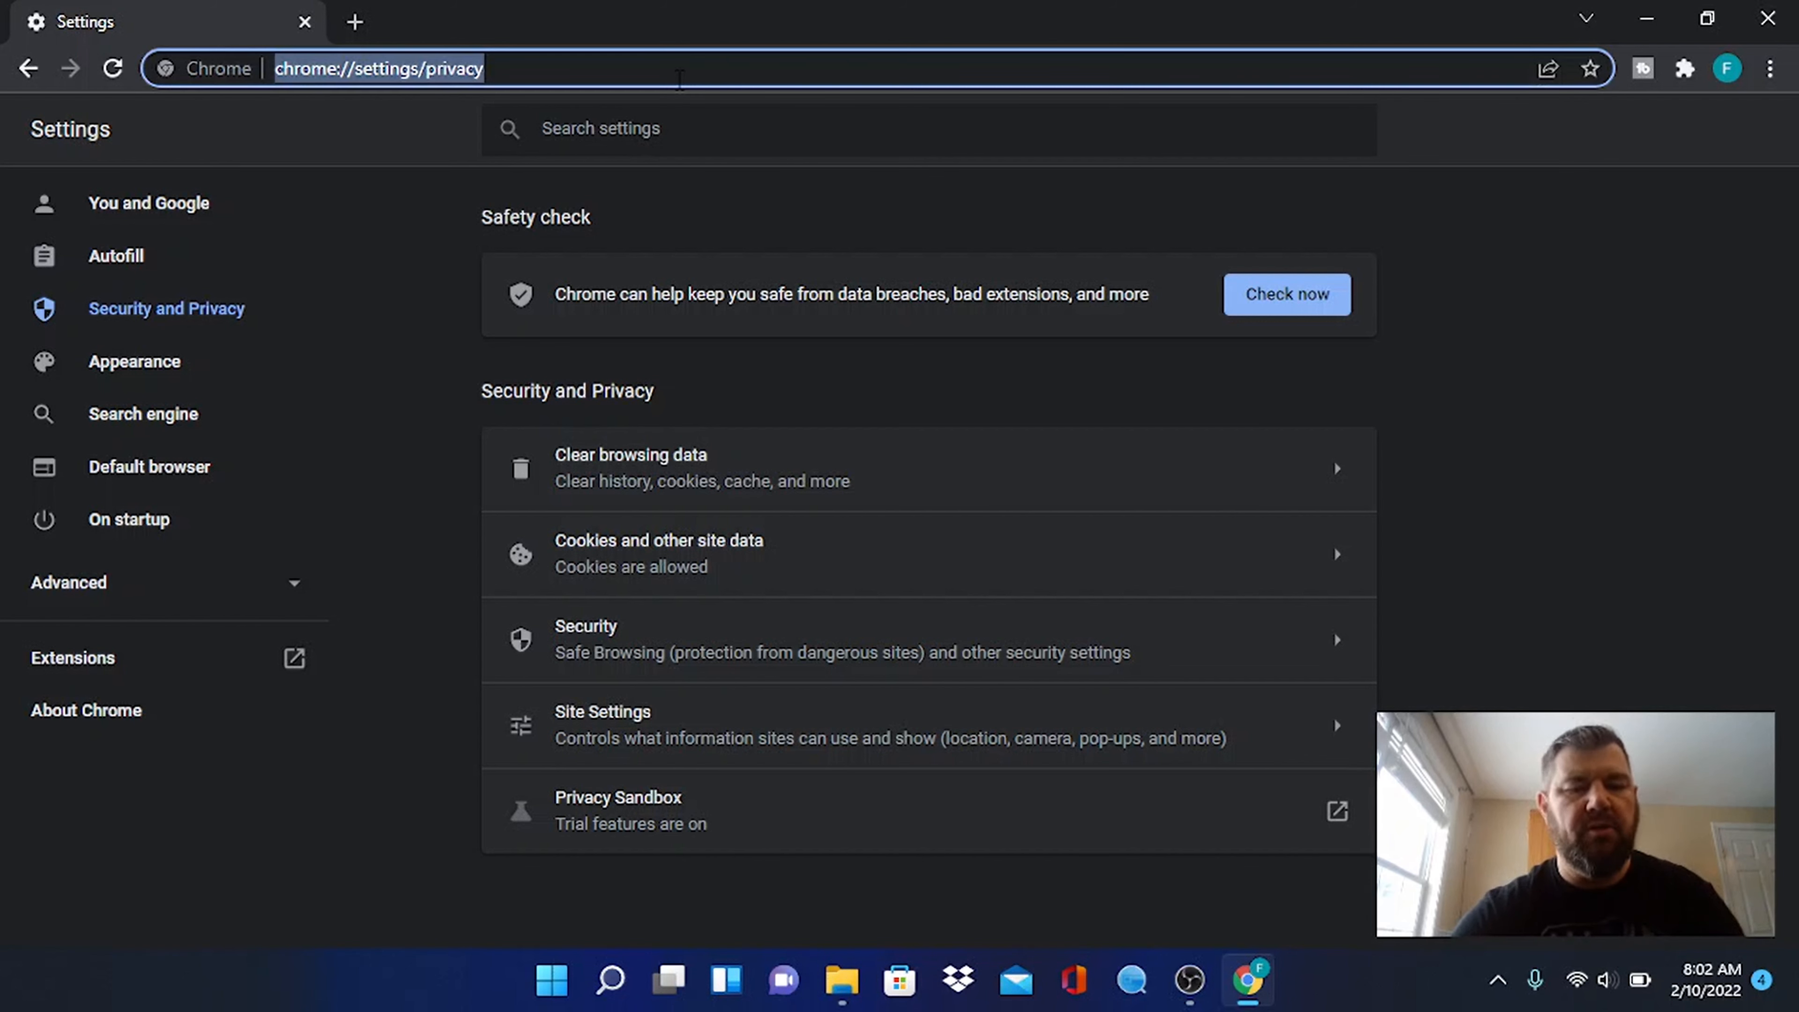
Search Google for 'chrome explorer tab' and open the IE Tab Chrome Web Store result
type("google.com")
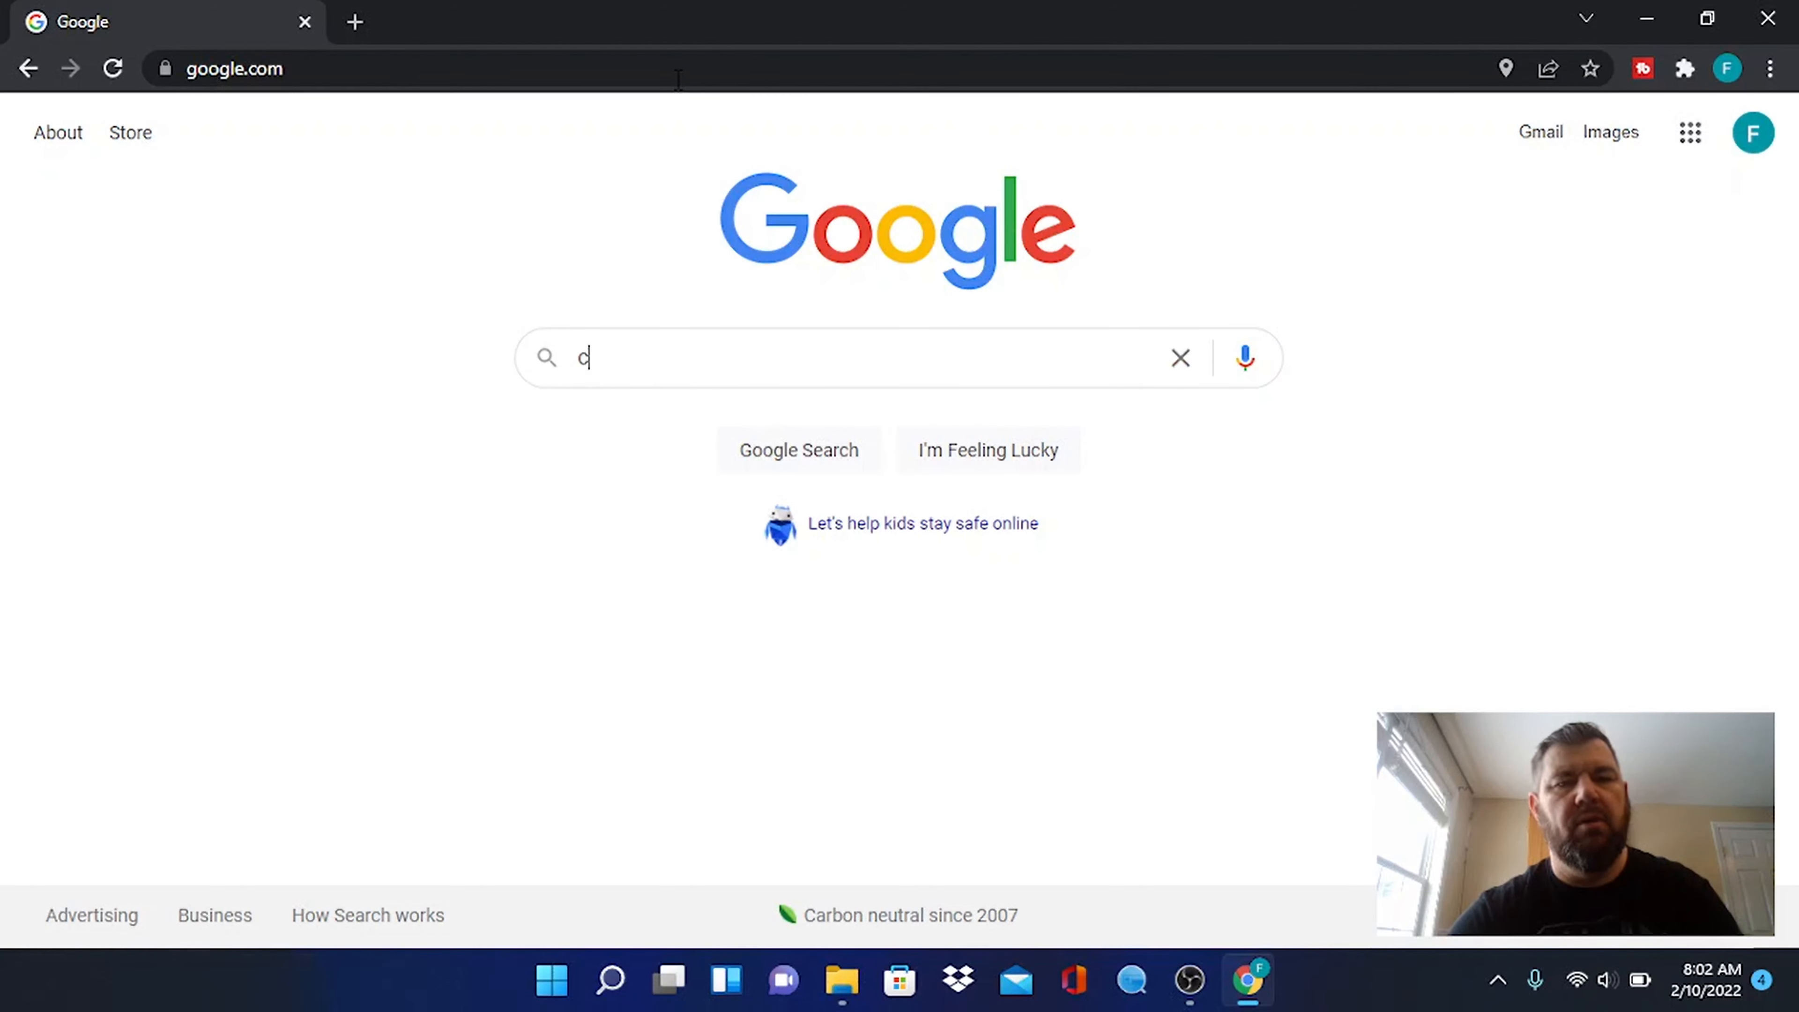
type("hrome explorer tab")
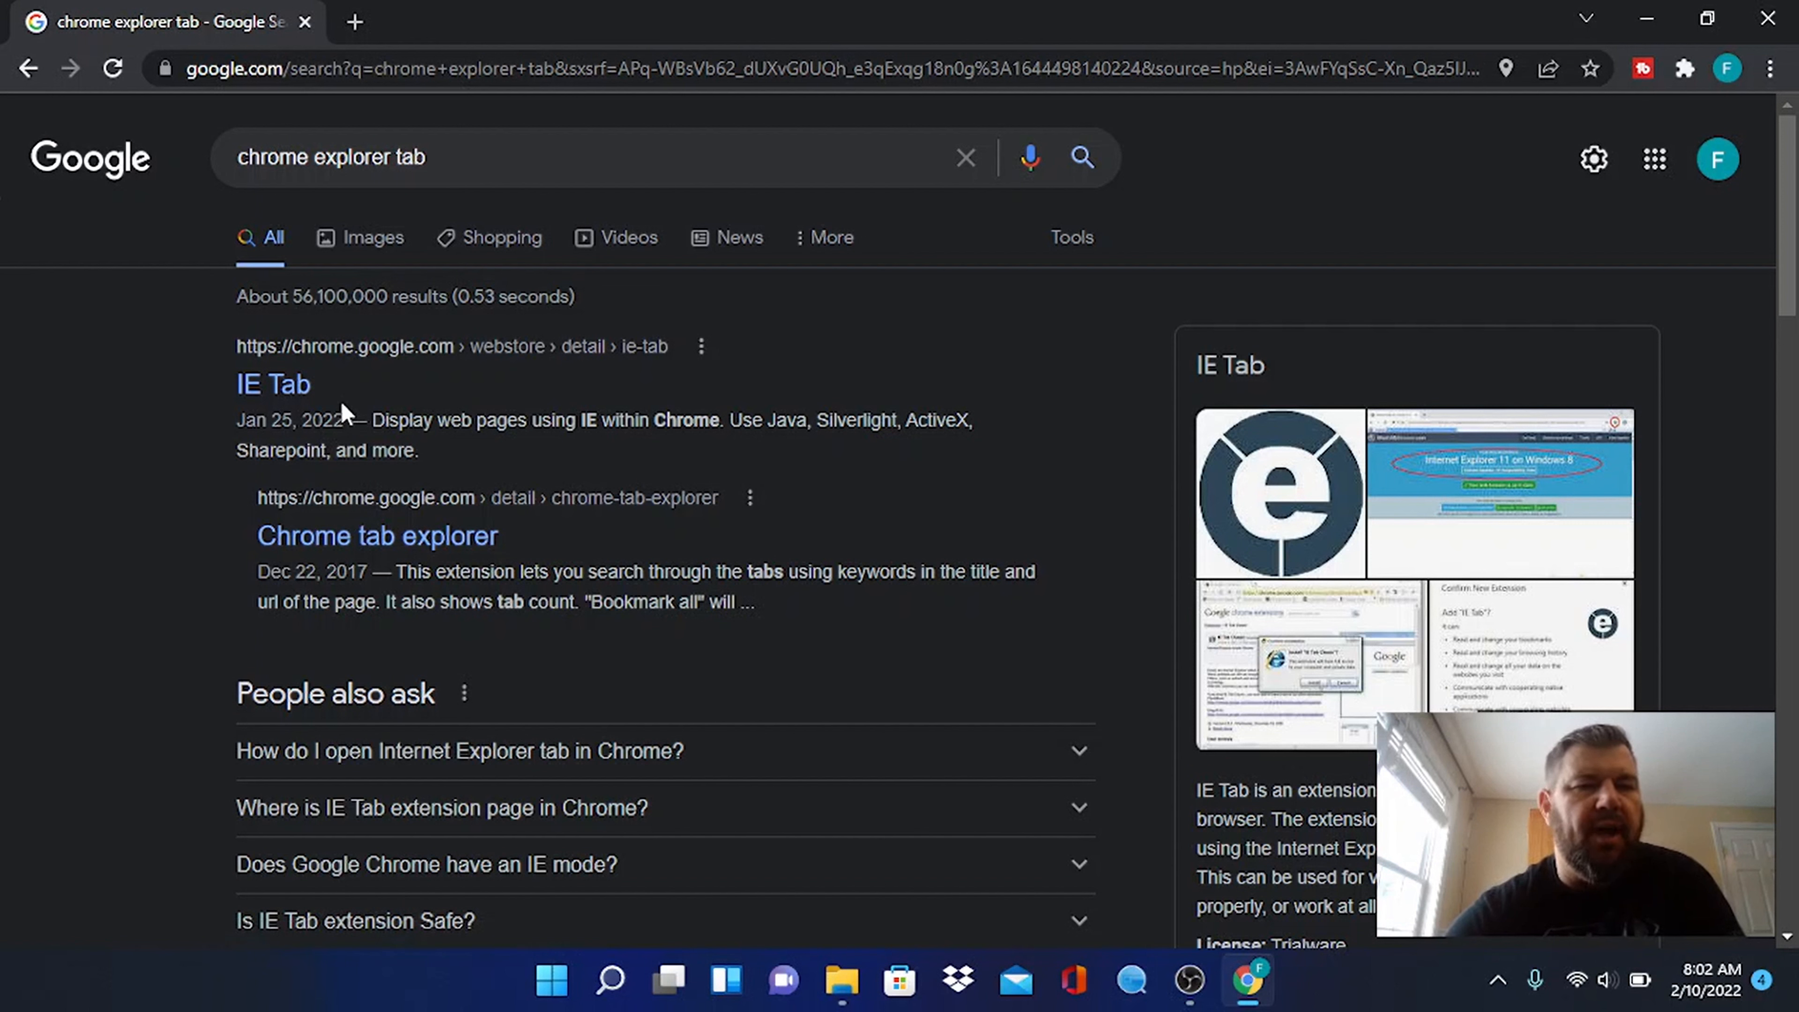
mouse_move(273, 384)
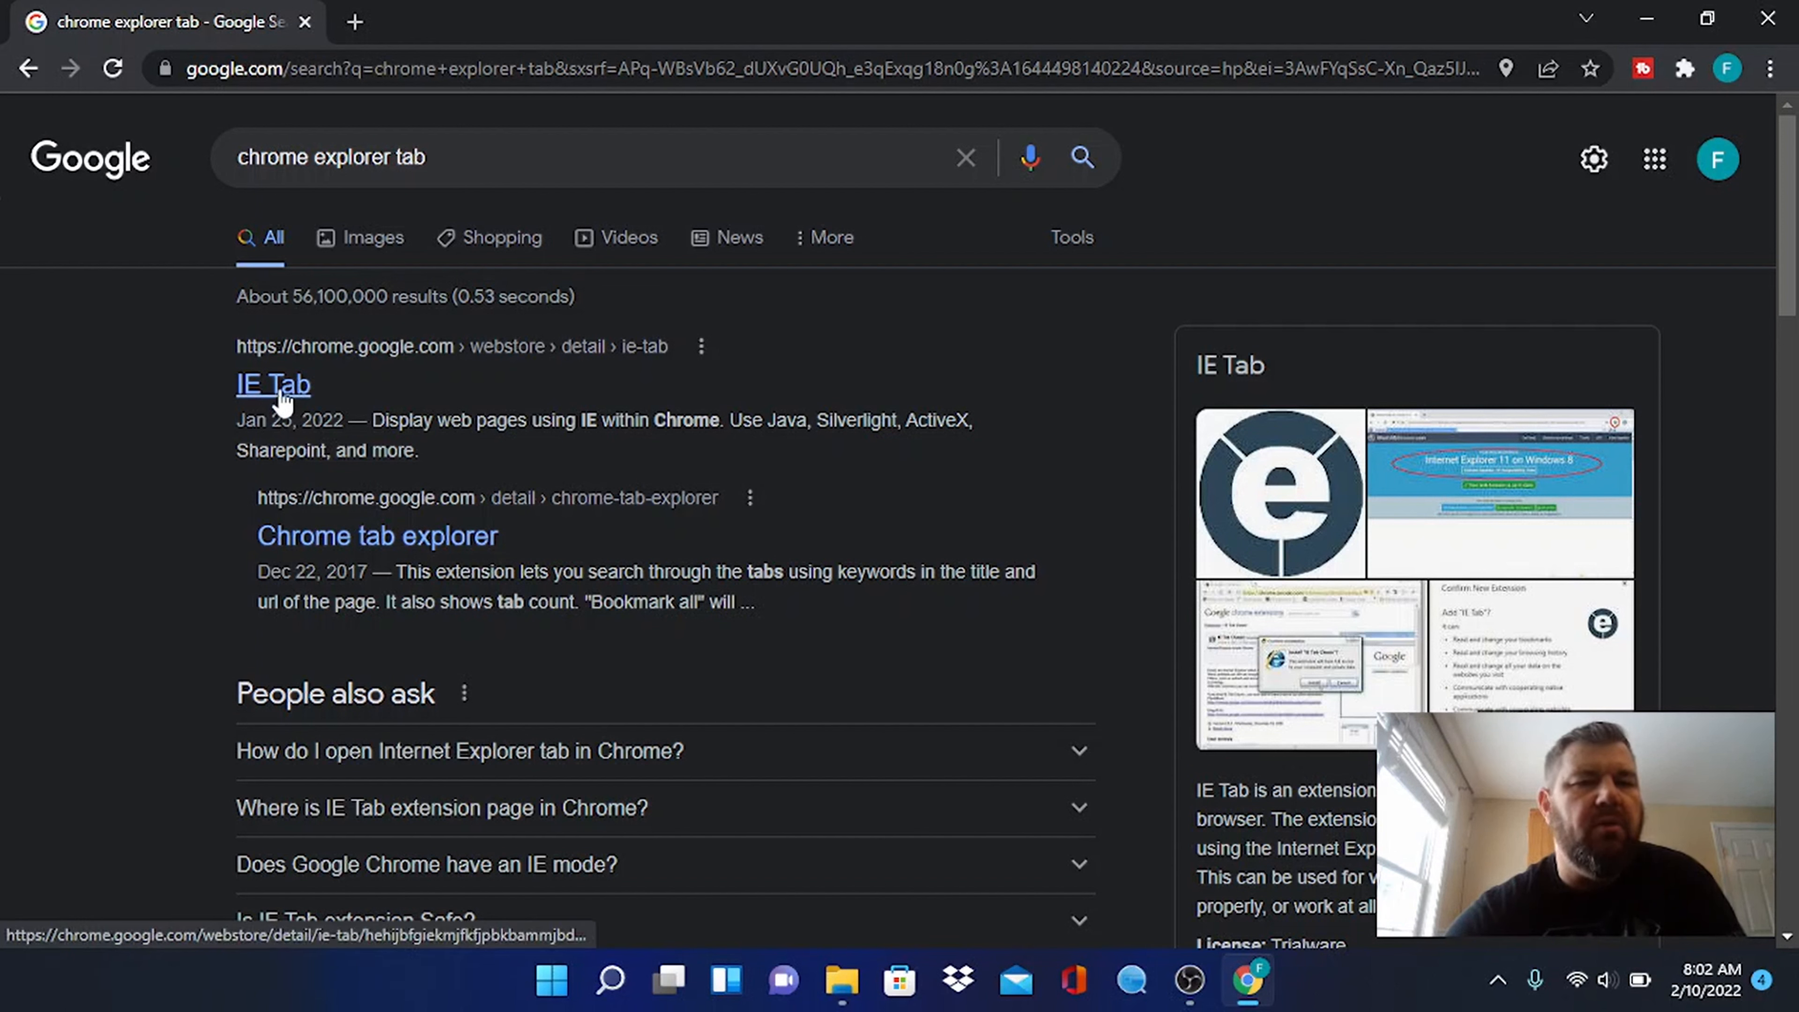
left_click(273, 384)
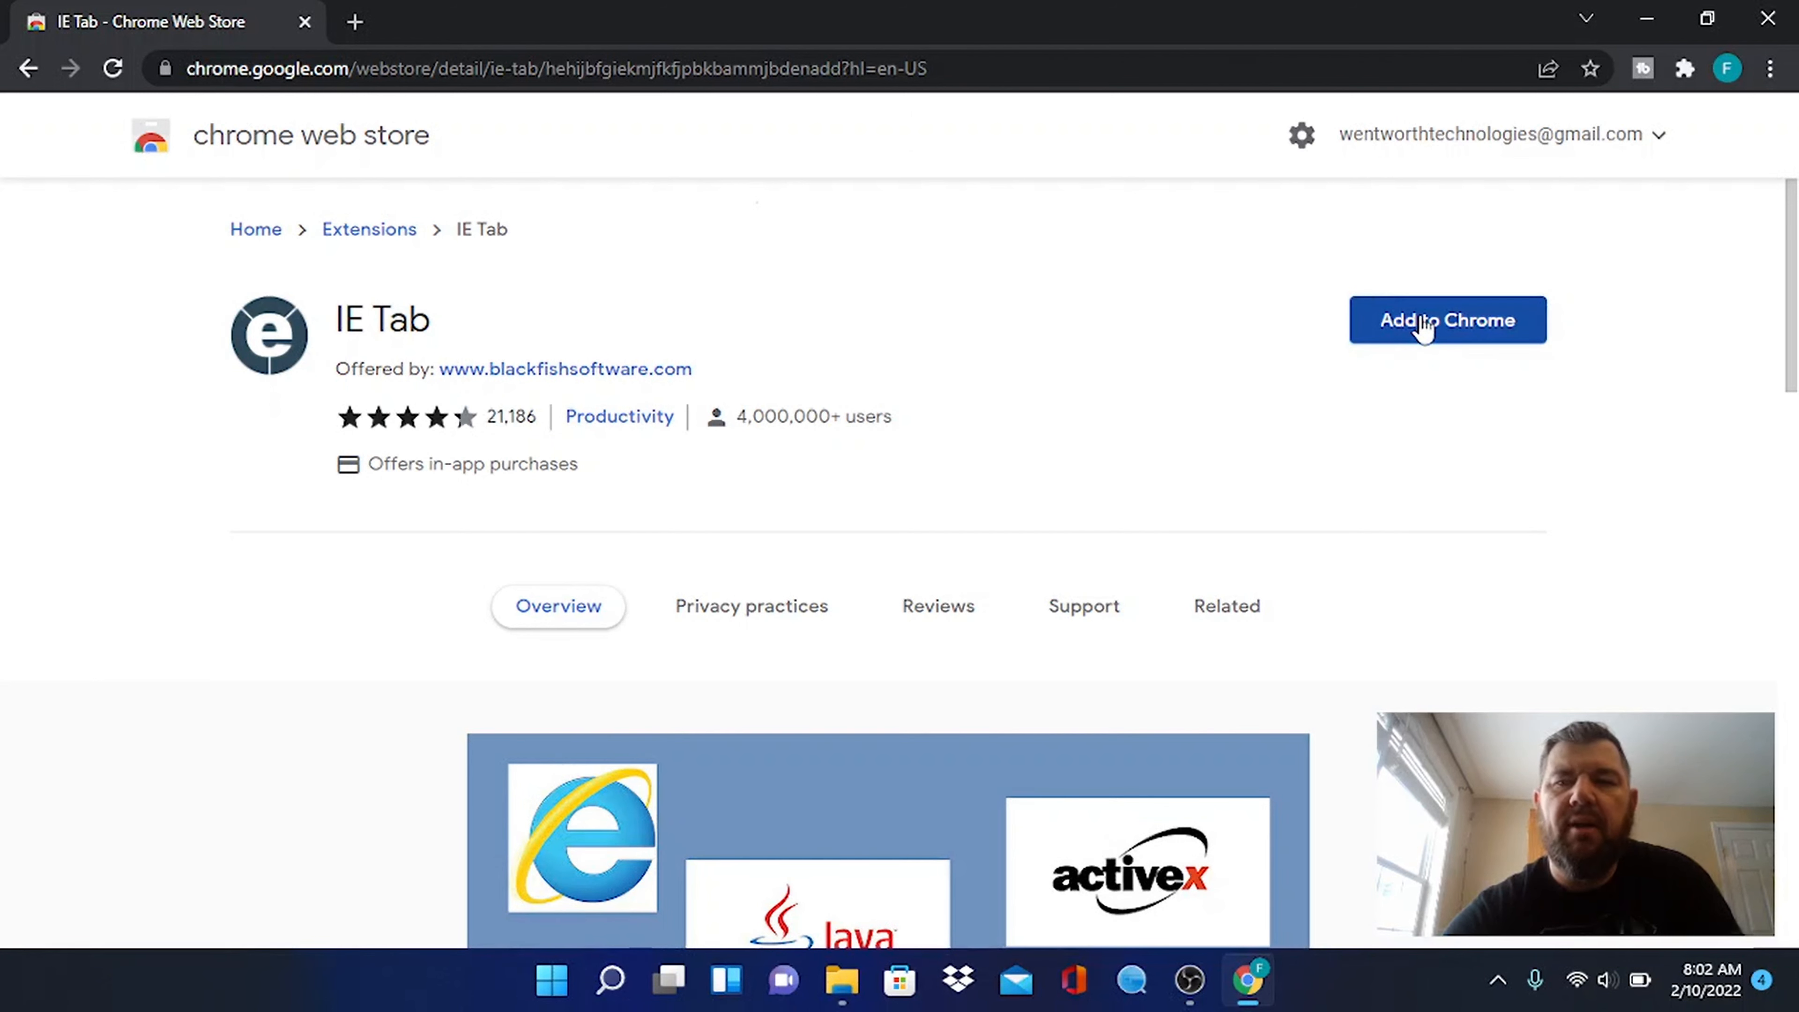
Add the IE Tab extension to Chrome and close its documentation page
left_click(1446, 321)
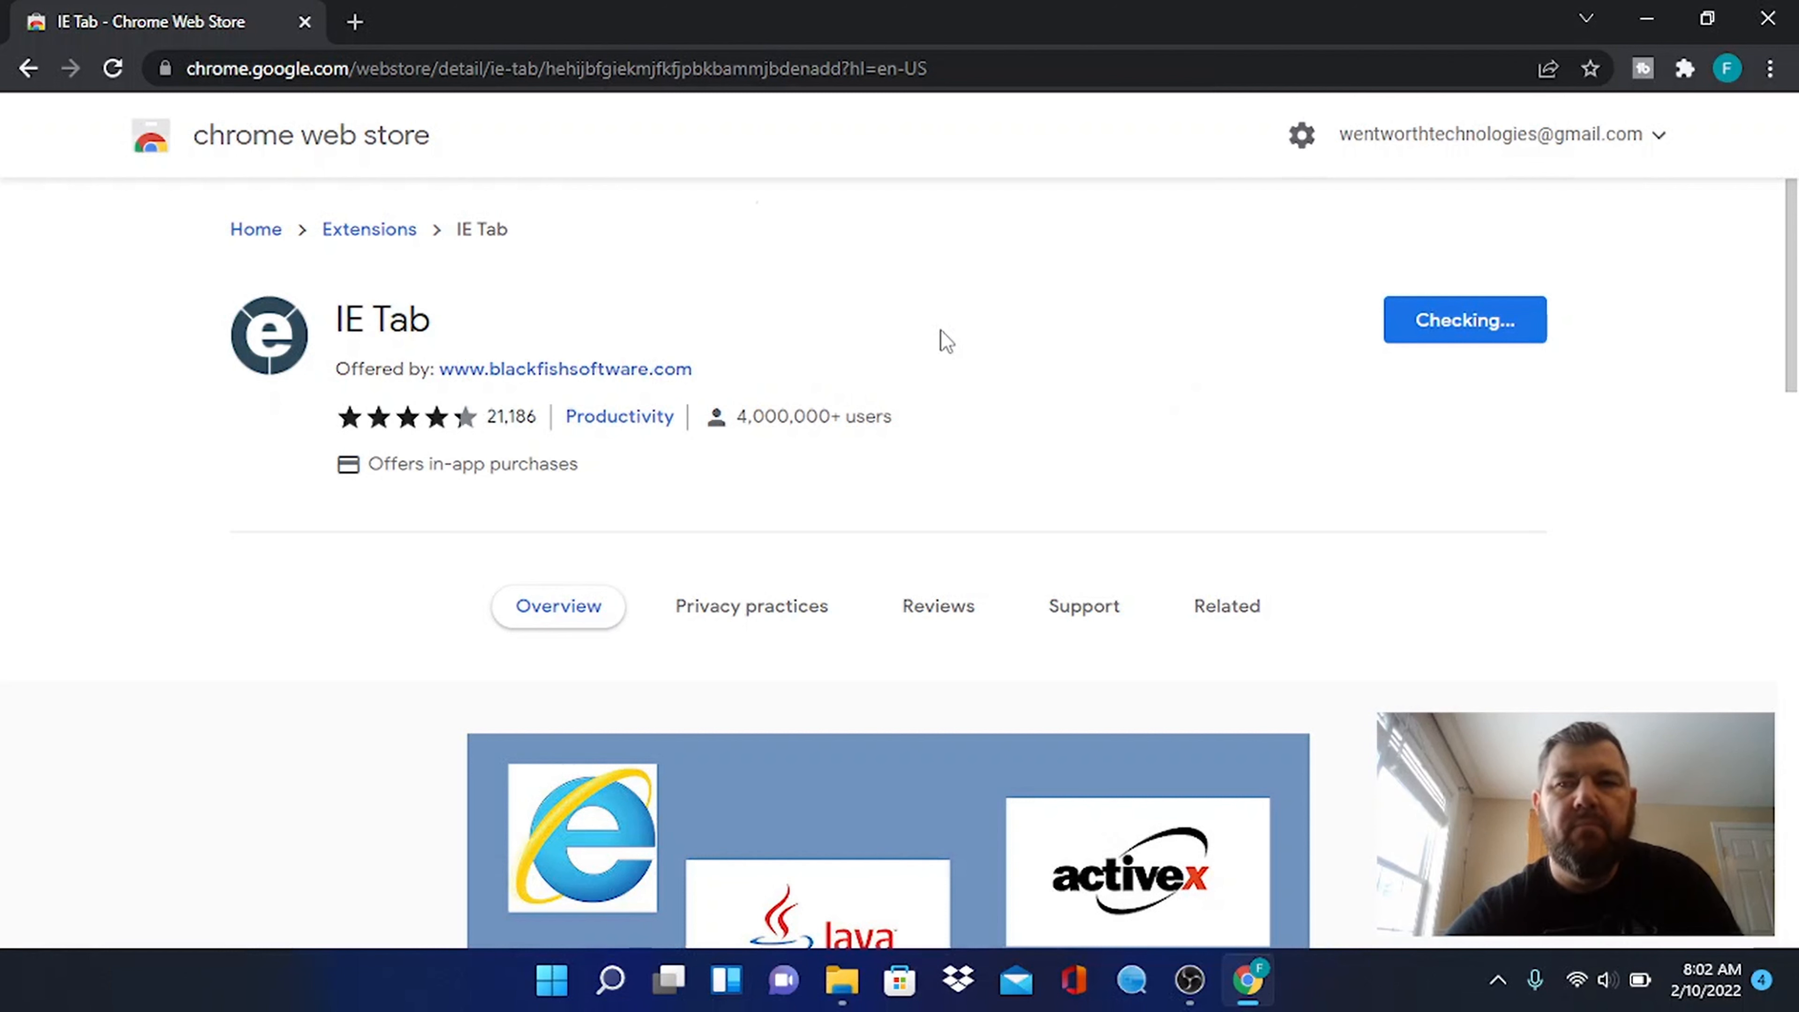
left_click(1463, 321)
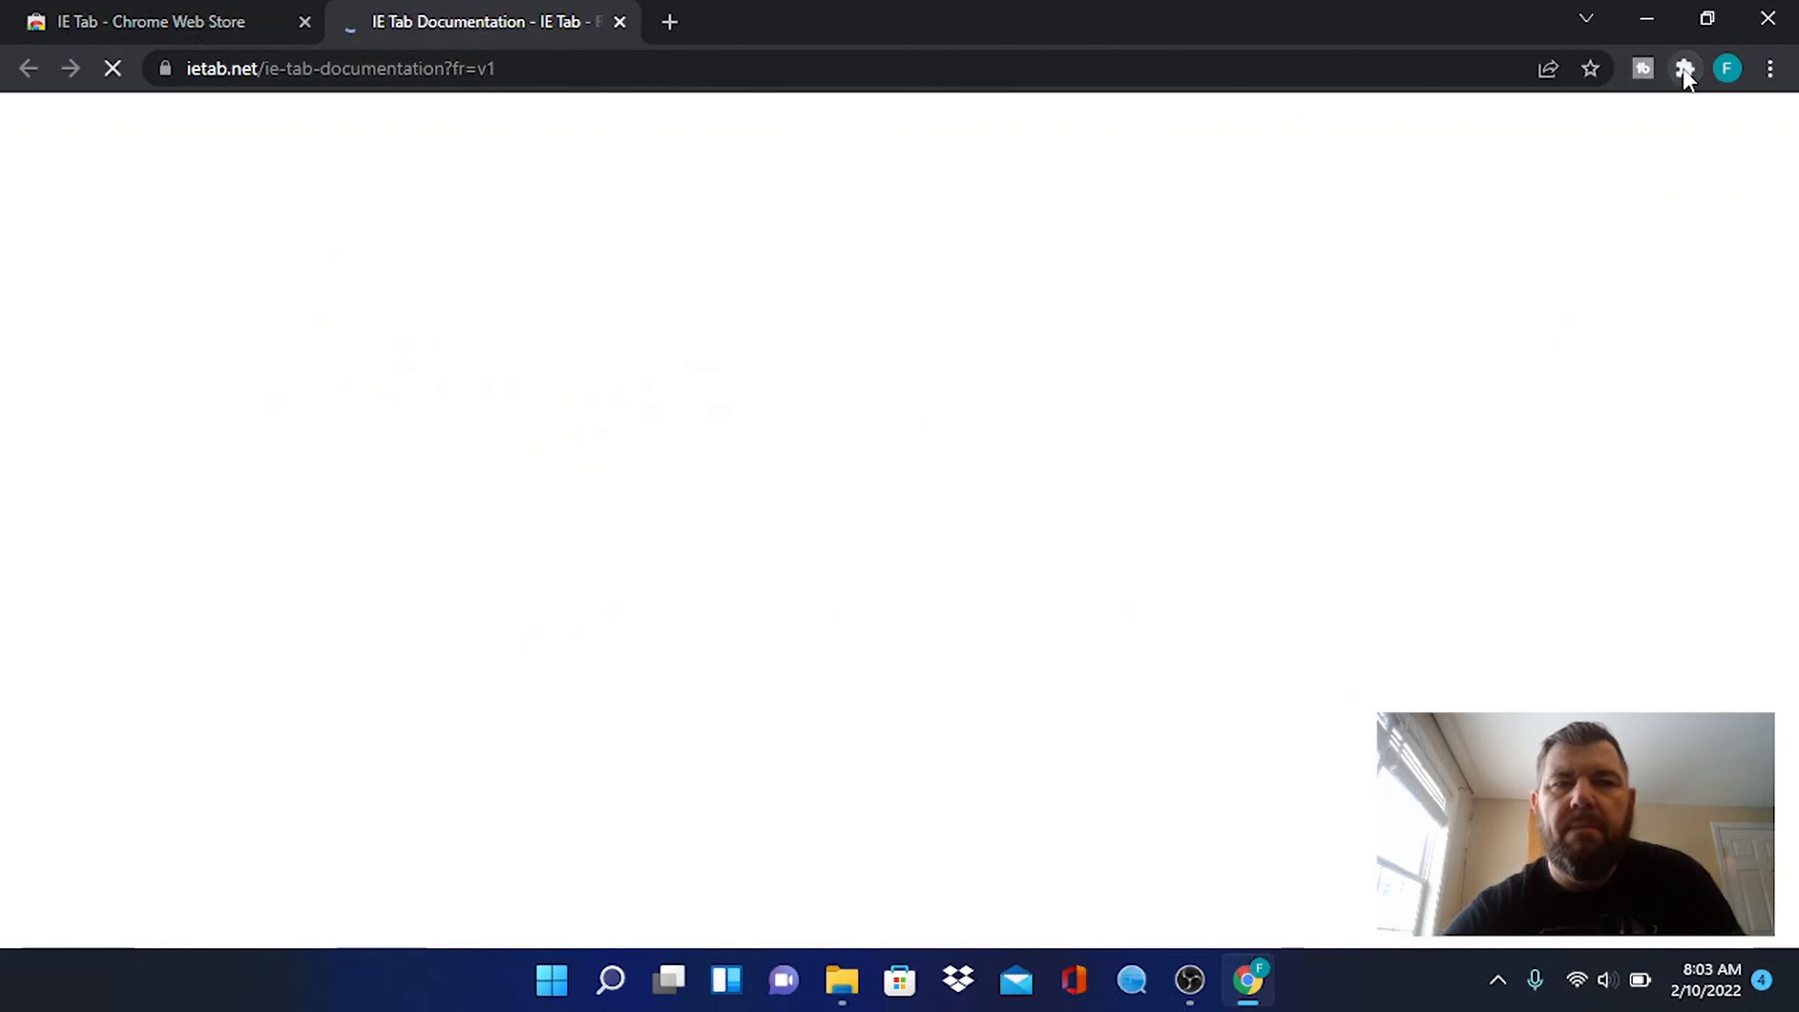
left_click(1684, 67)
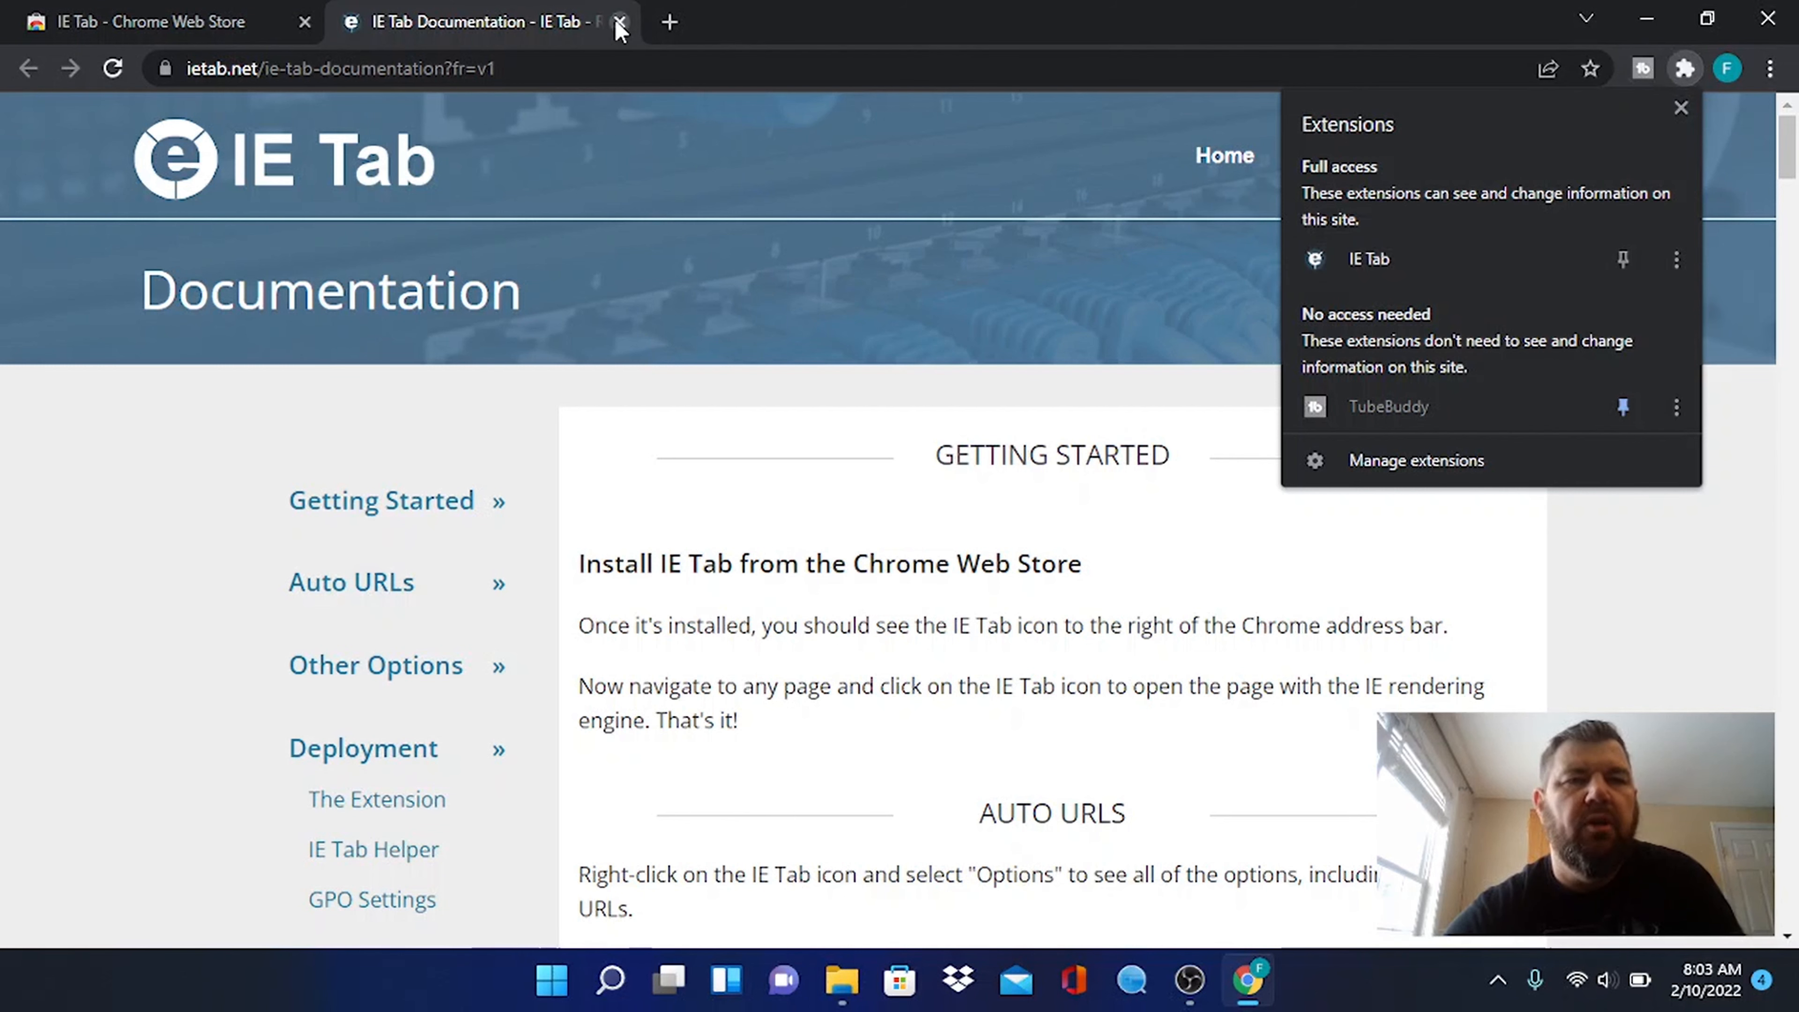
left_click(618, 21)
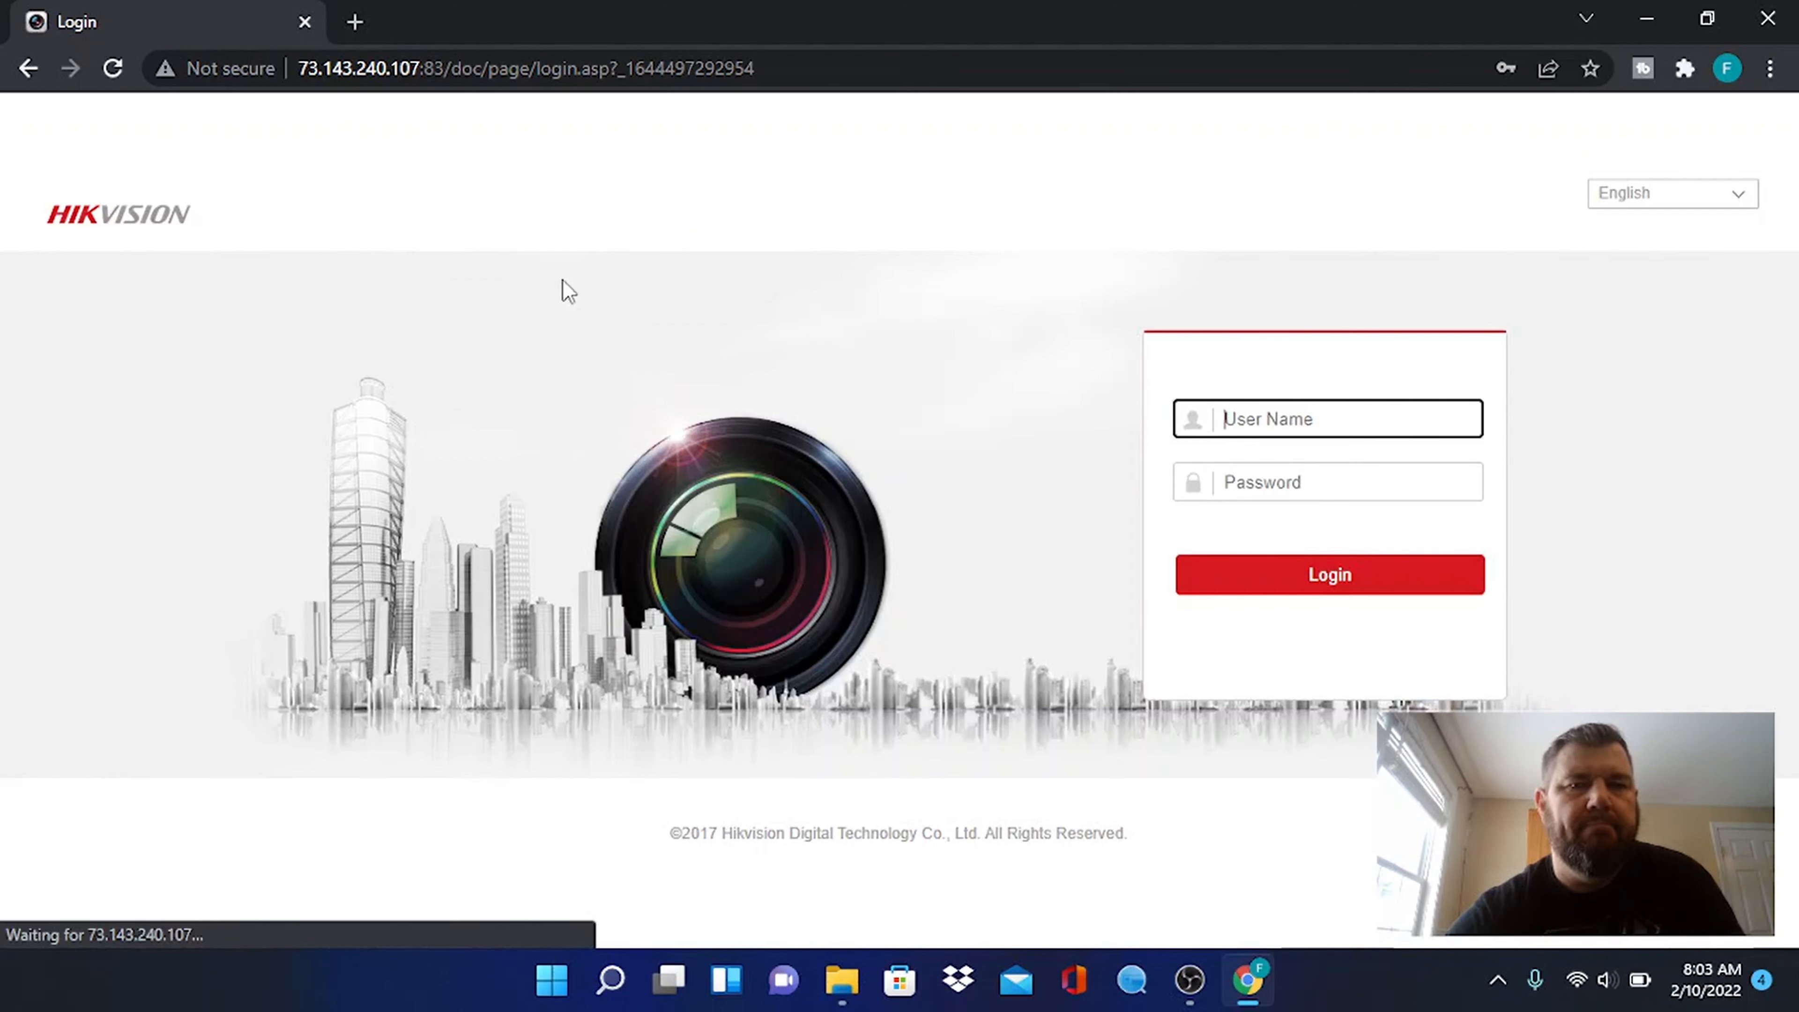
Log in to the camera as admin, reaching Live View with the plug-in prompt
type("admin")
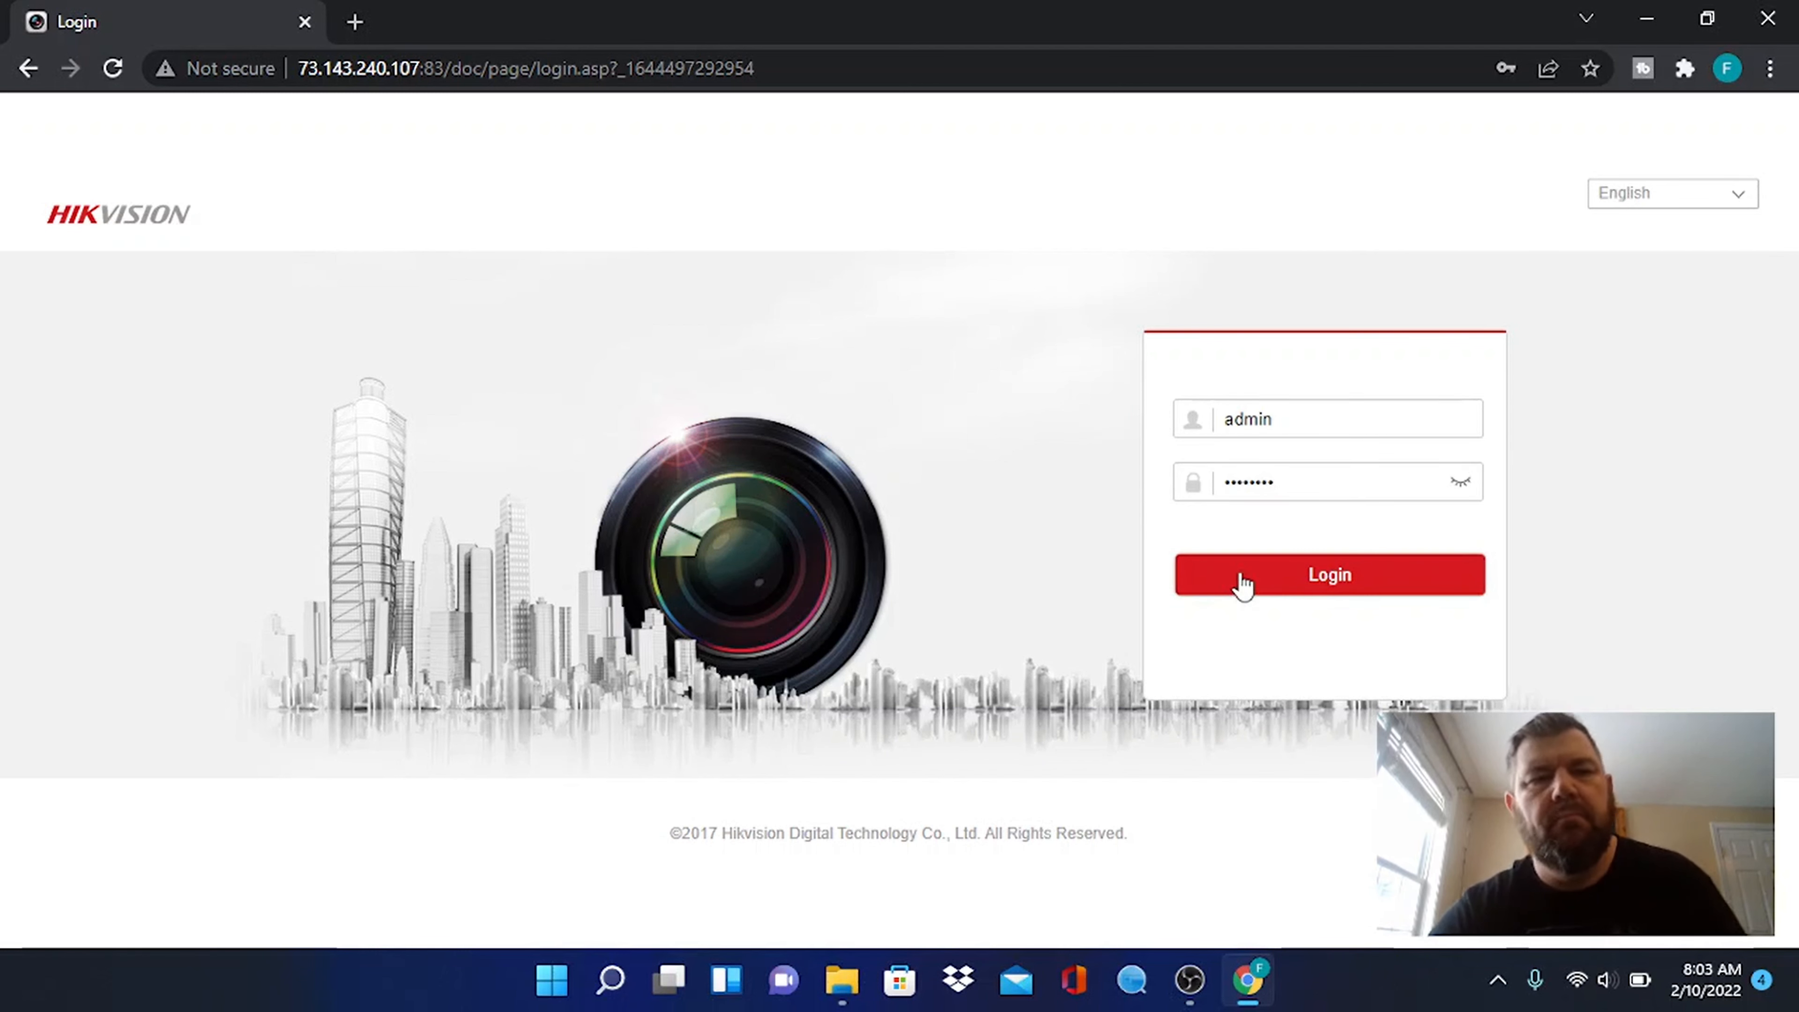
left_click(1328, 574)
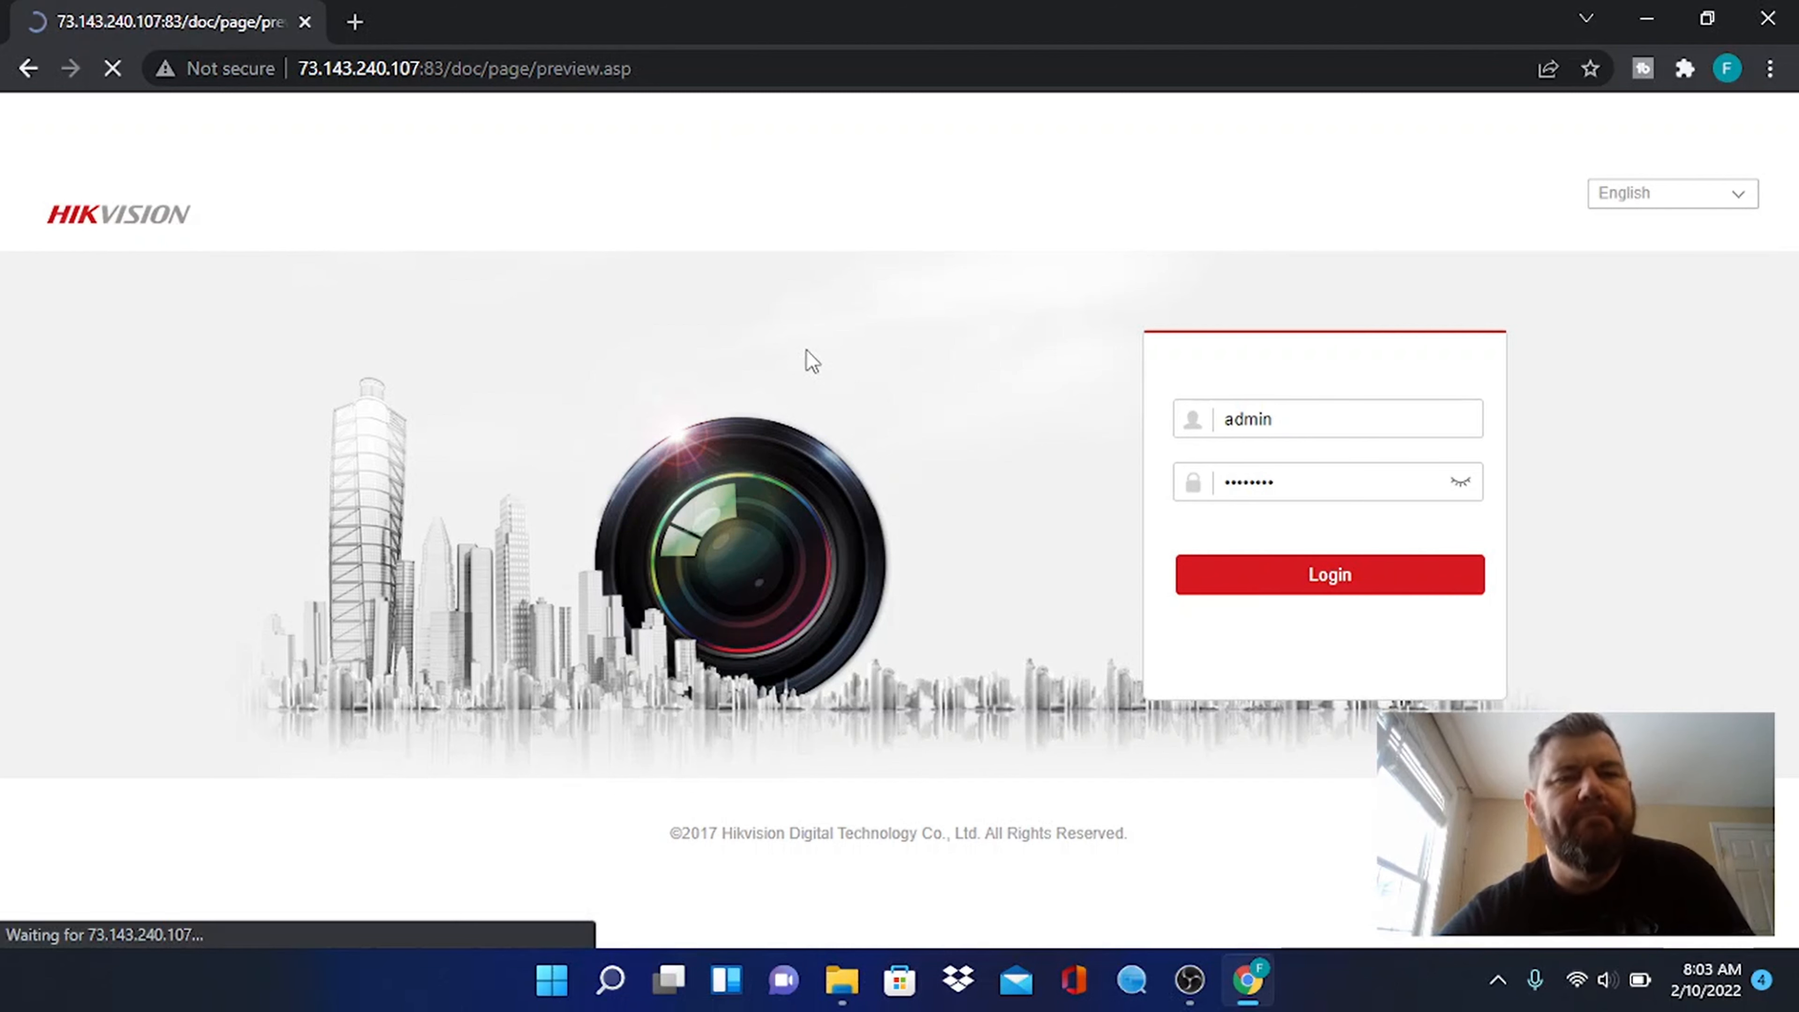
left_click(1327, 573)
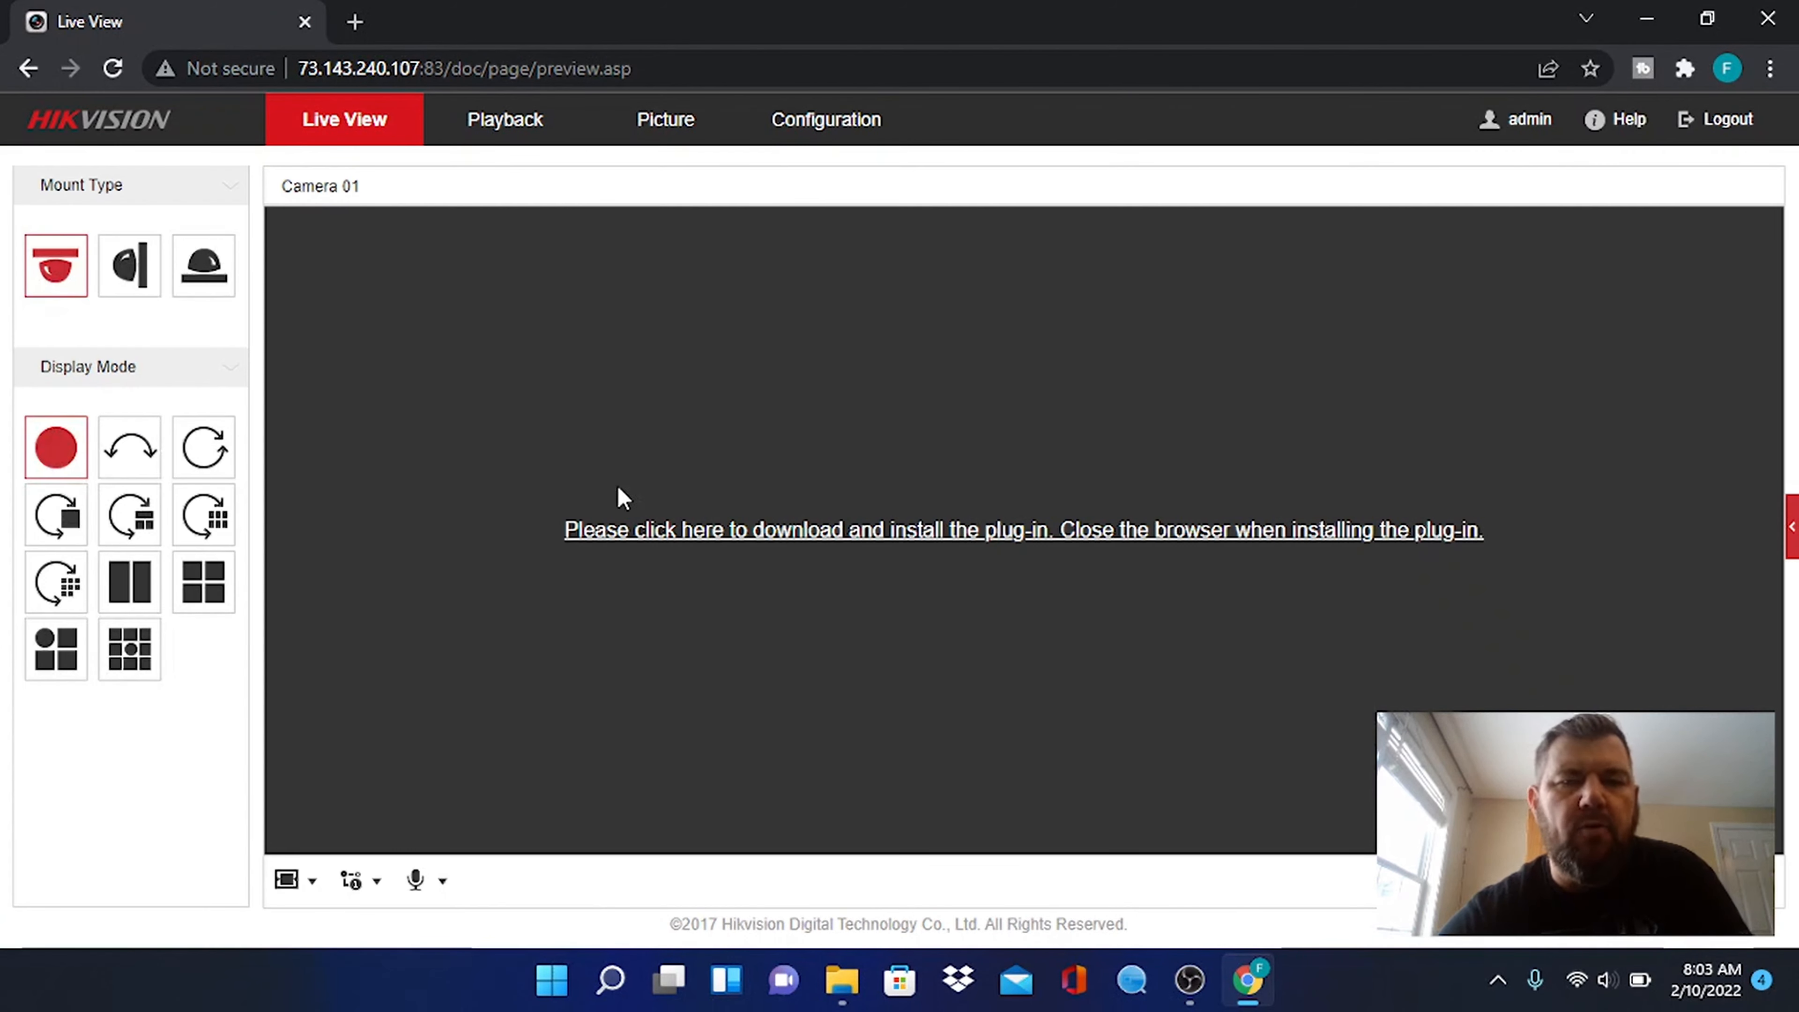
mouse_move(1362, 448)
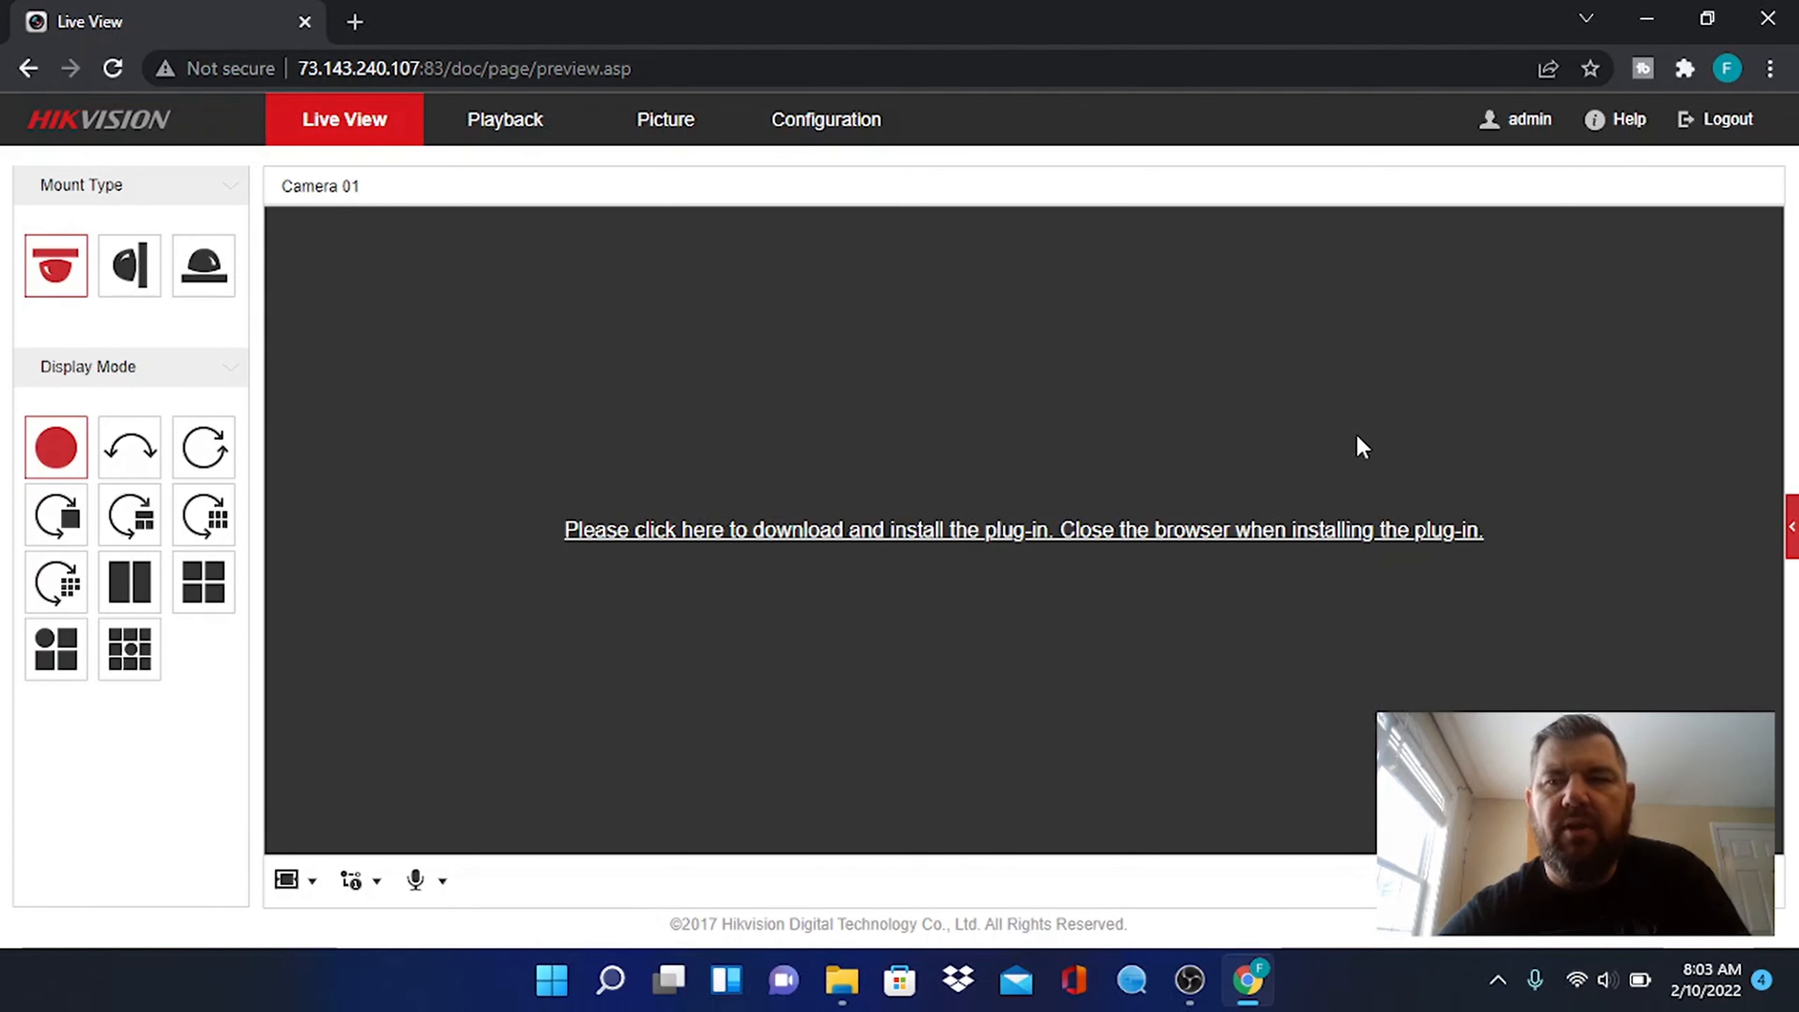
mouse_move(1685, 69)
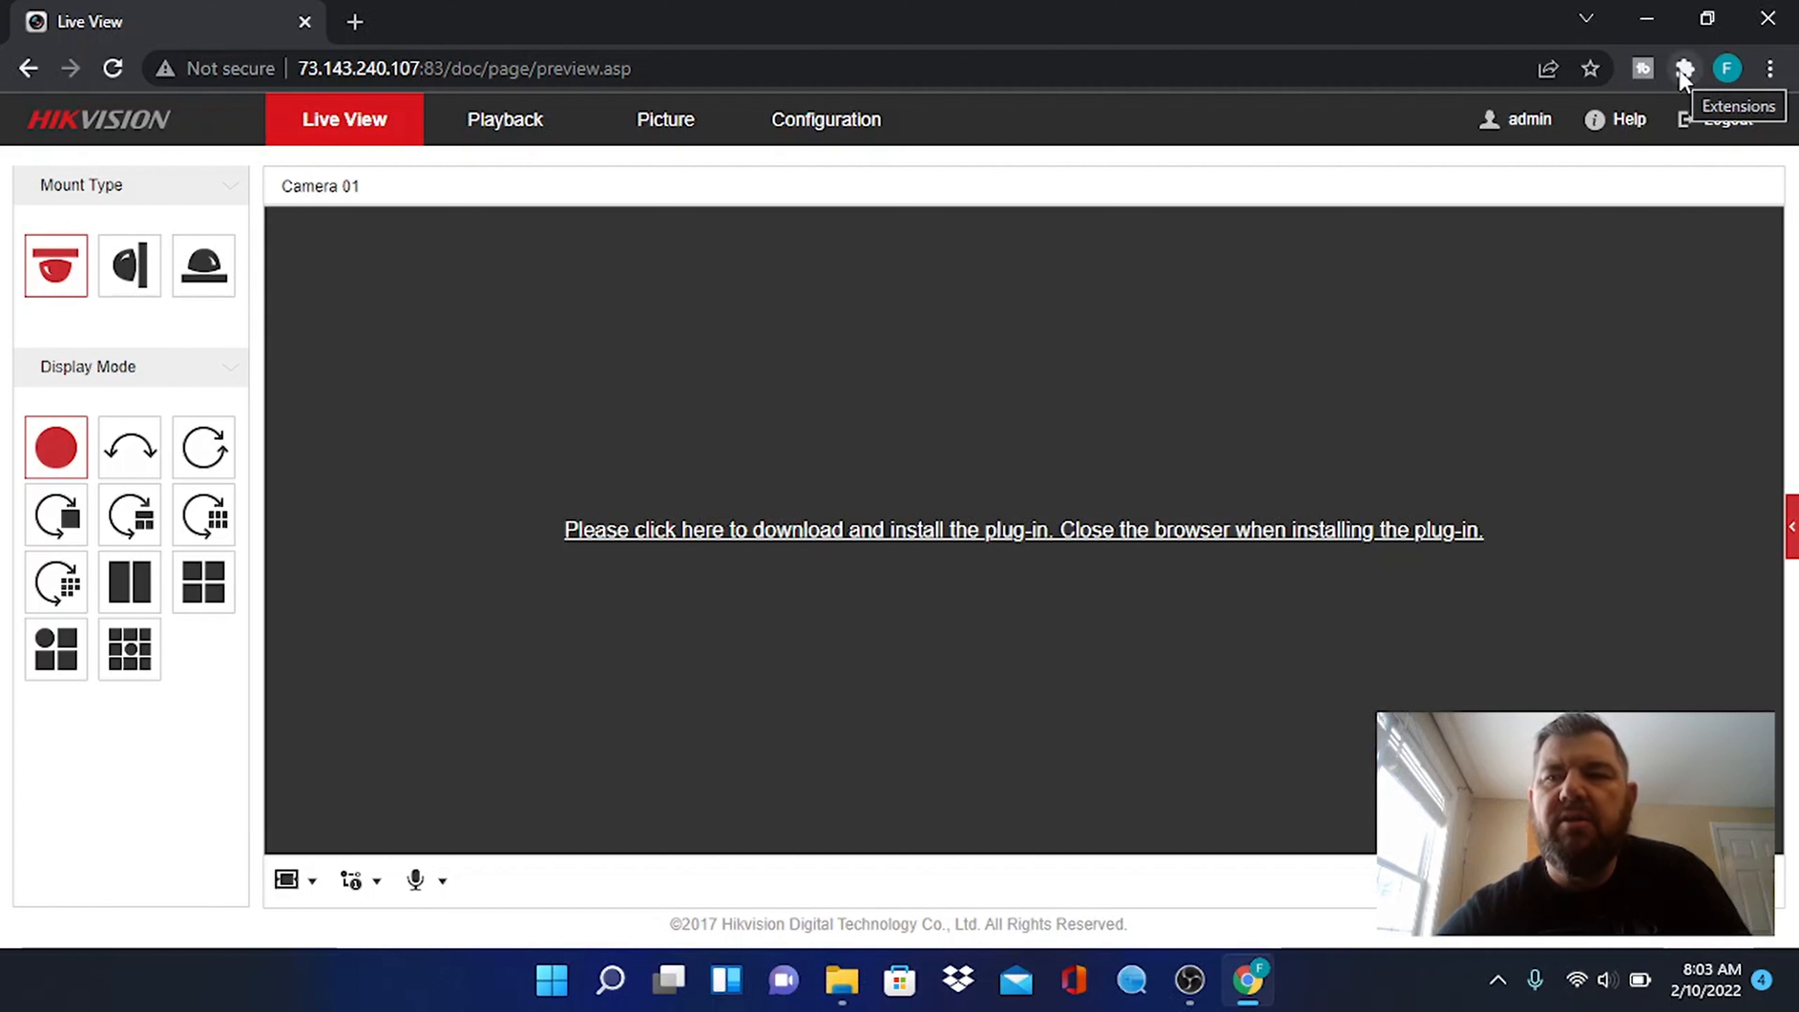
Reopen the Hikvision camera page inside an IE Tab from the Extensions menu
left_click(1685, 69)
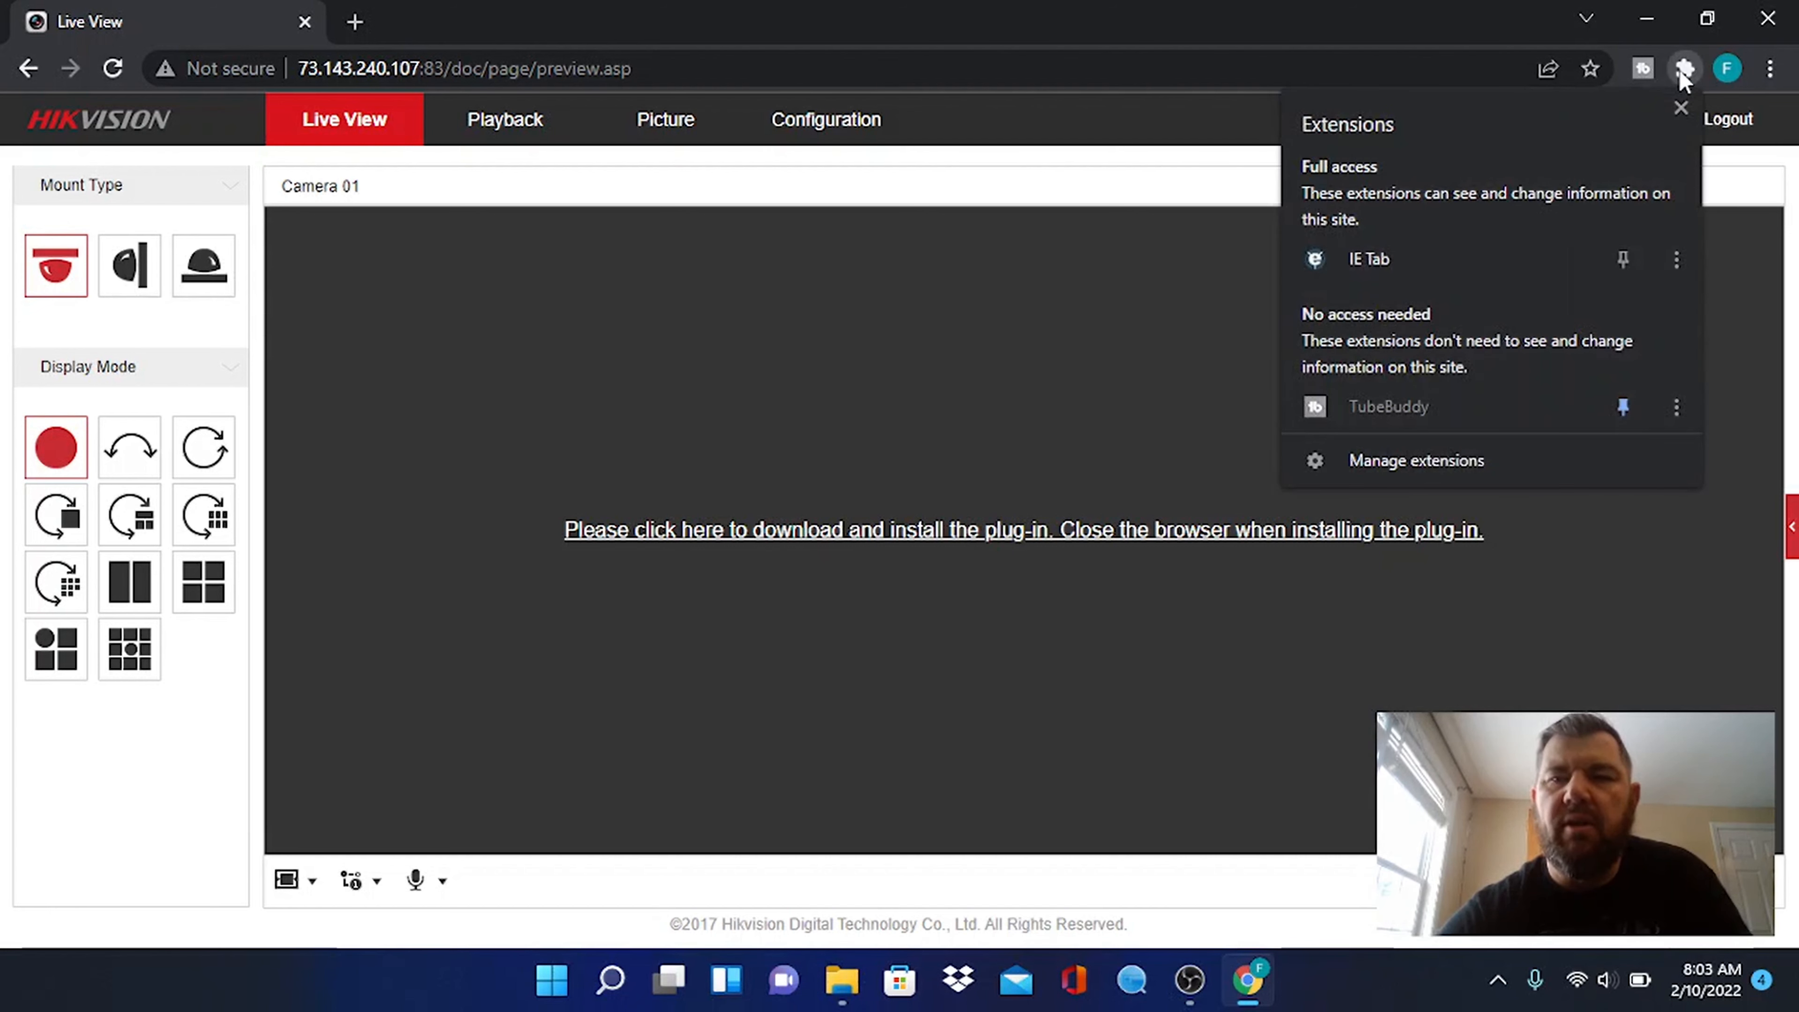
mouse_move(1419, 259)
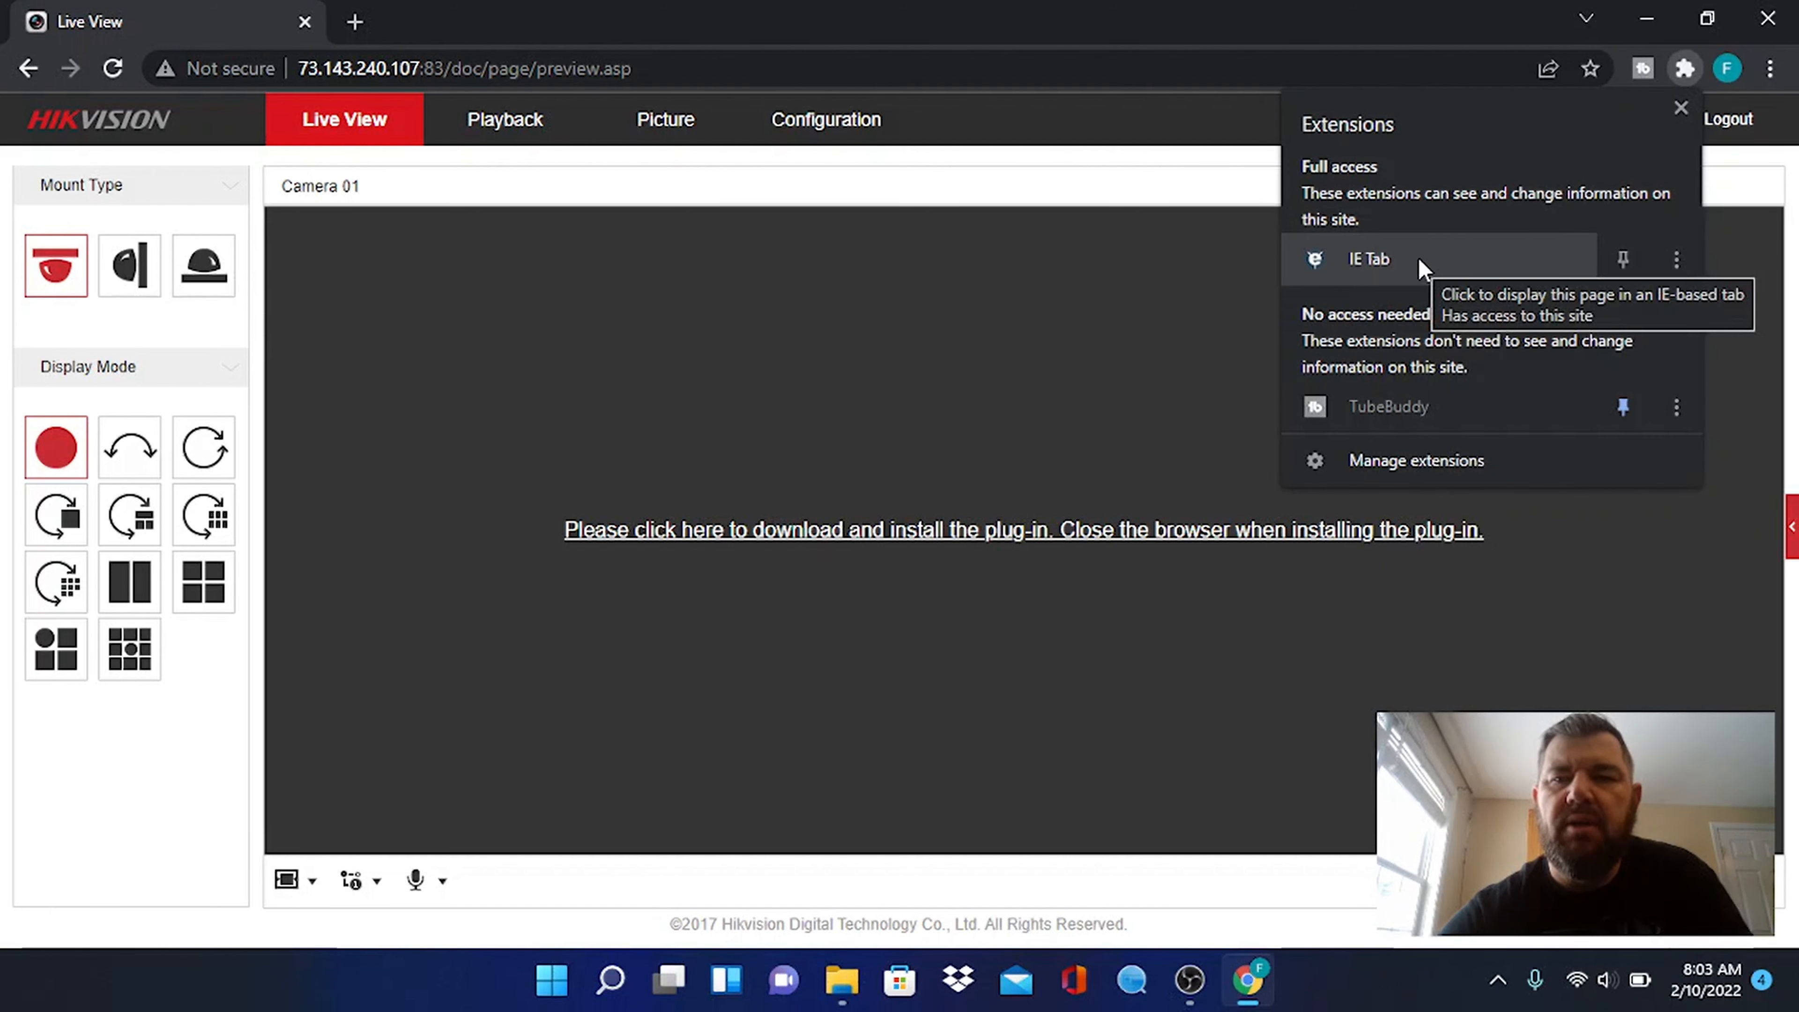
left_click(1368, 258)
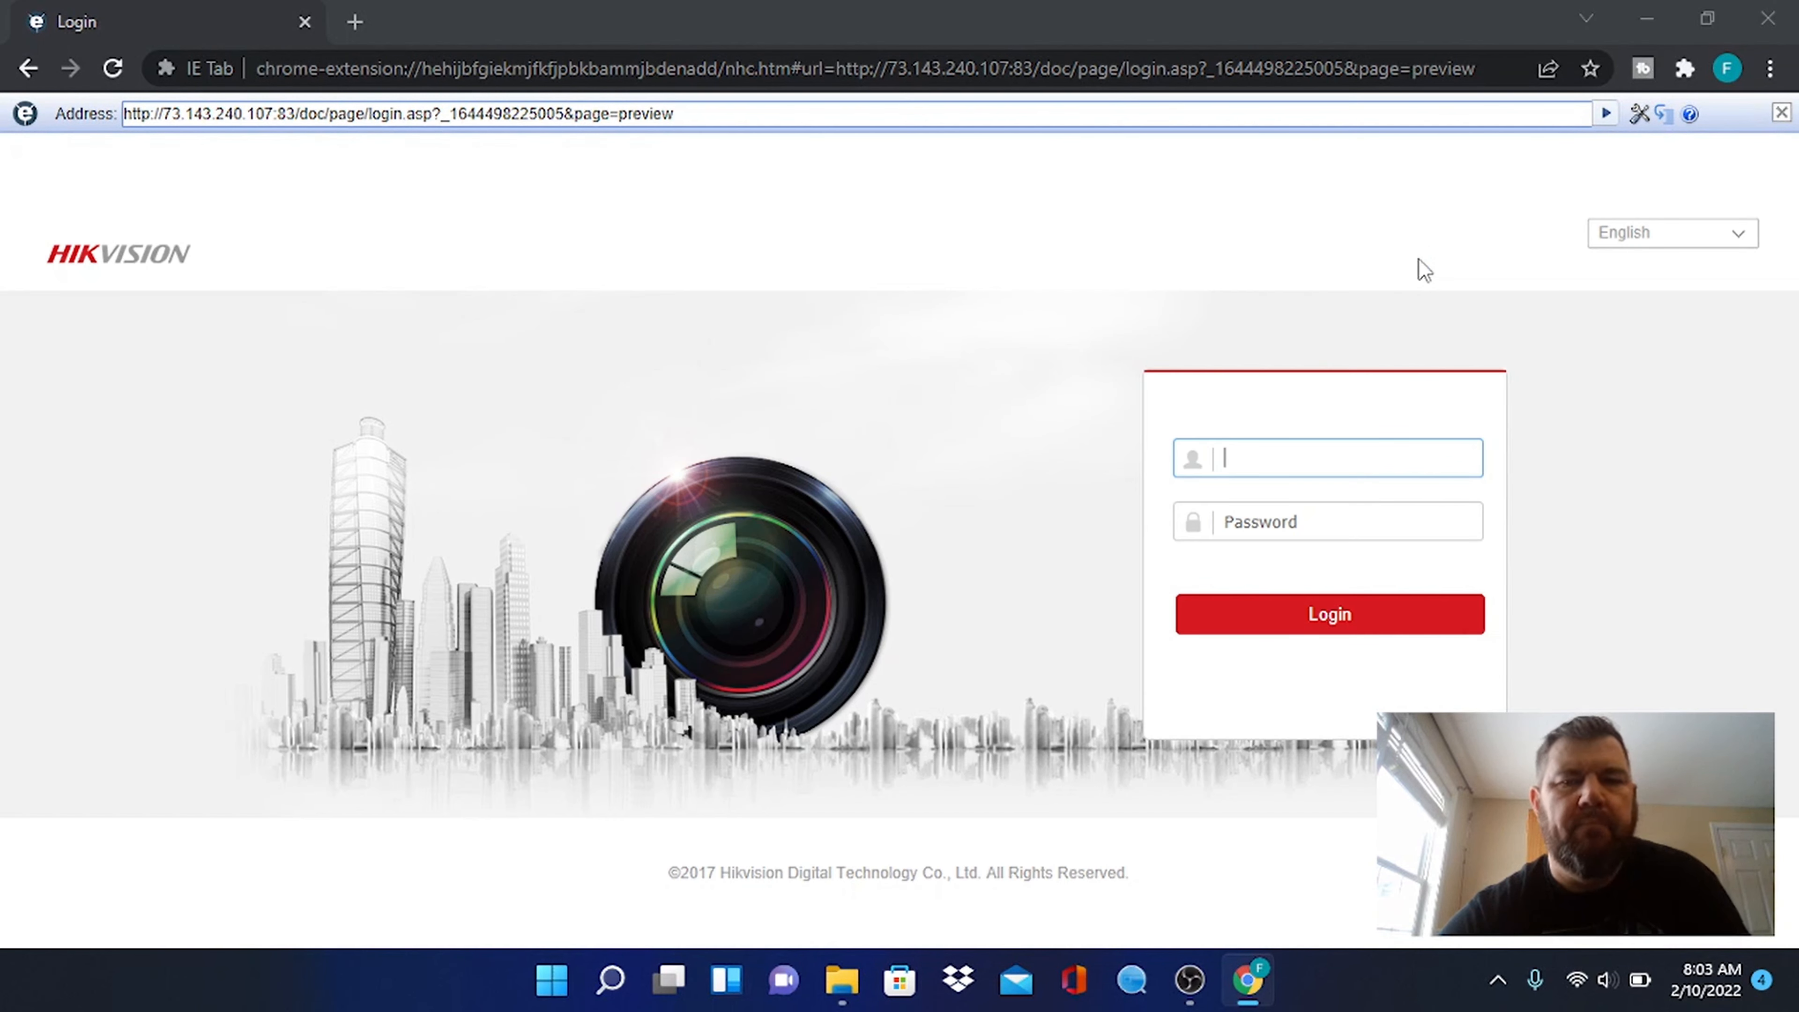
Log in as admin within the IE Tab so the fisheye live video streams
type("admin")
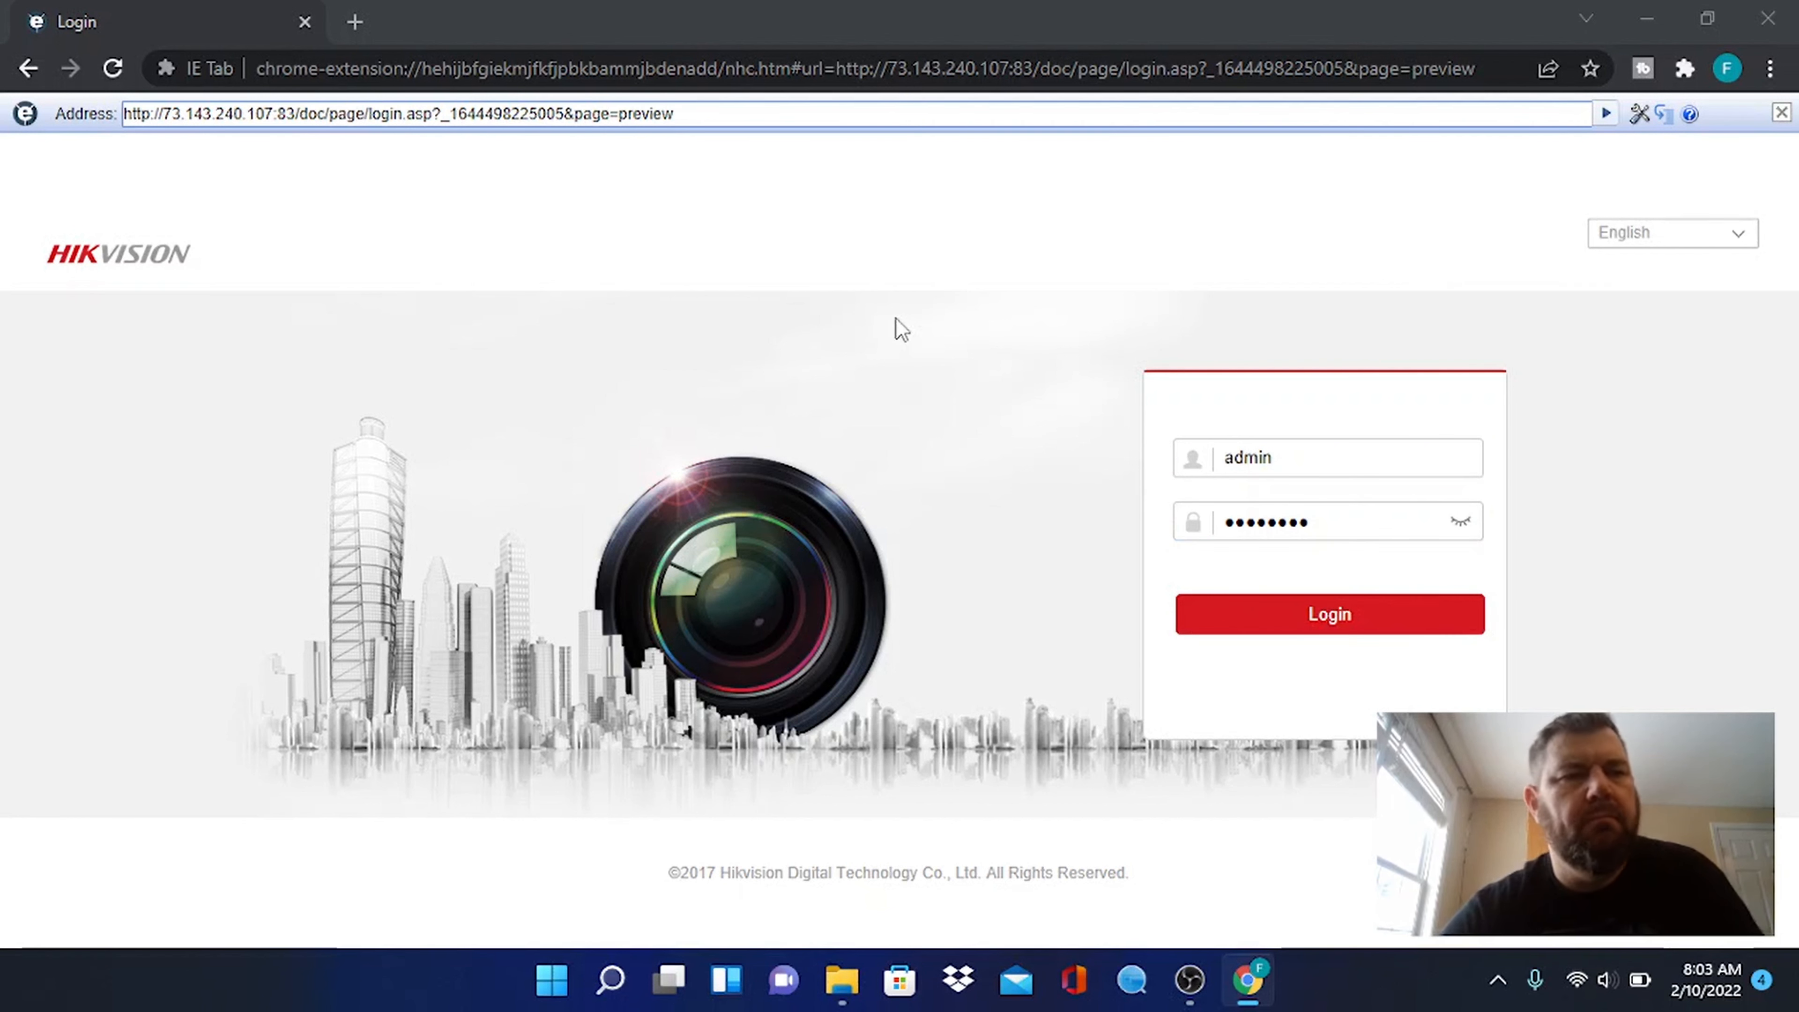
left_click(1328, 613)
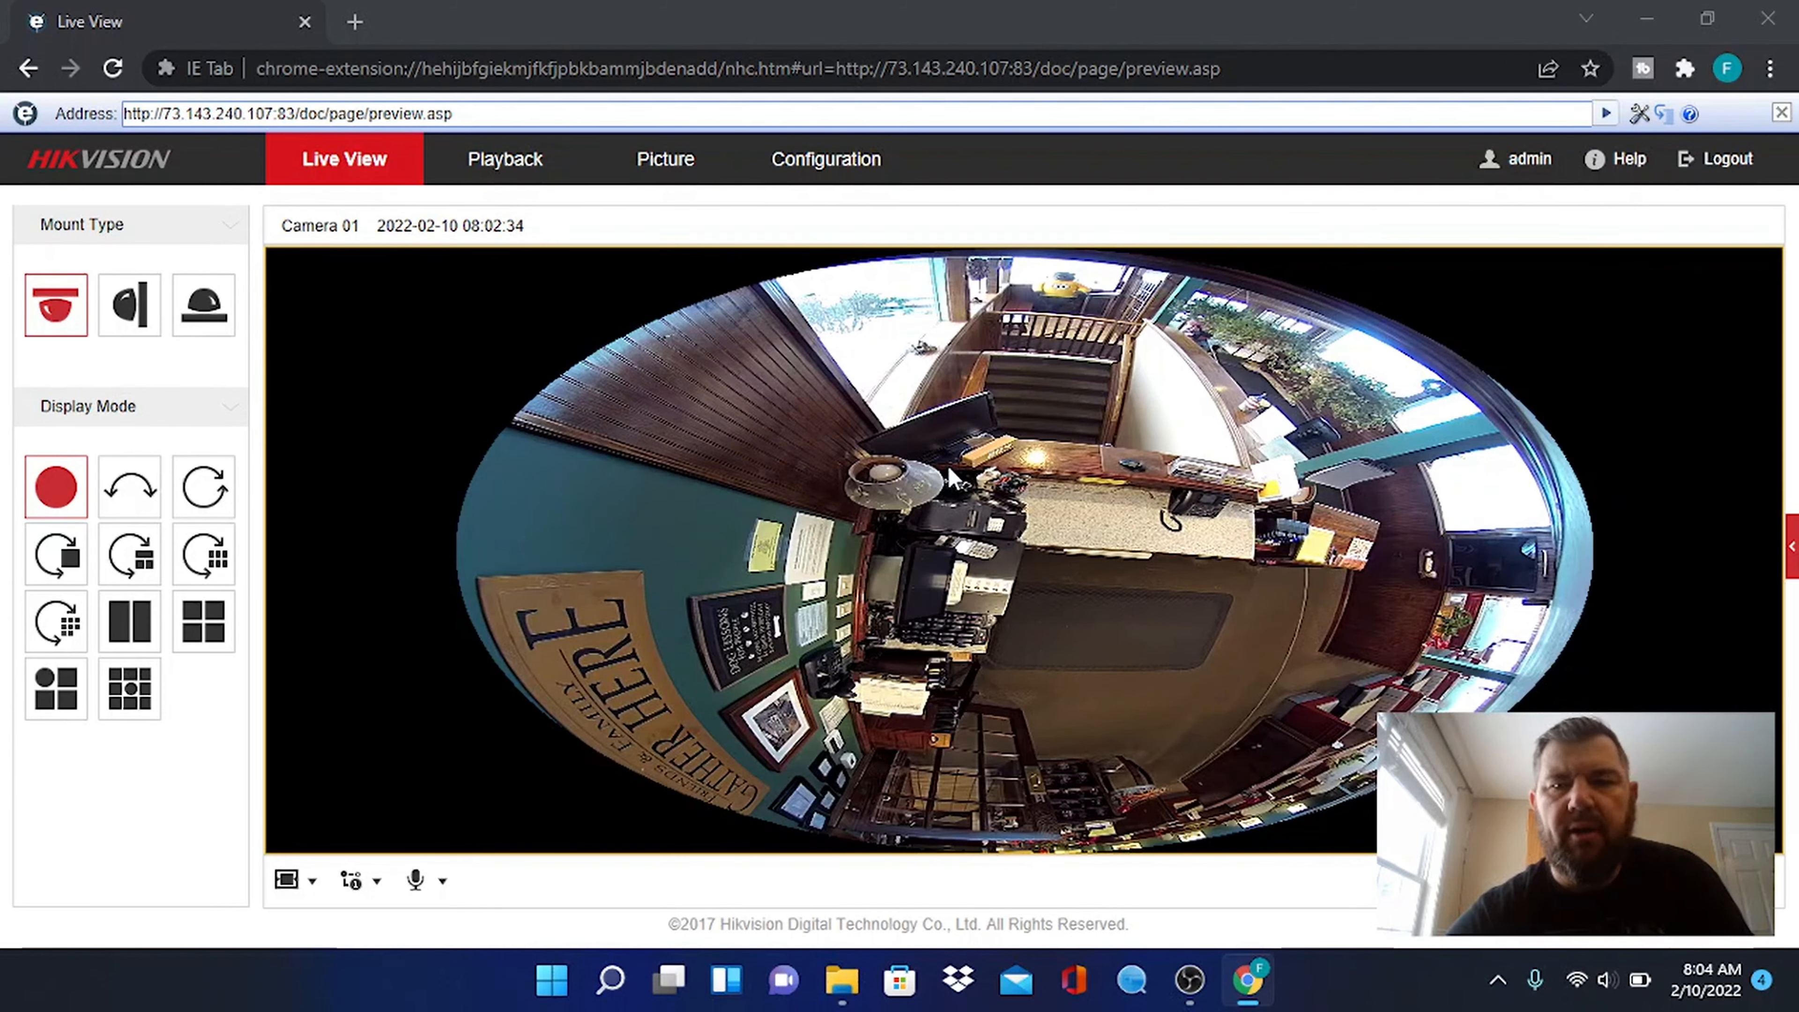
mouse_move(504, 167)
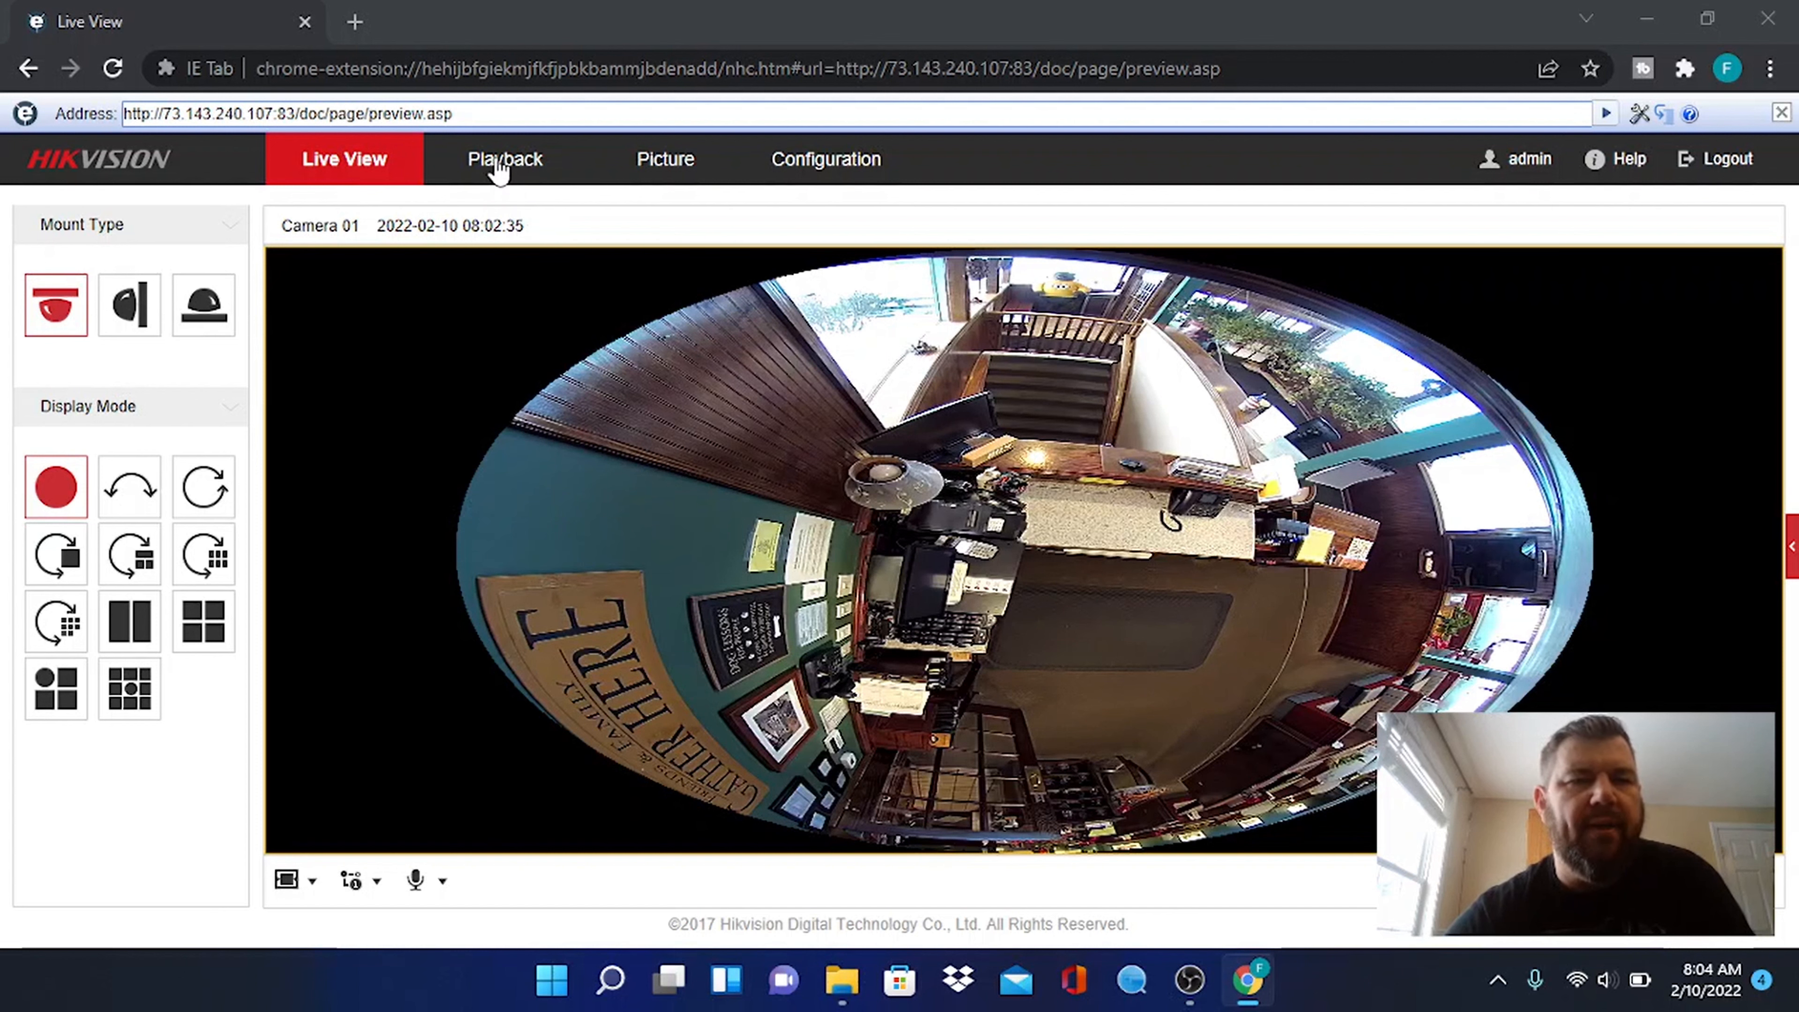
Switch to Playback and choose February 7 as the recording date
left_click(504, 160)
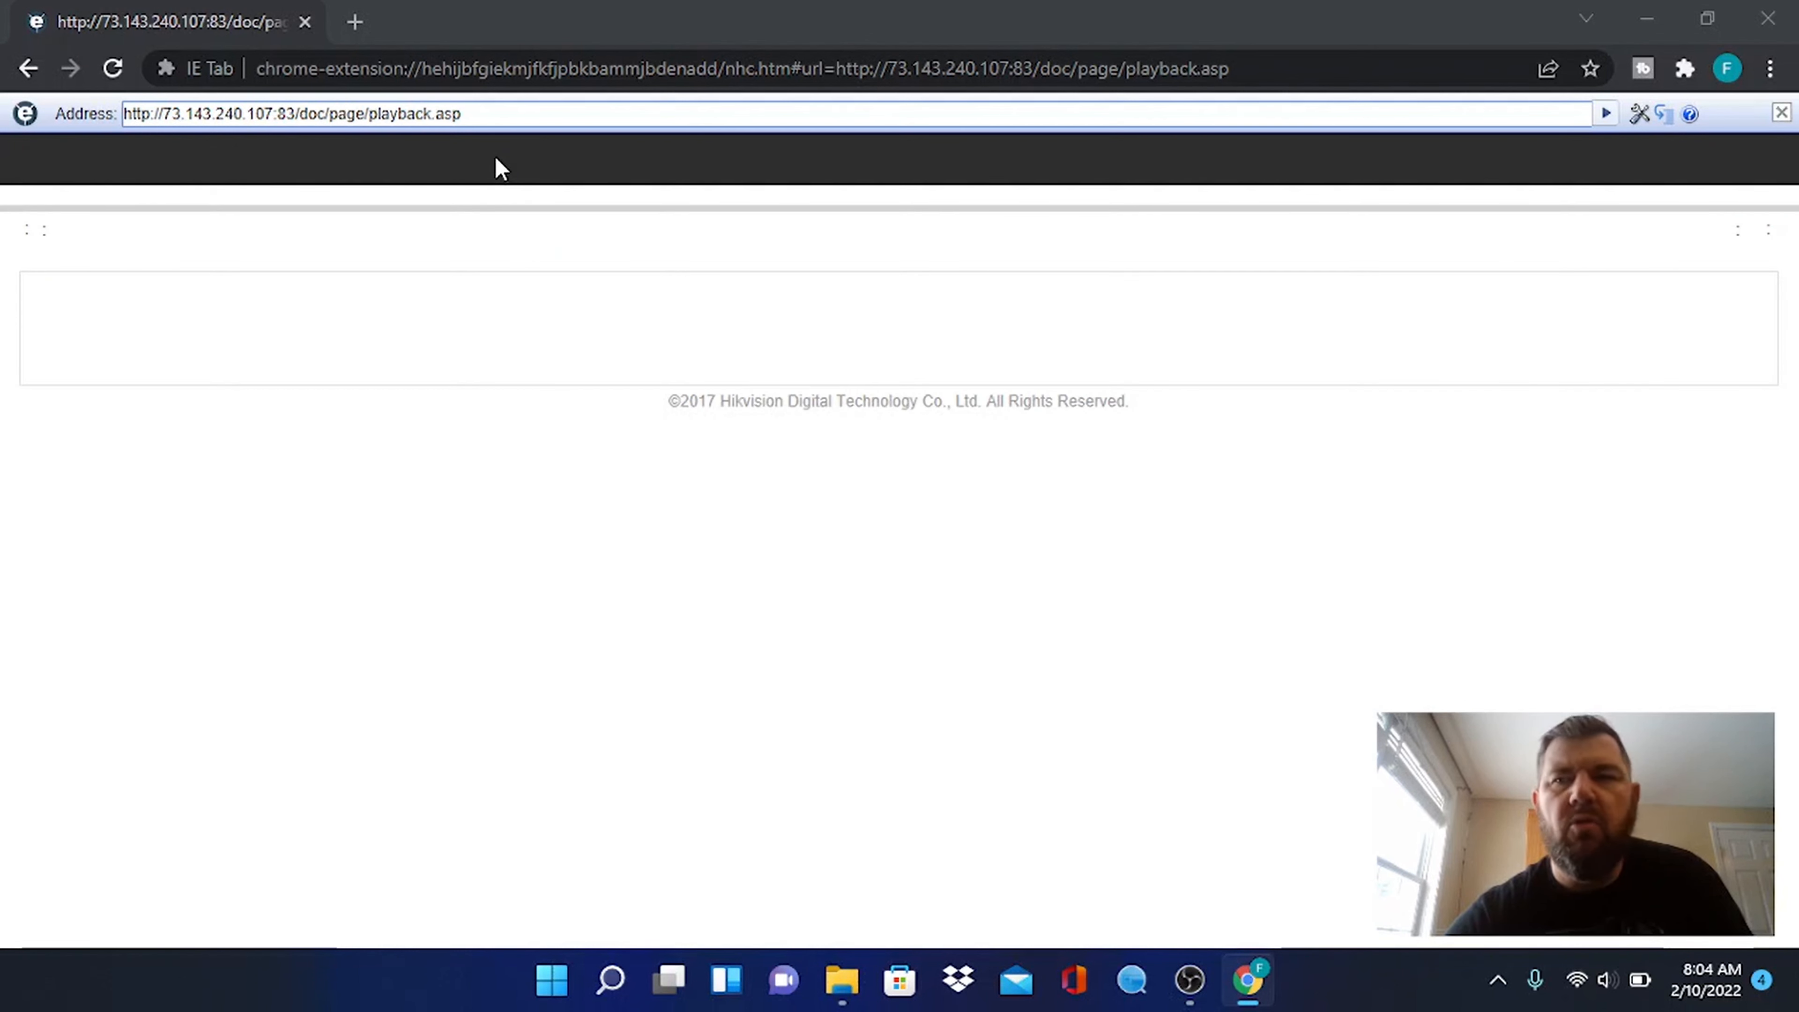
left_click(505, 159)
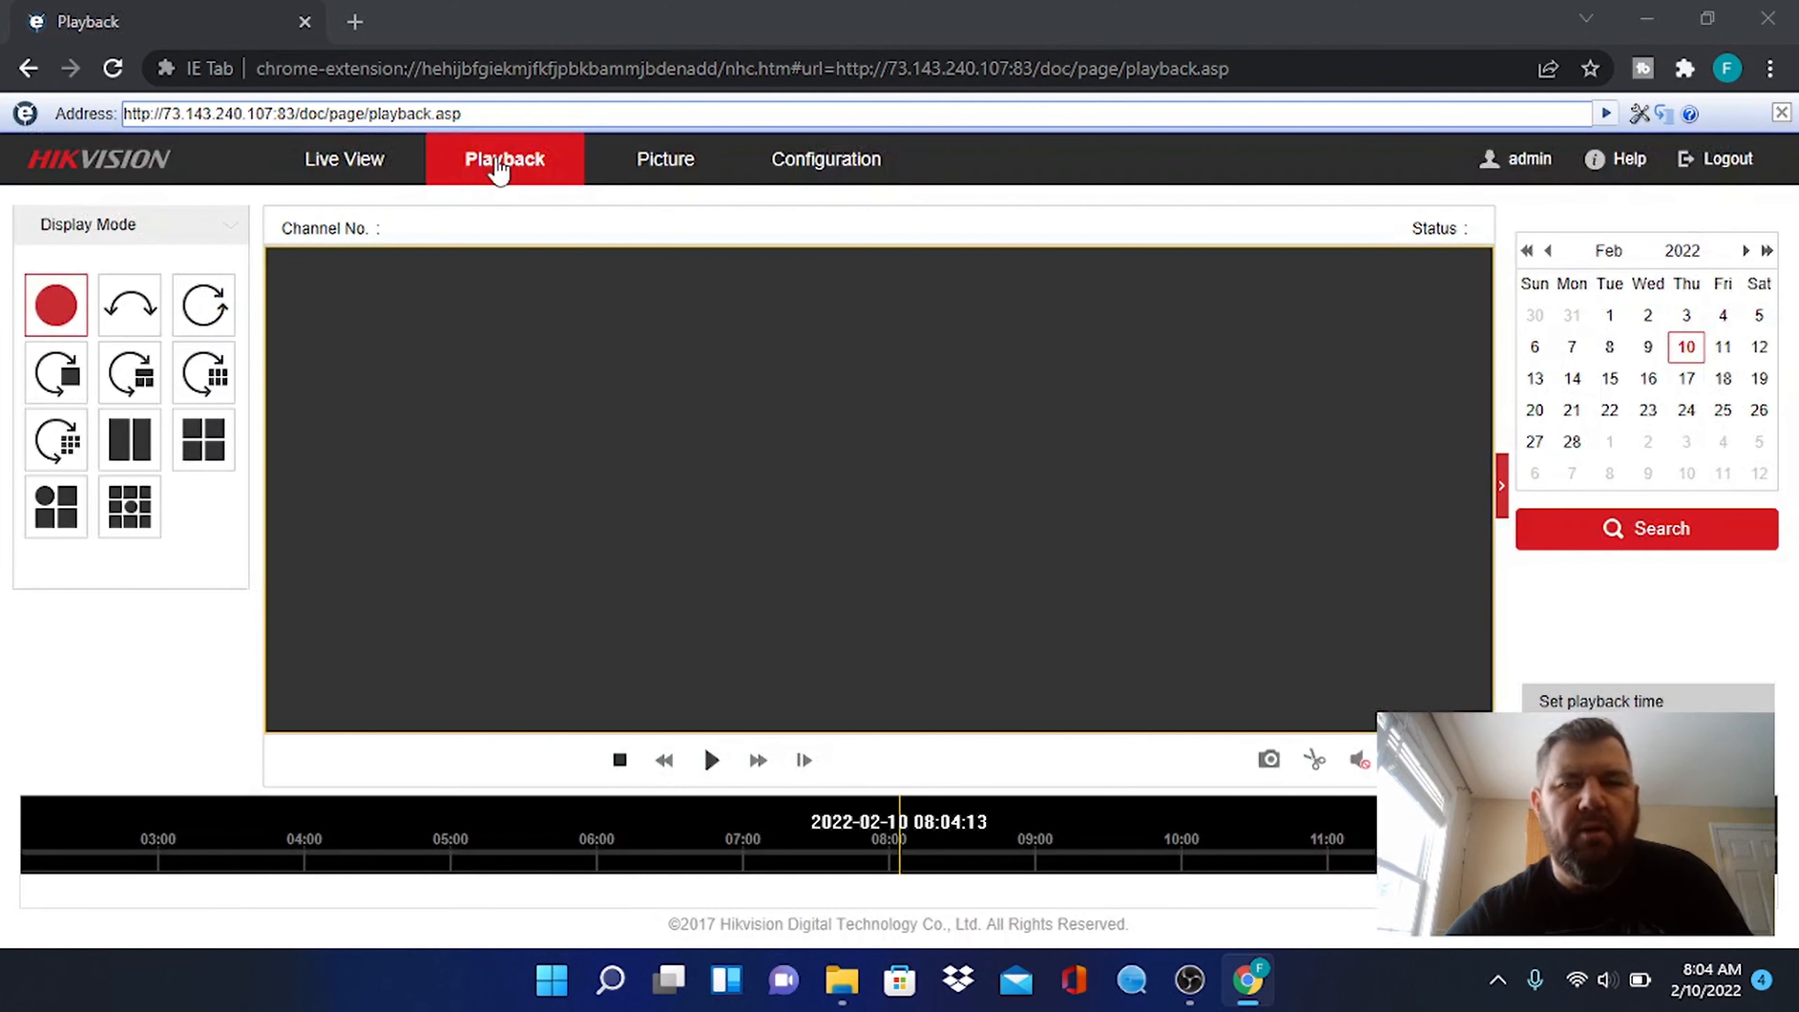
left_click(1647, 347)
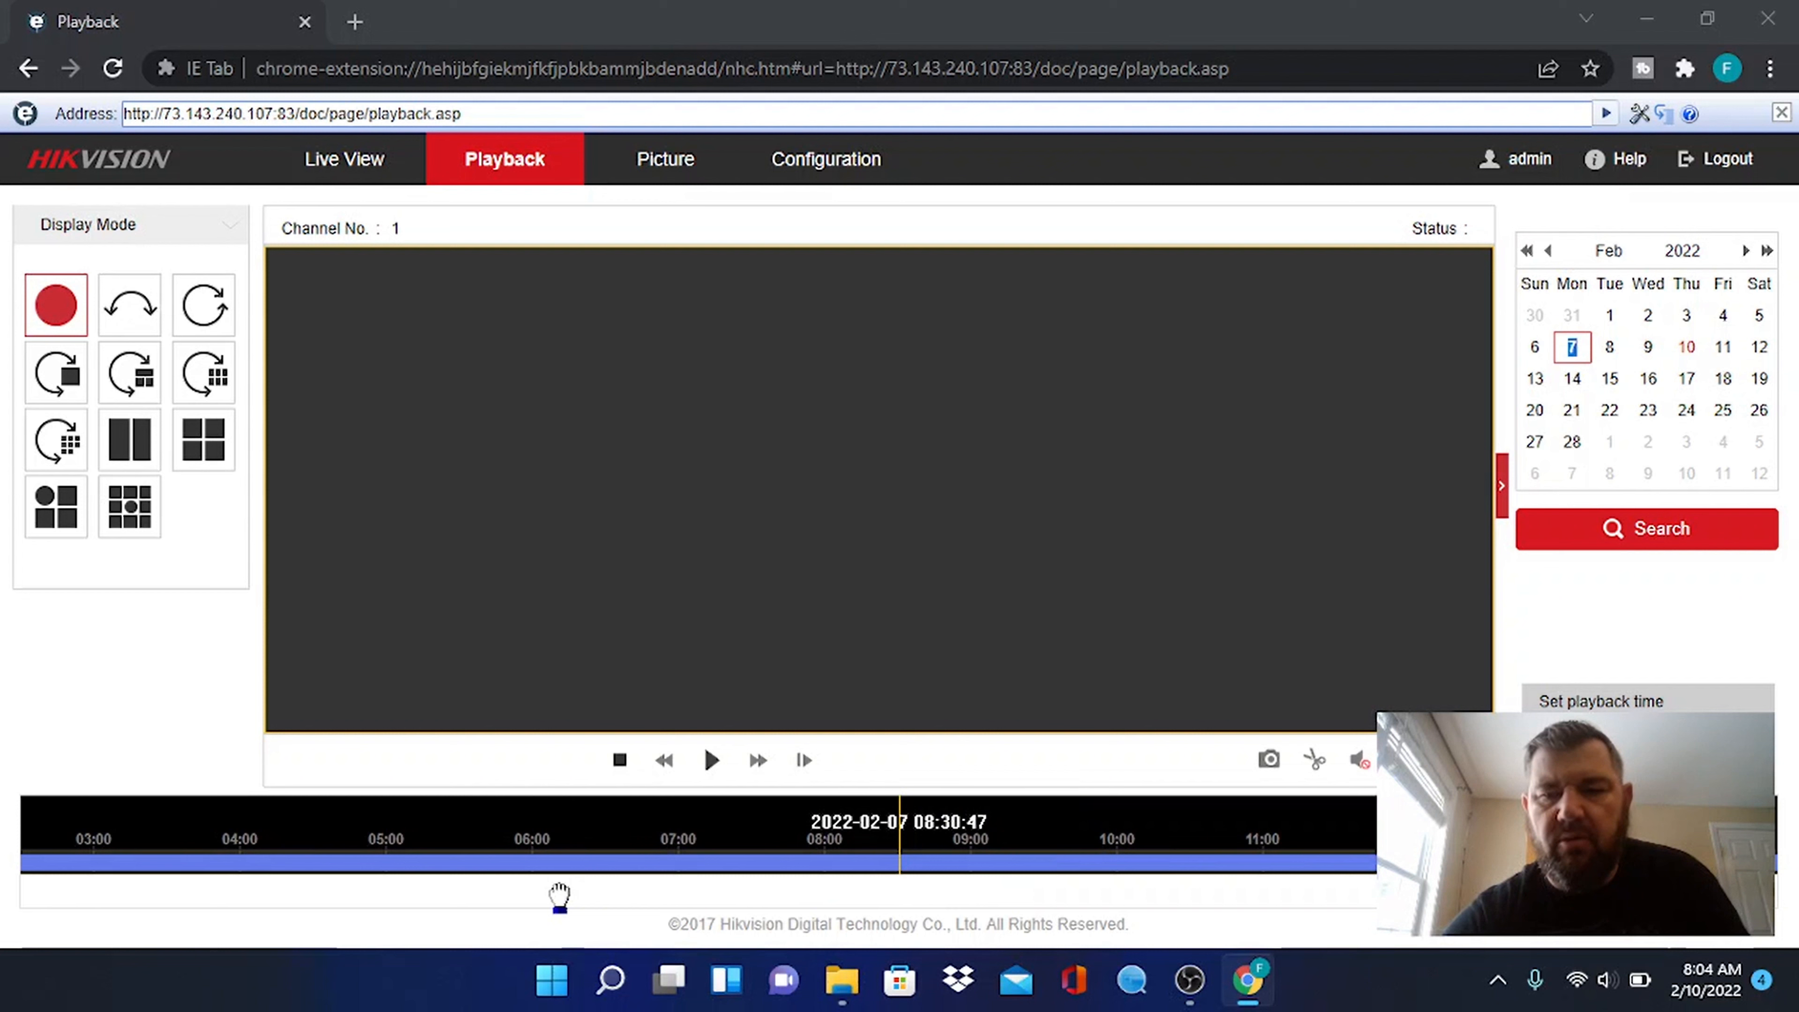
Move the timeline to around 11:02 and play the recorded fisheye footage
left_click_drag(561, 895, 190, 918)
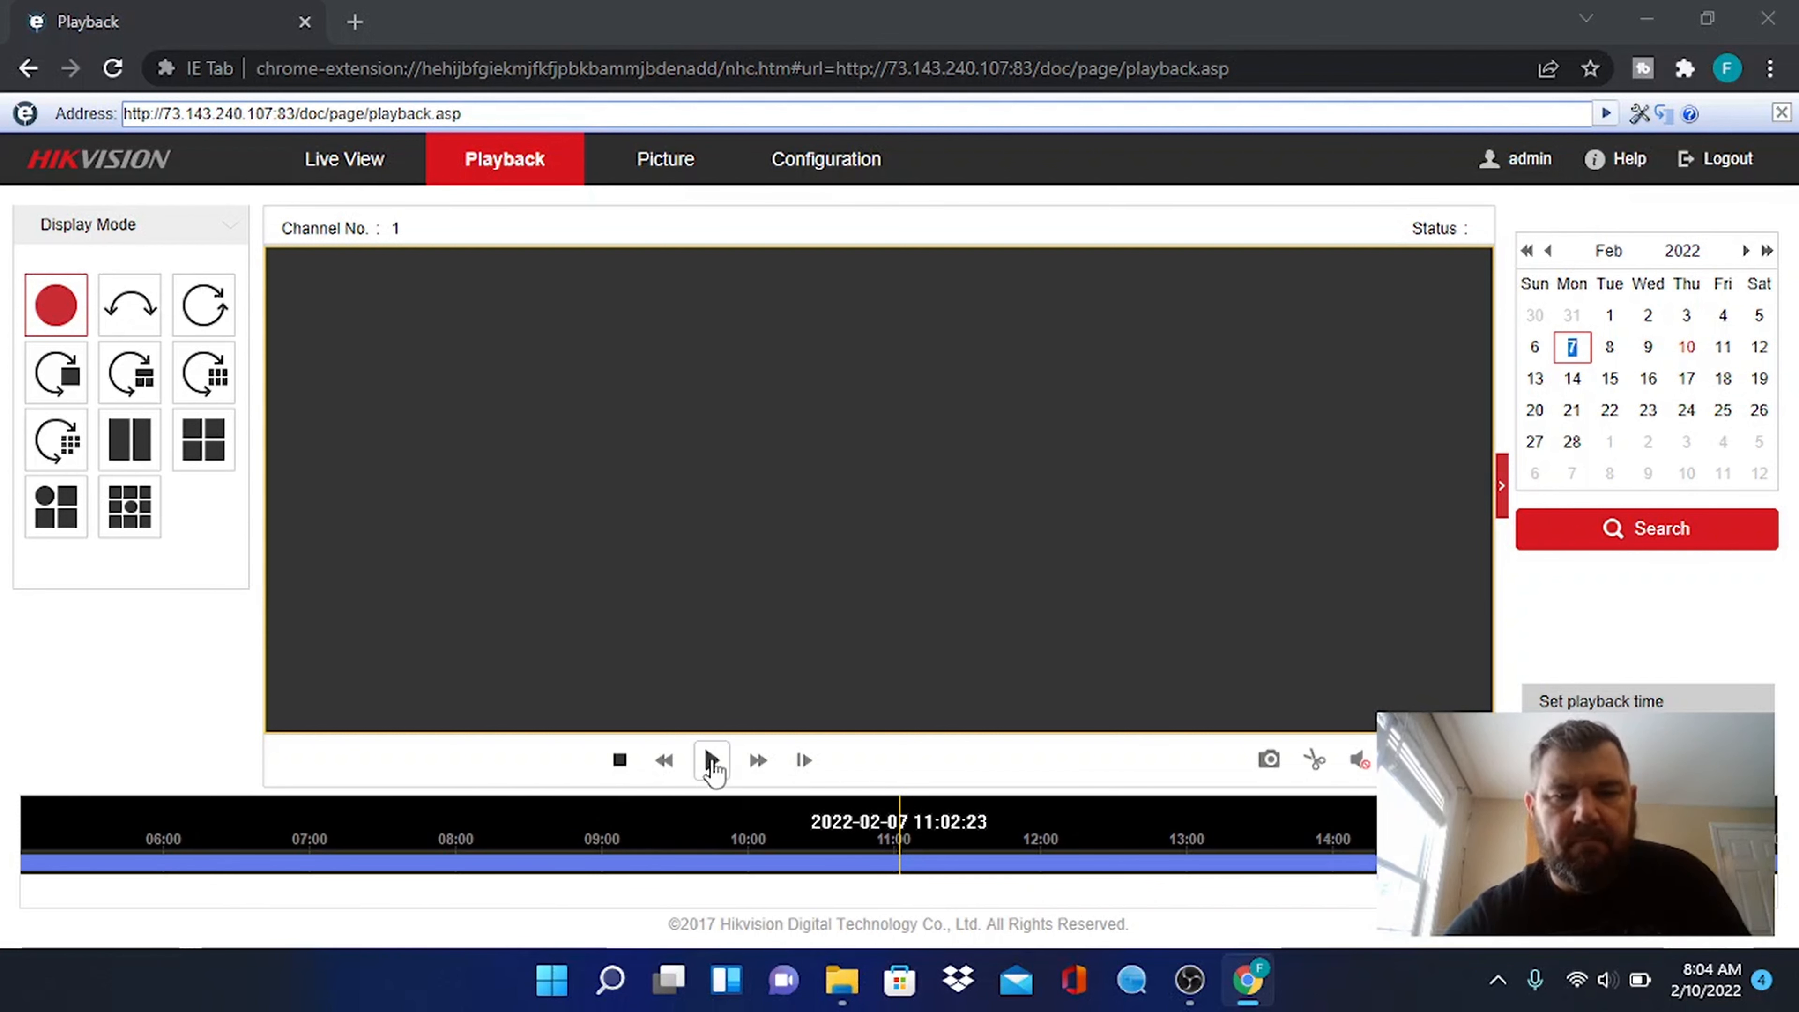
left_click(710, 760)
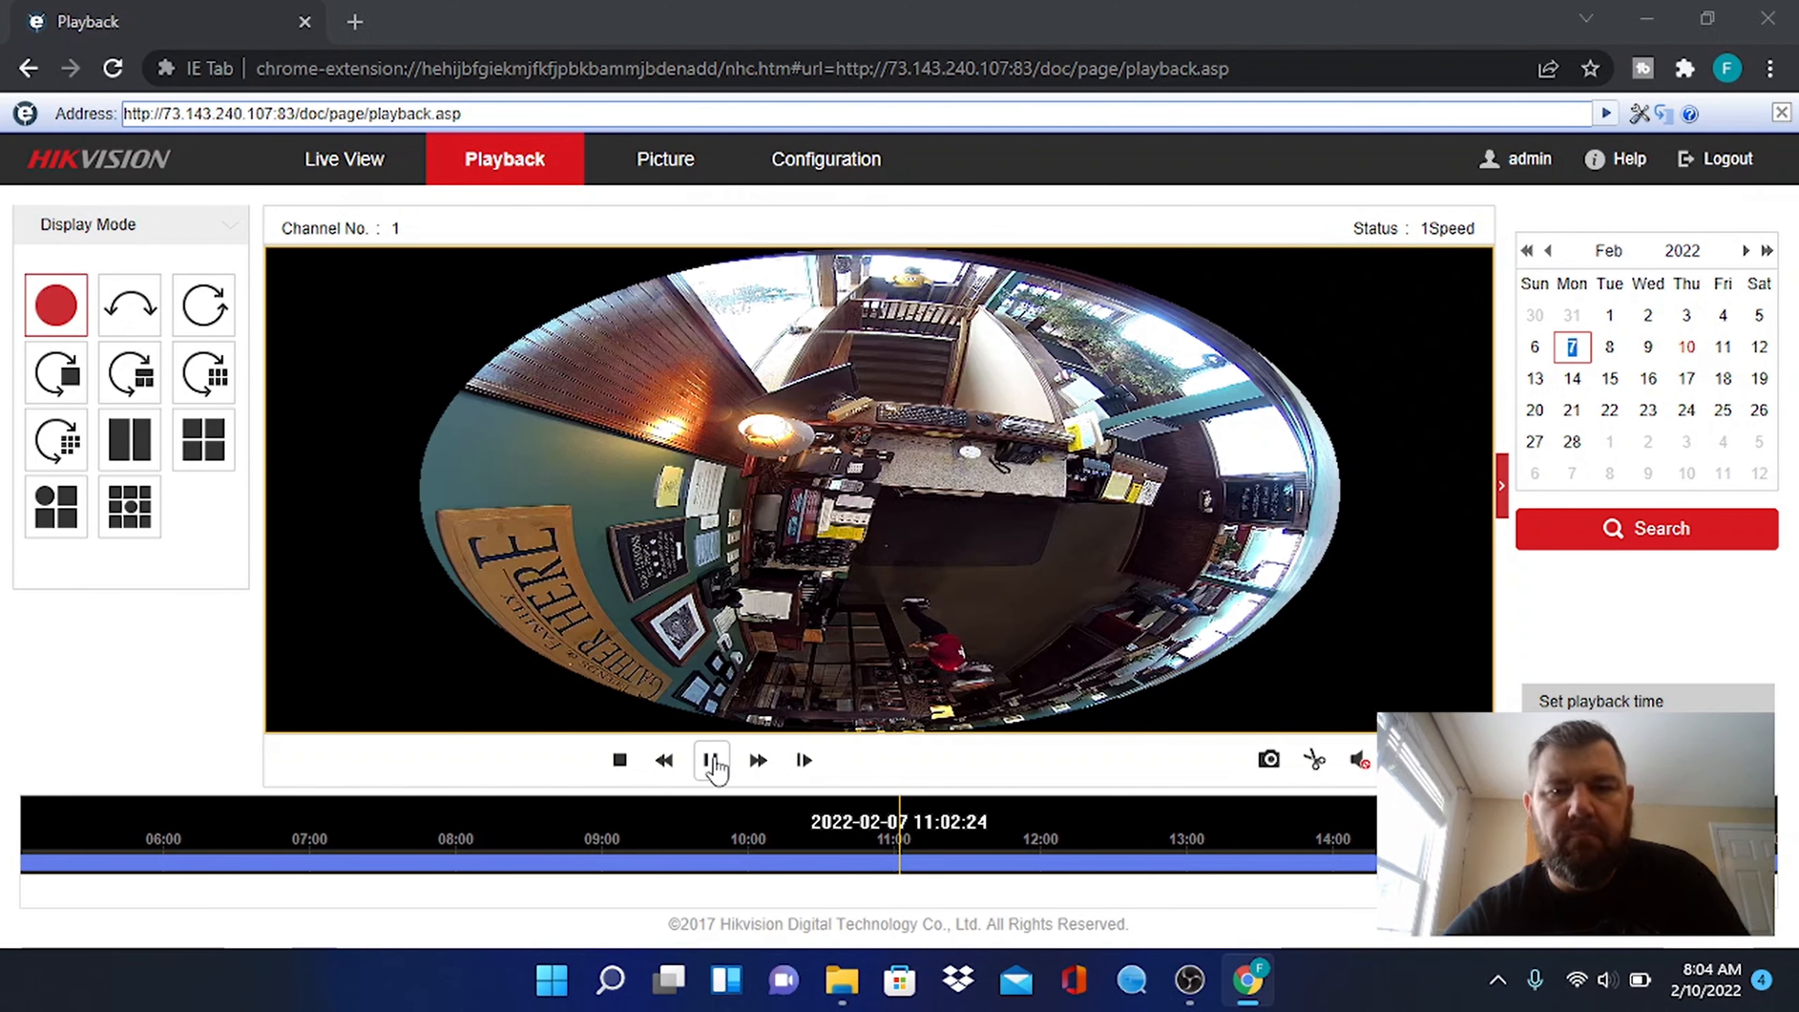
left_click(710, 759)
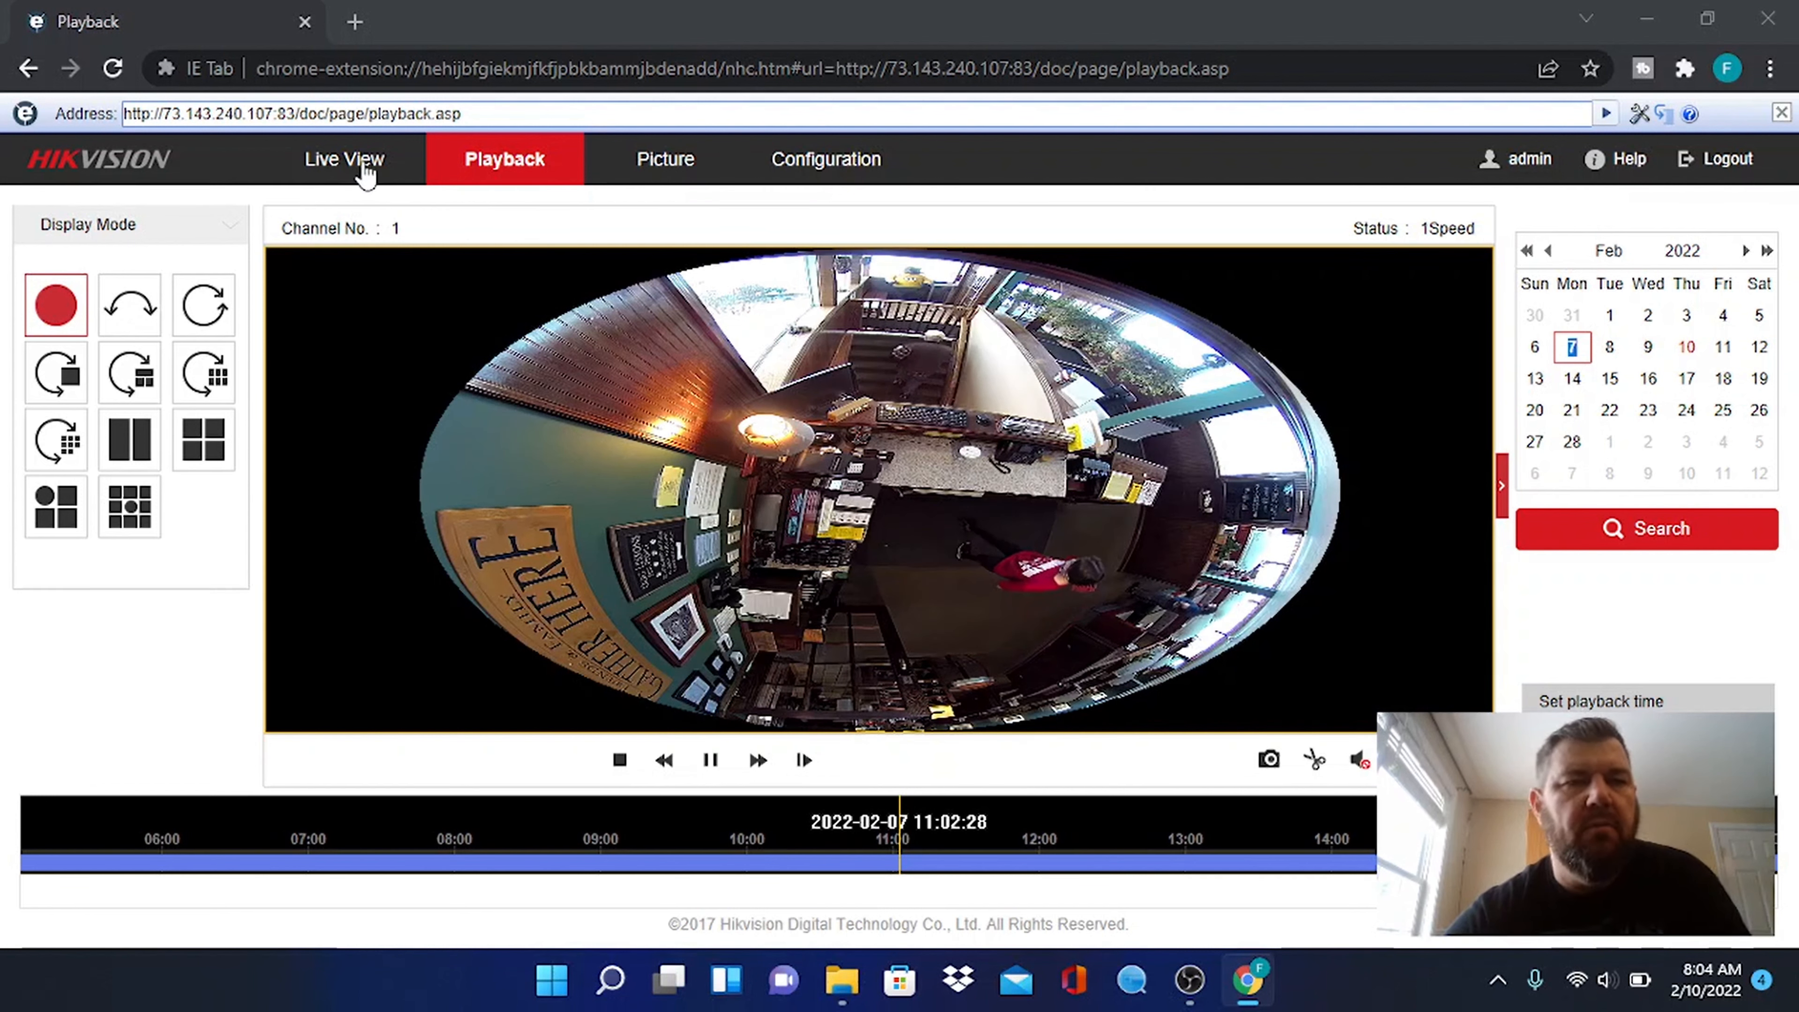
Return to Live View, try the quad-pane fisheye split, then restore the single full image
left_click(343, 158)
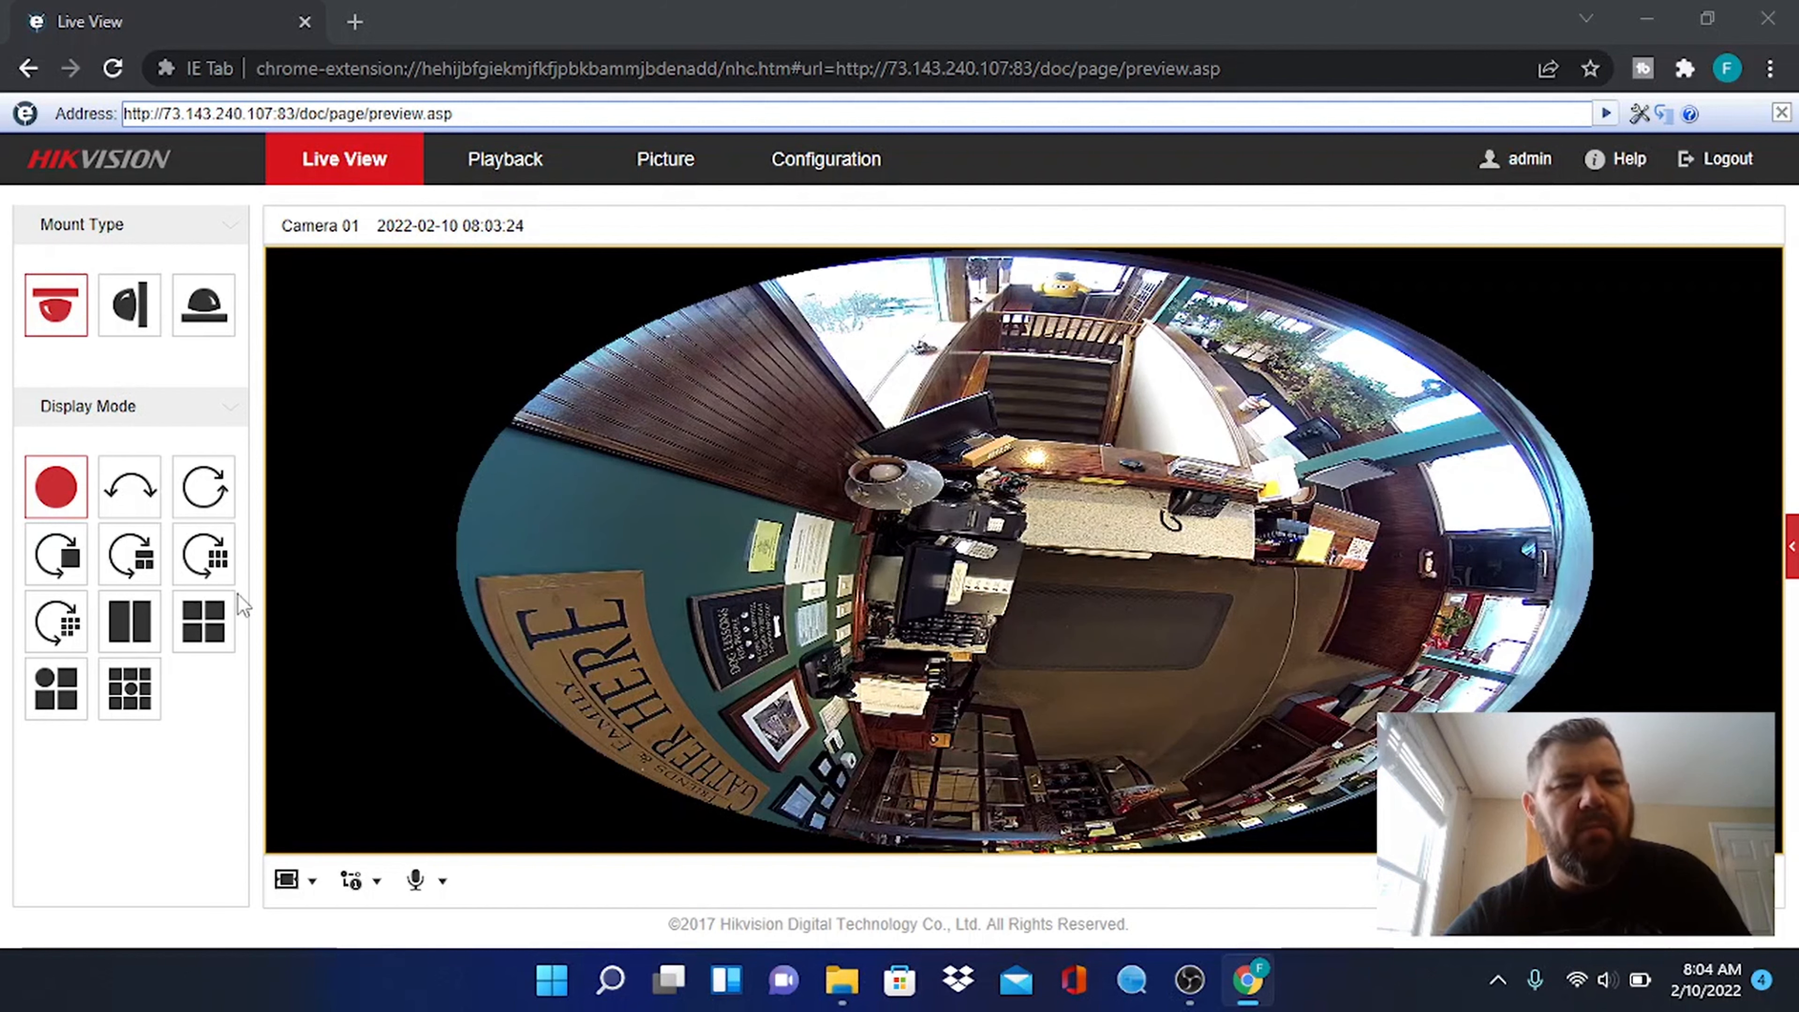
left_click(203, 620)
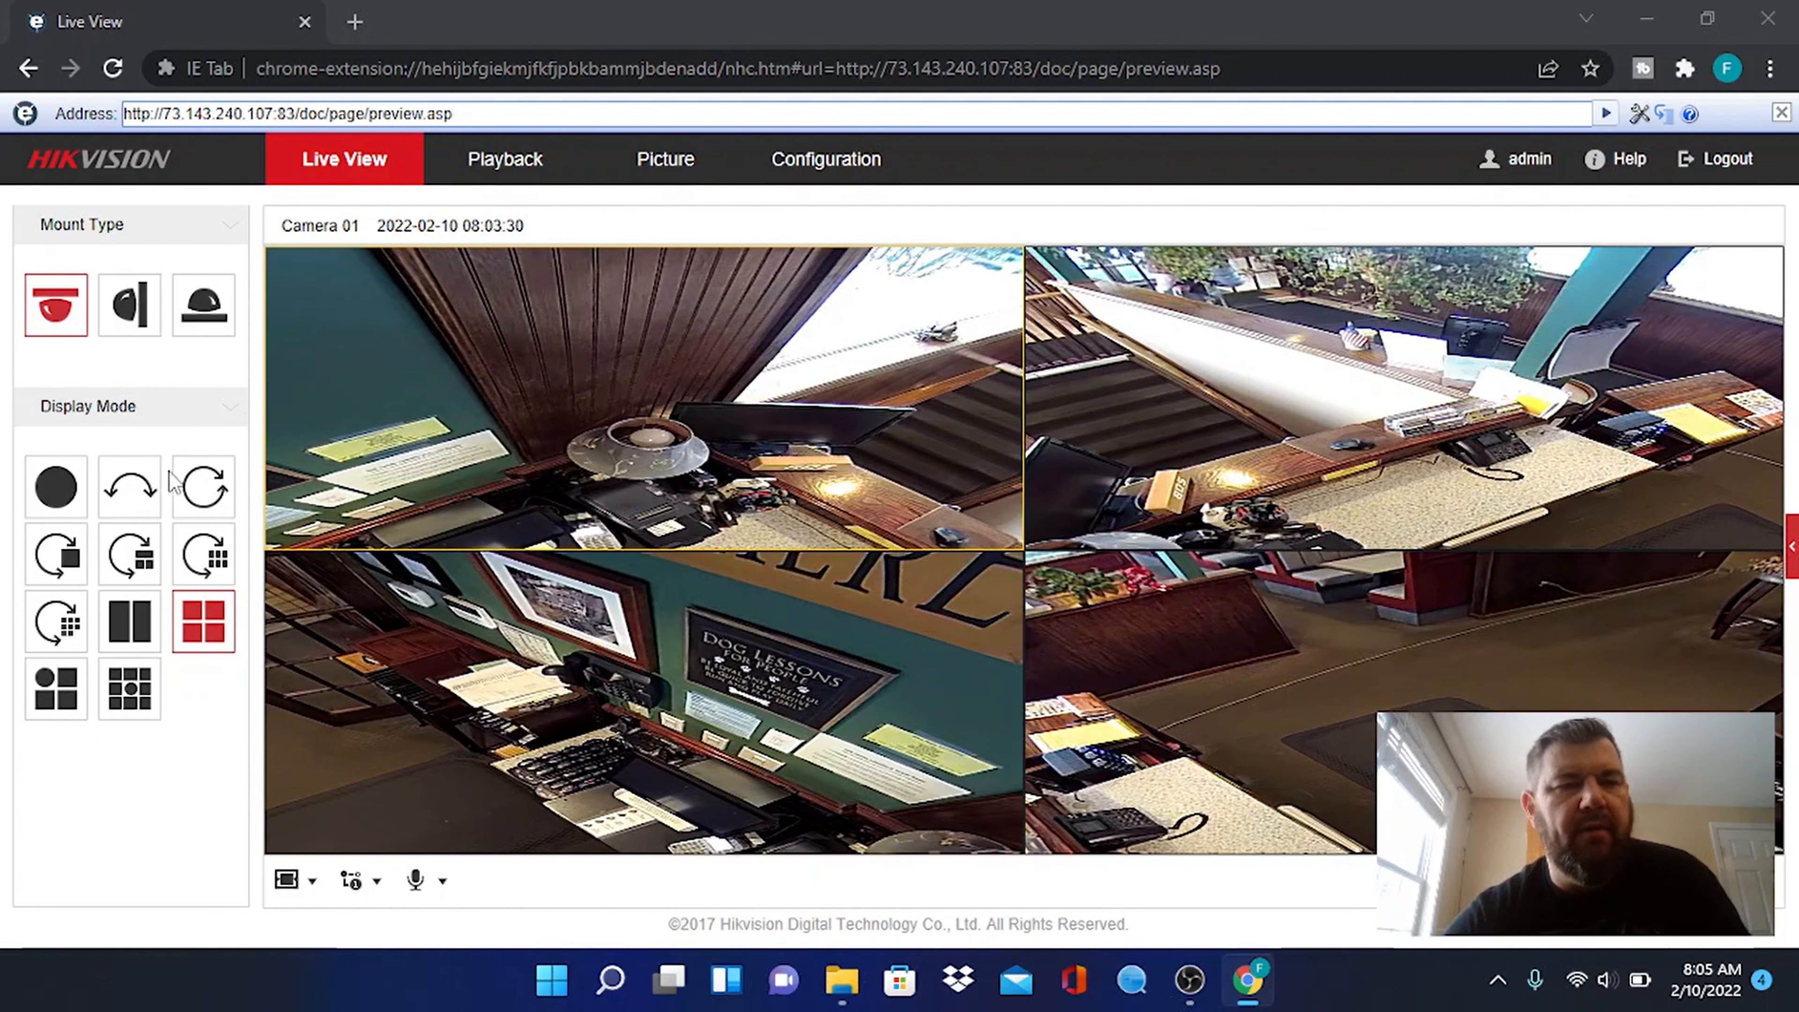
left_click(55, 487)
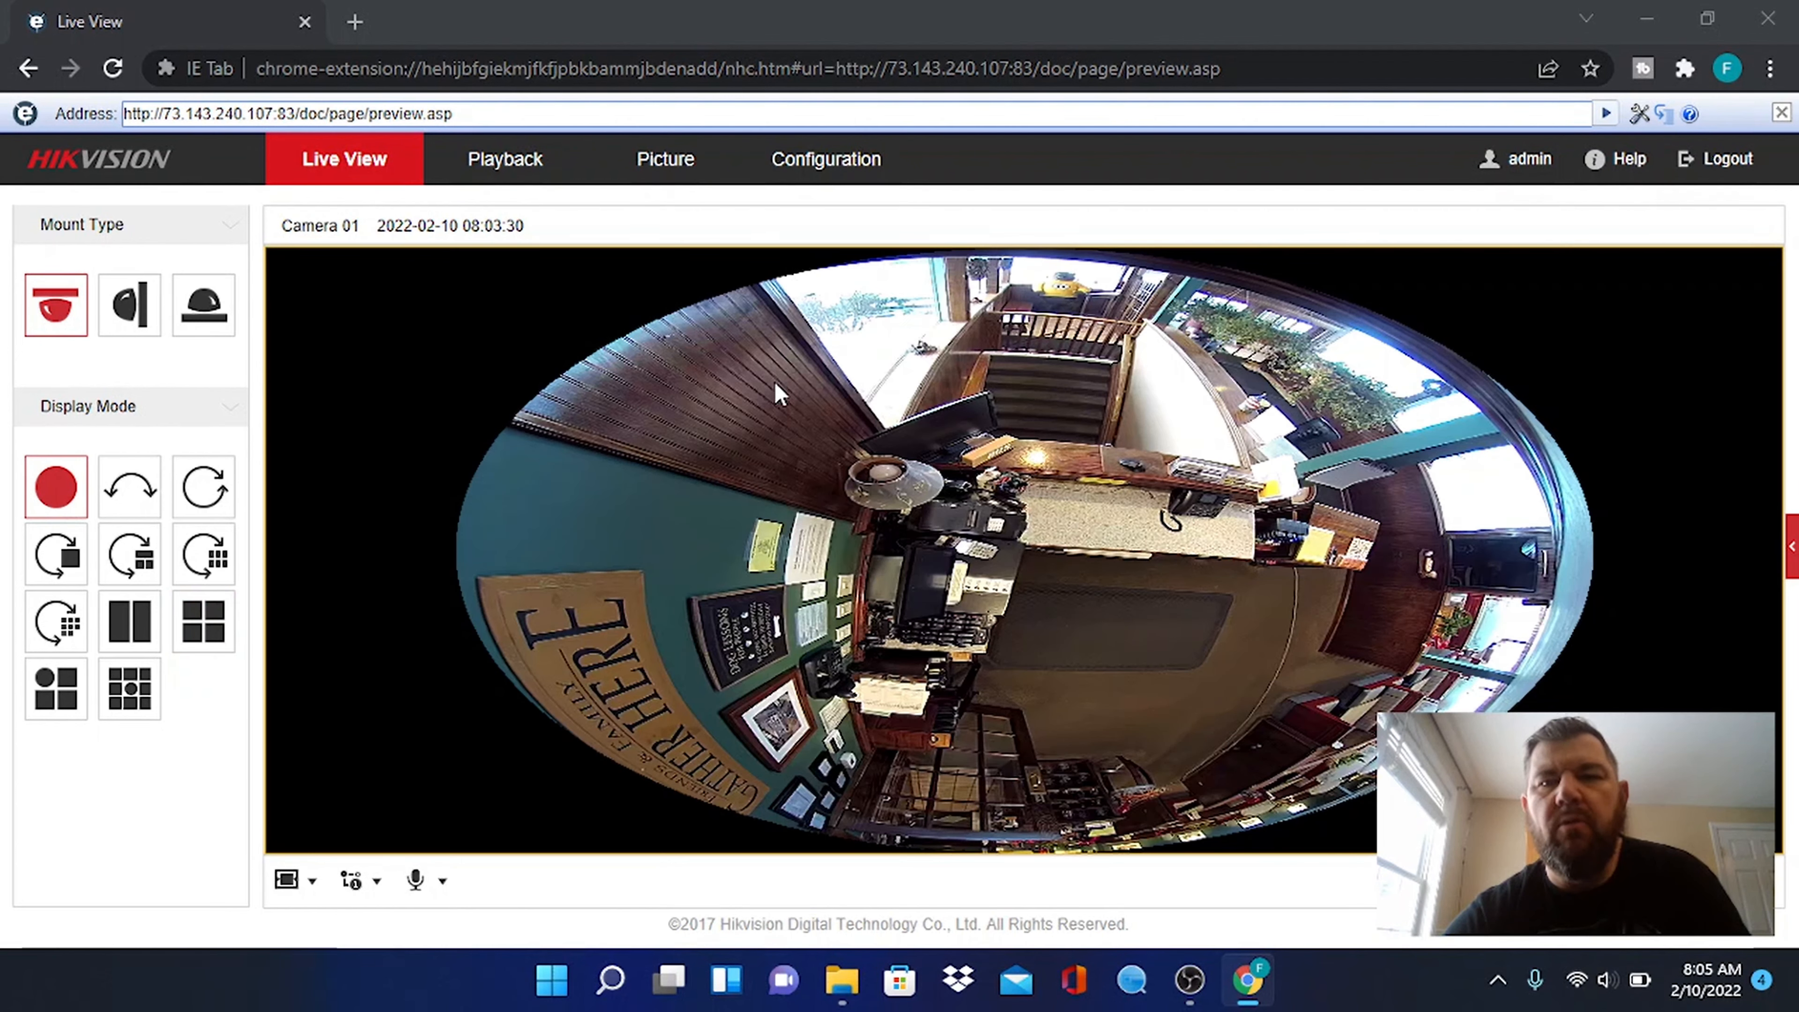